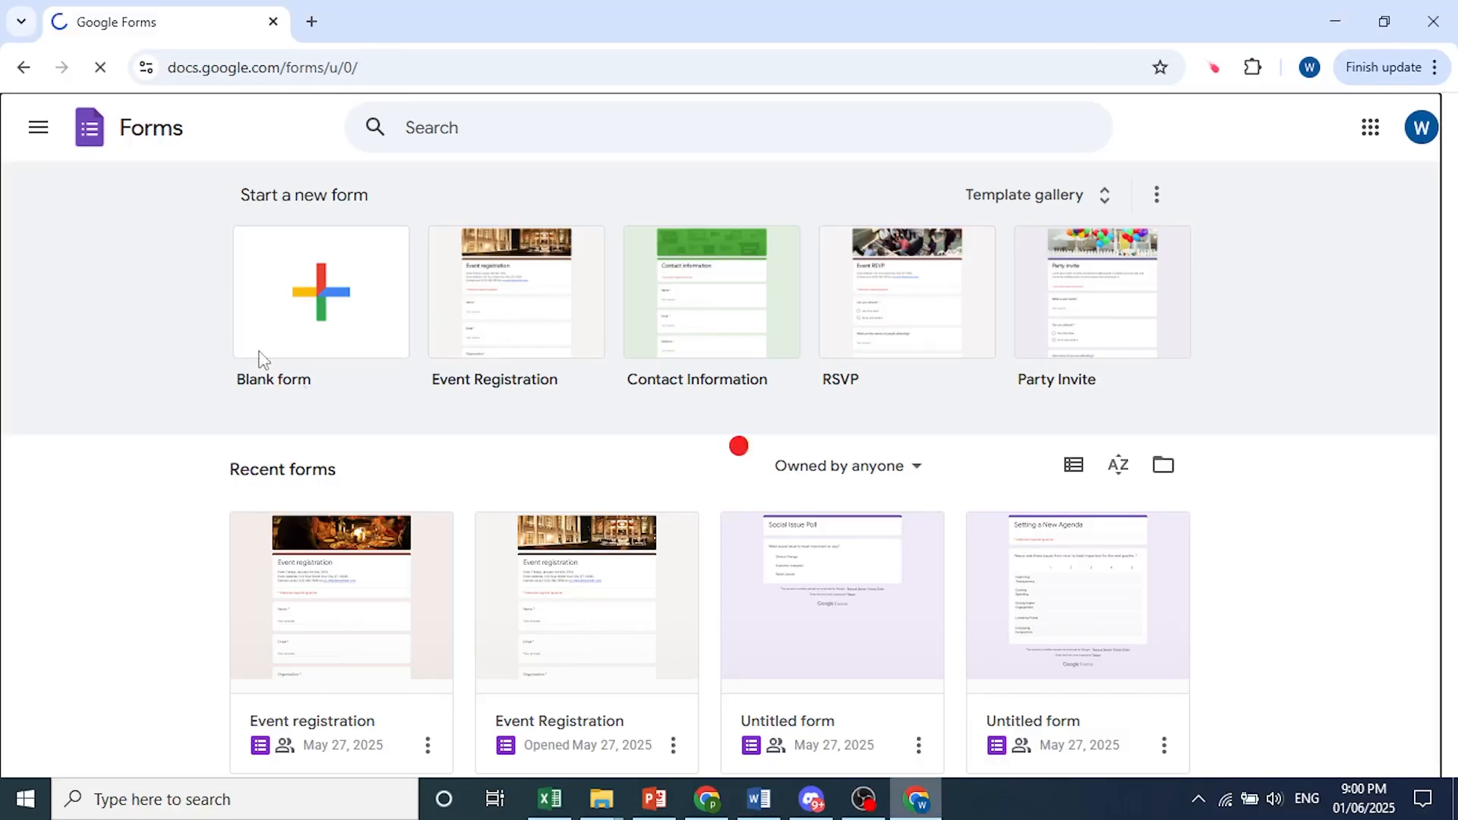
# - Start a new blank form and bring up its More options menu
pyautogui.click(320, 291)
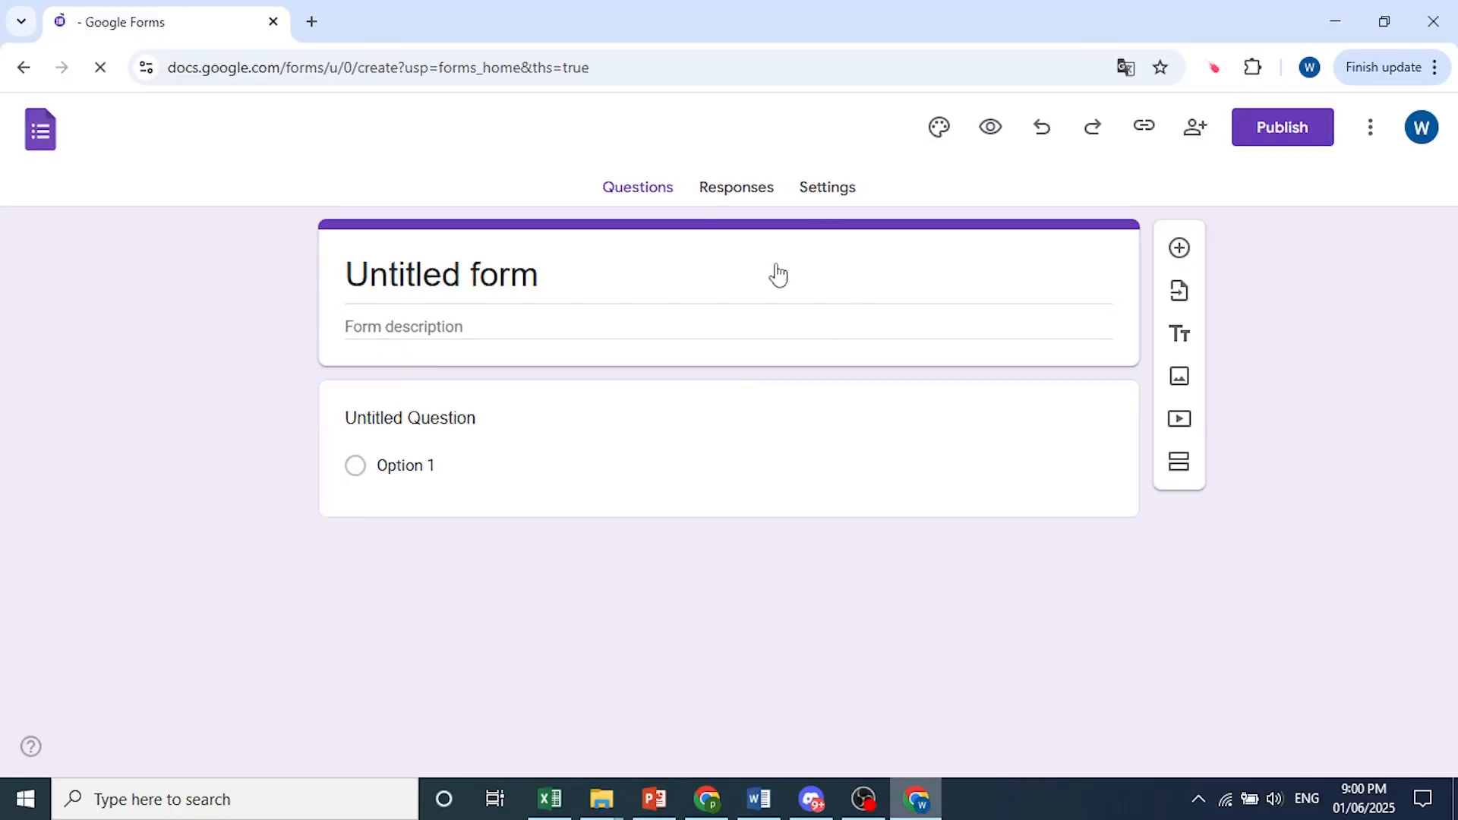
pyautogui.moveTo(1368, 127)
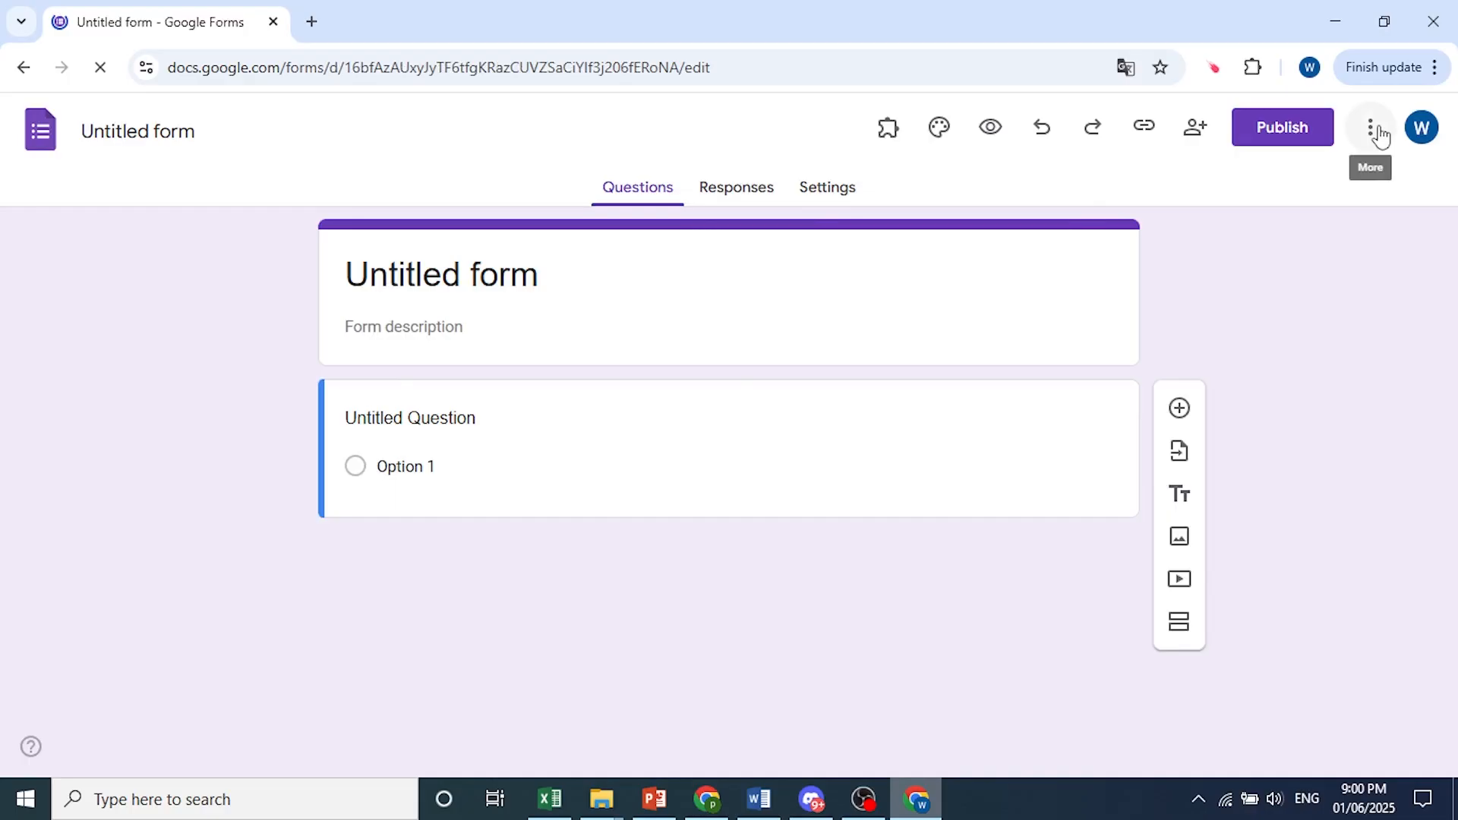
pyautogui.click(1370, 128)
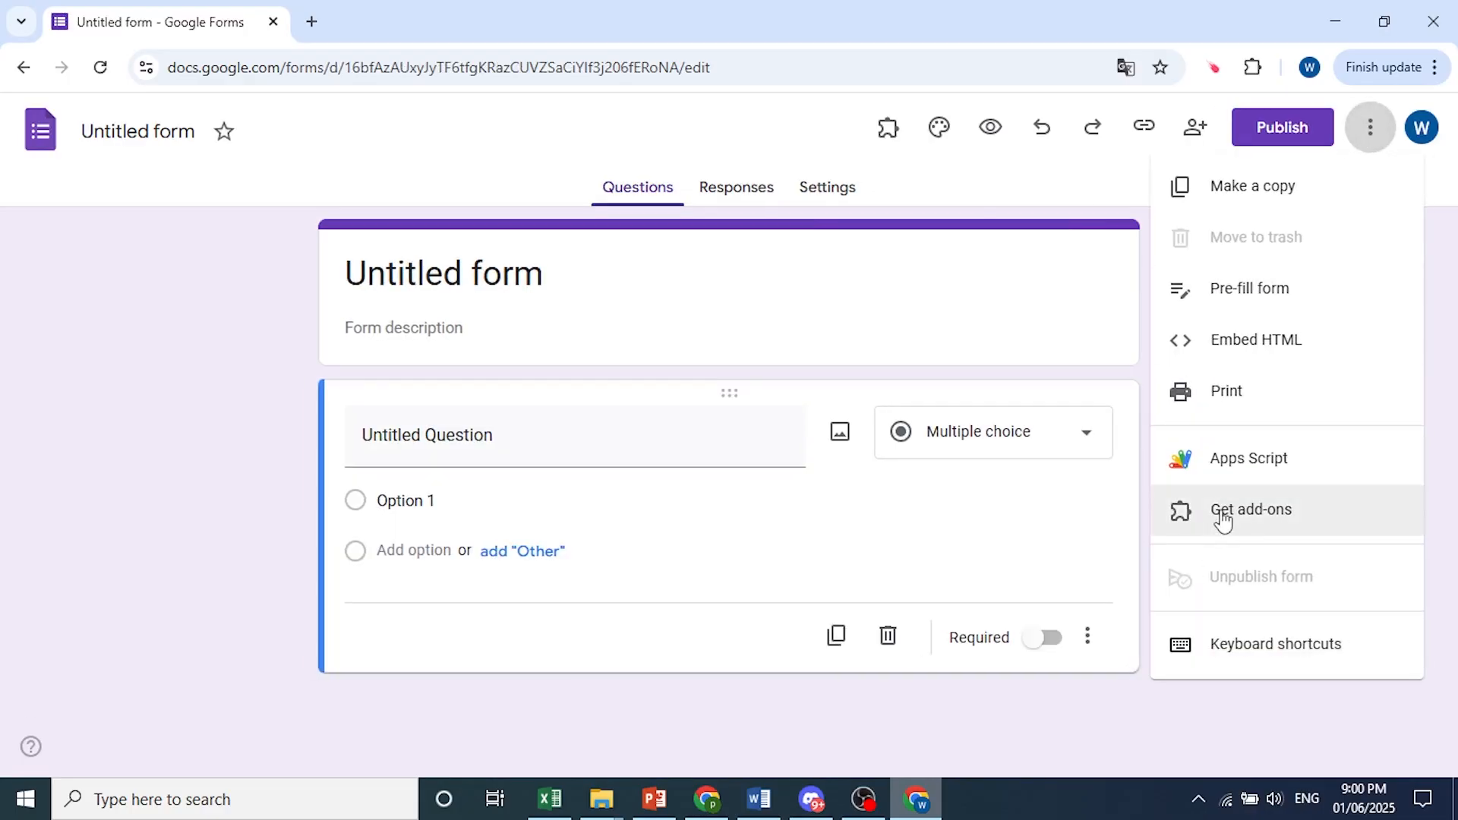
# - Search Workspace Marketplace add-ons for 'payable' and pick the Payable Forms suggestion
pyautogui.click(1250, 509)
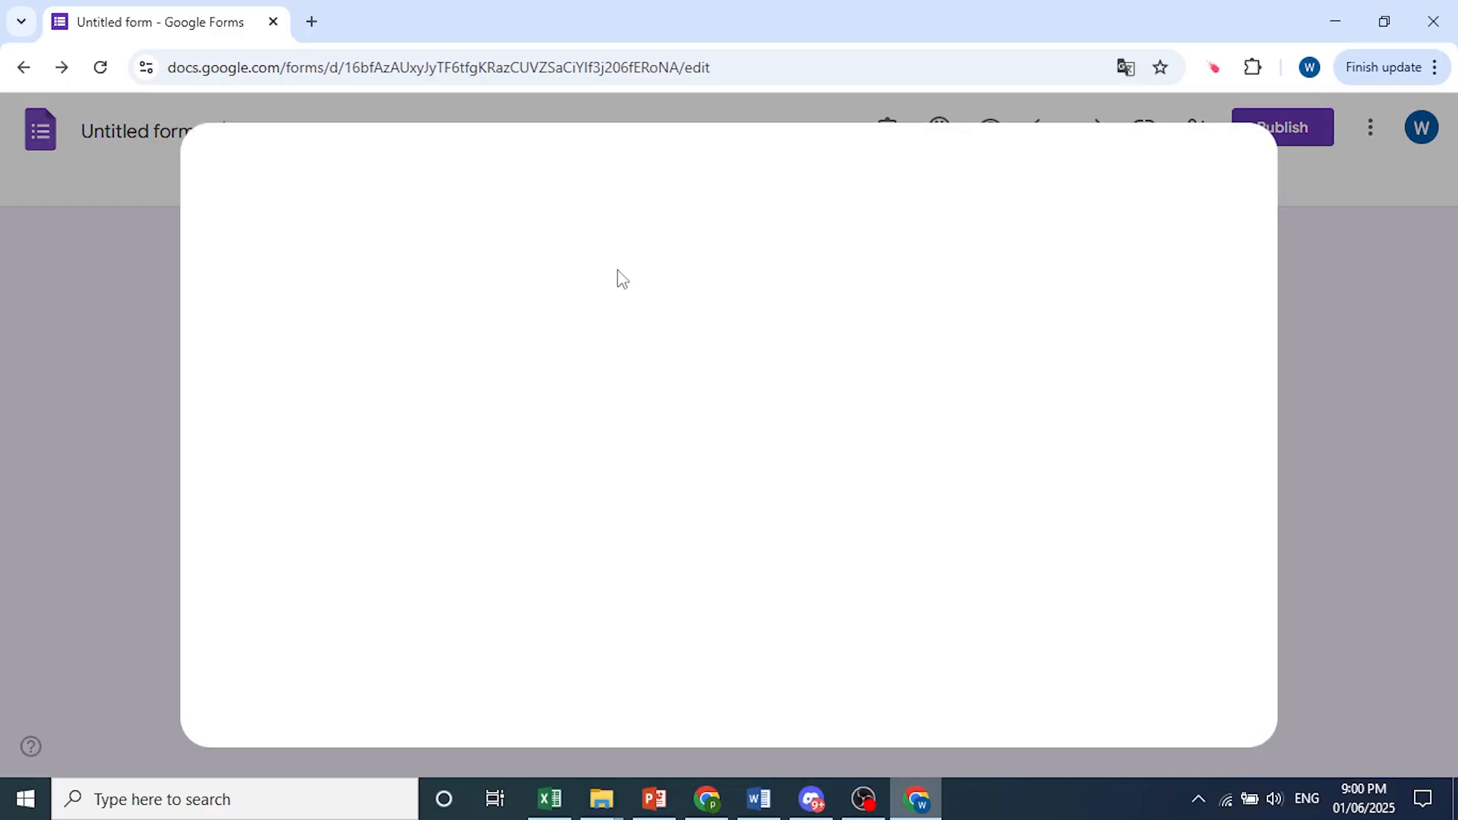
pyautogui.moveTo(830, 286)
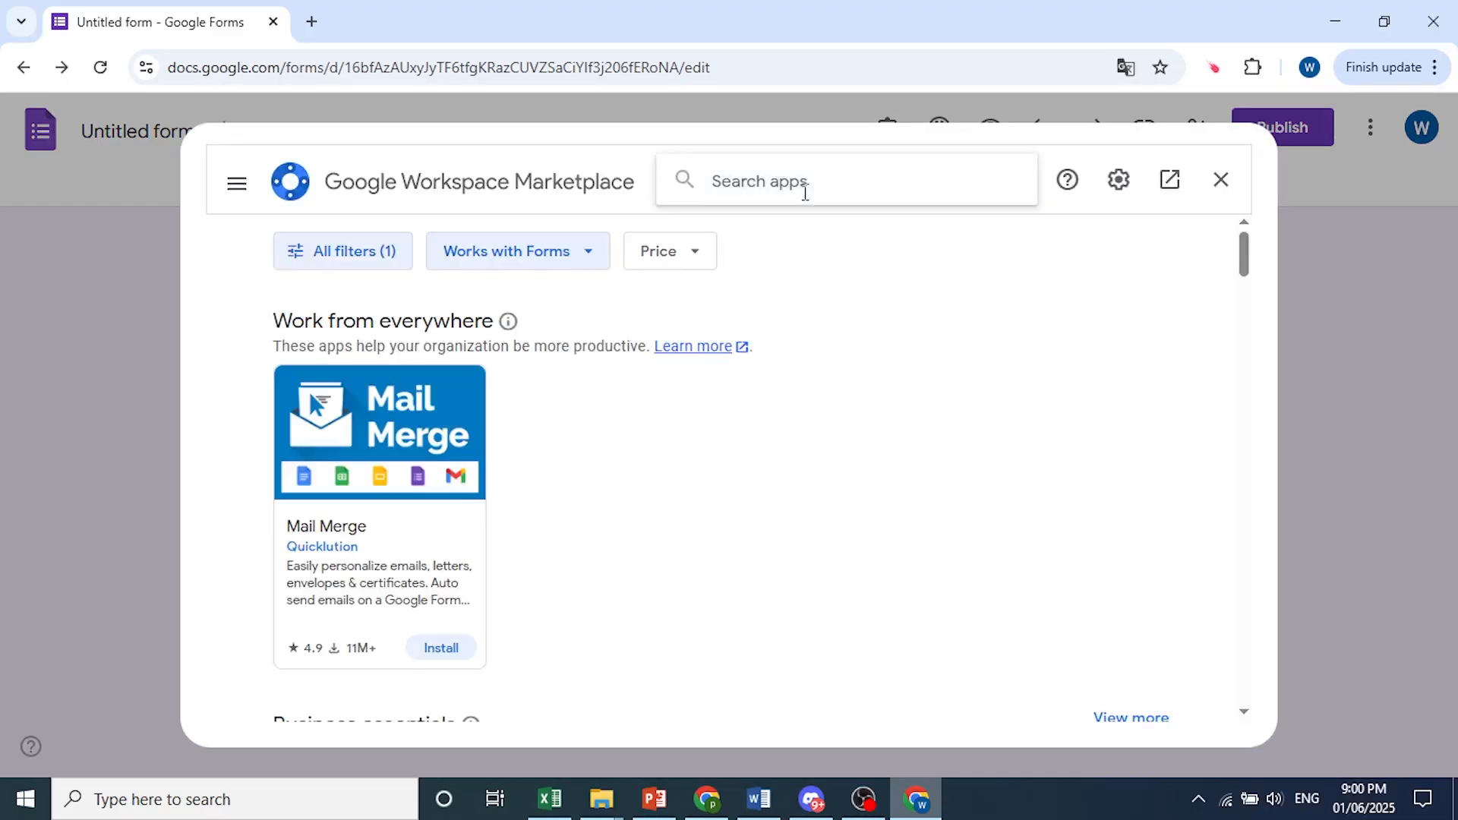
pyautogui.write('p')
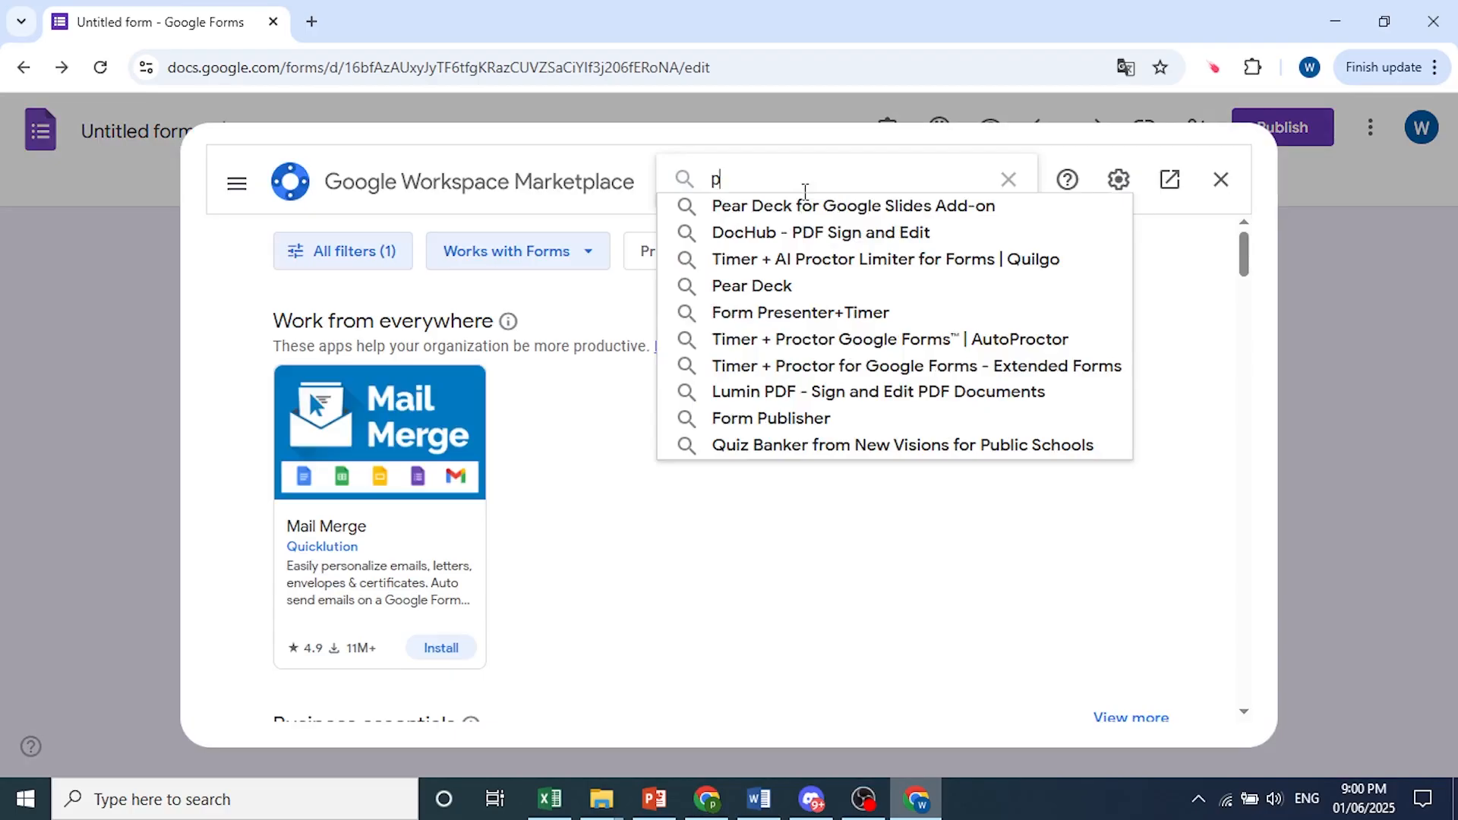
pyautogui.write('ayable')
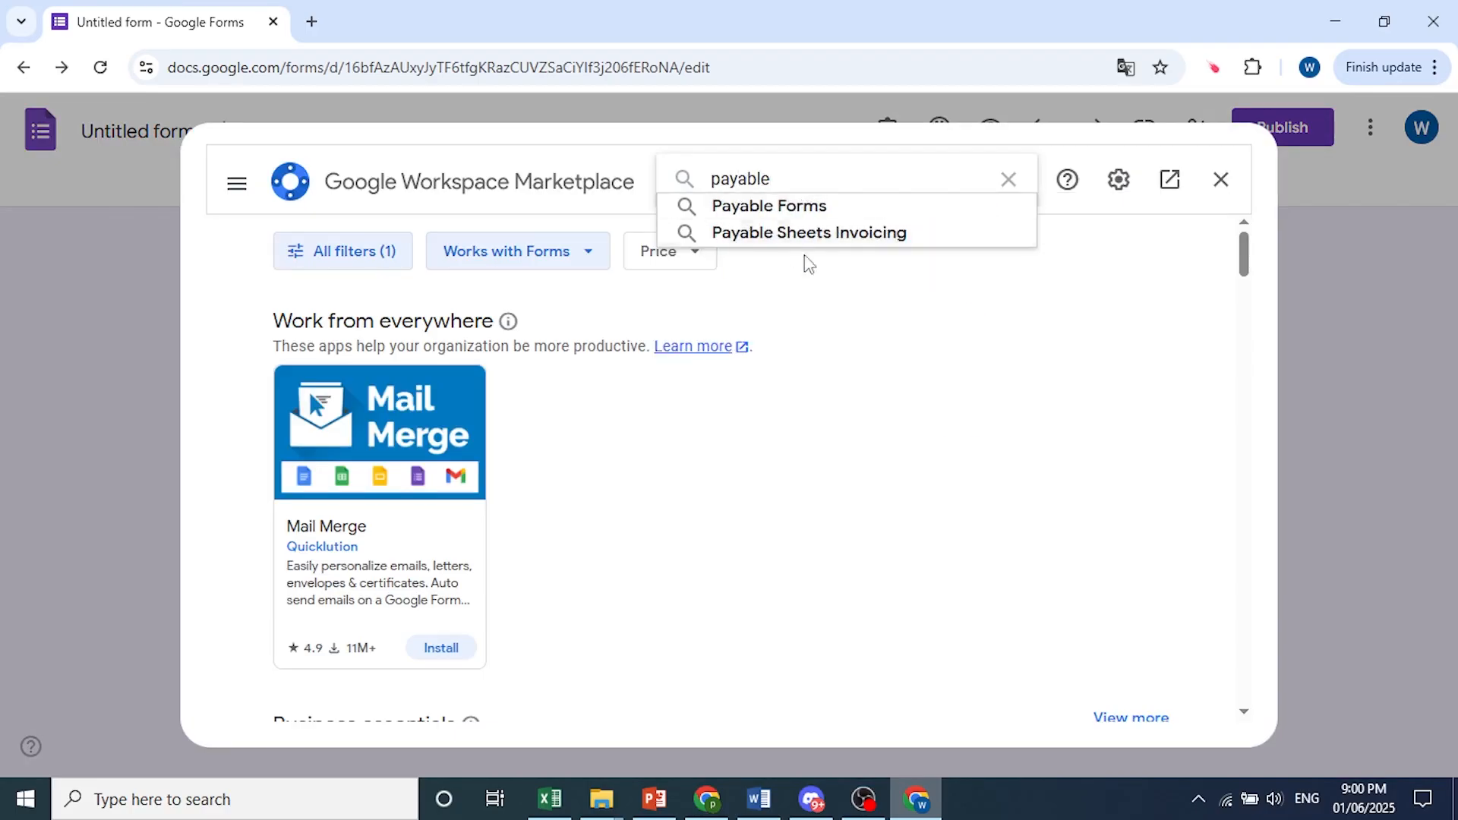
pyautogui.moveTo(749, 206)
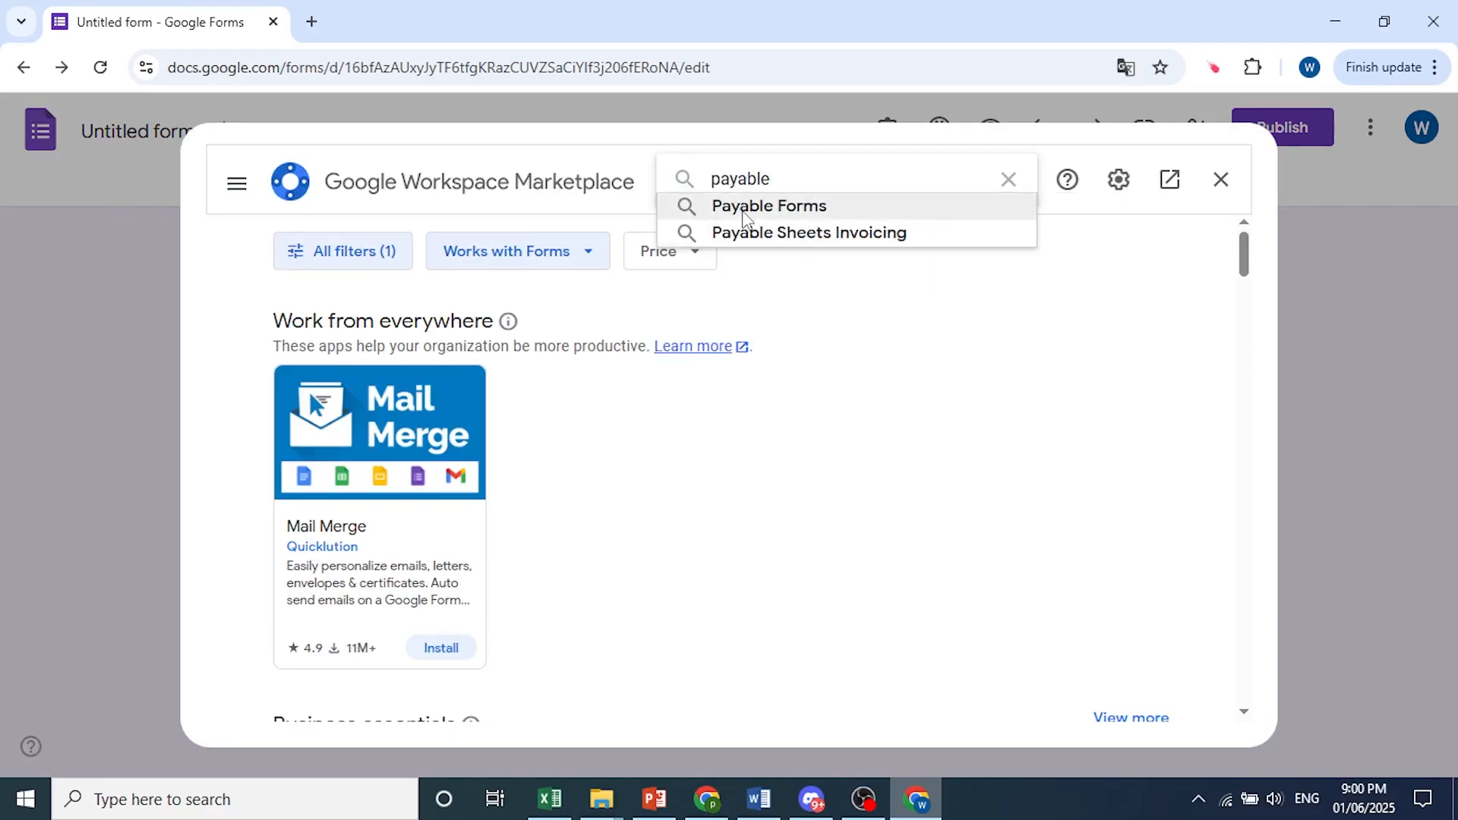
pyautogui.click(769, 206)
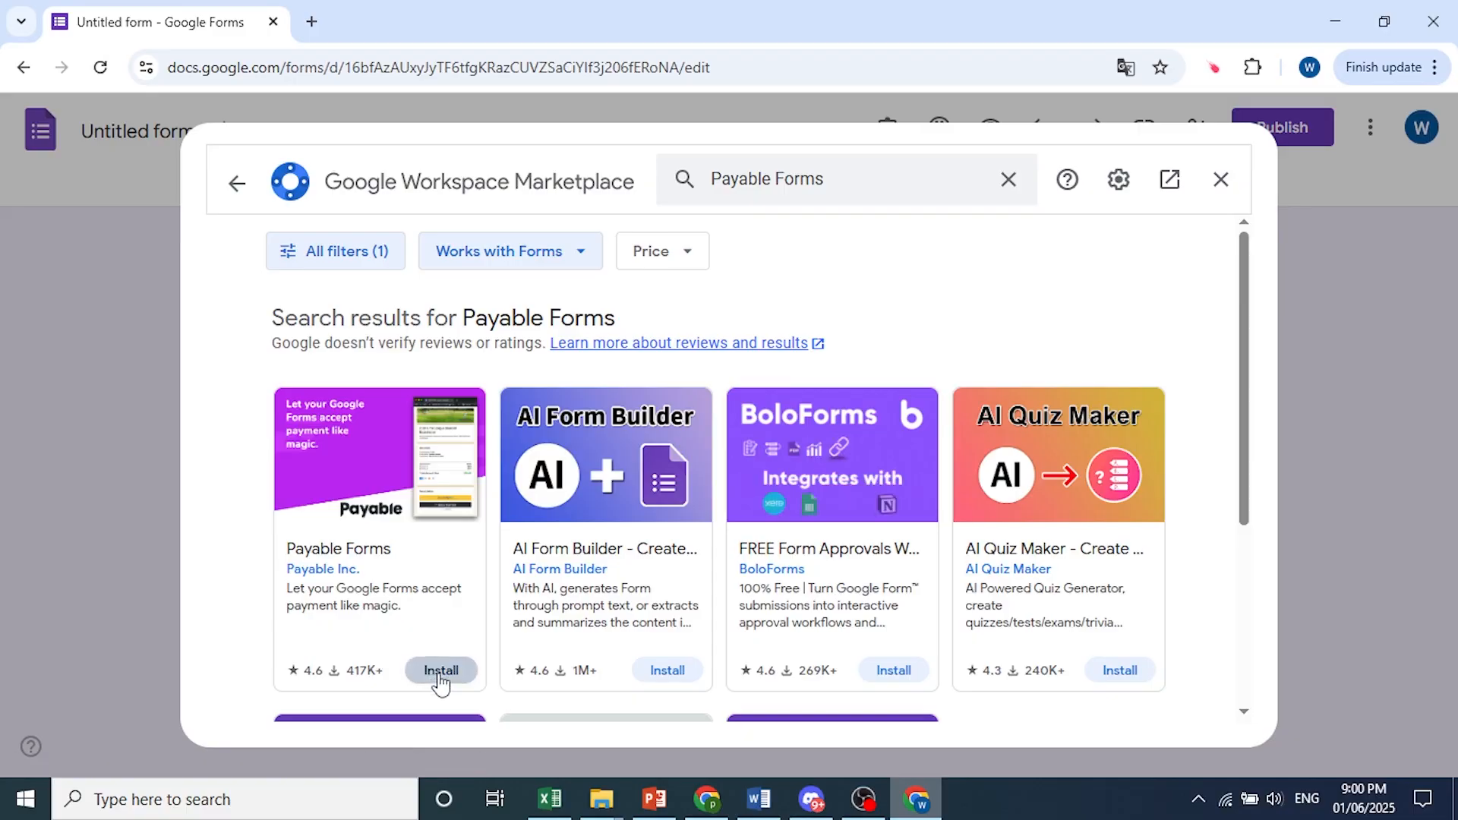
# - Install Payable Forms, continue the sign-in and allow its requested account permissions
pyautogui.click(440, 671)
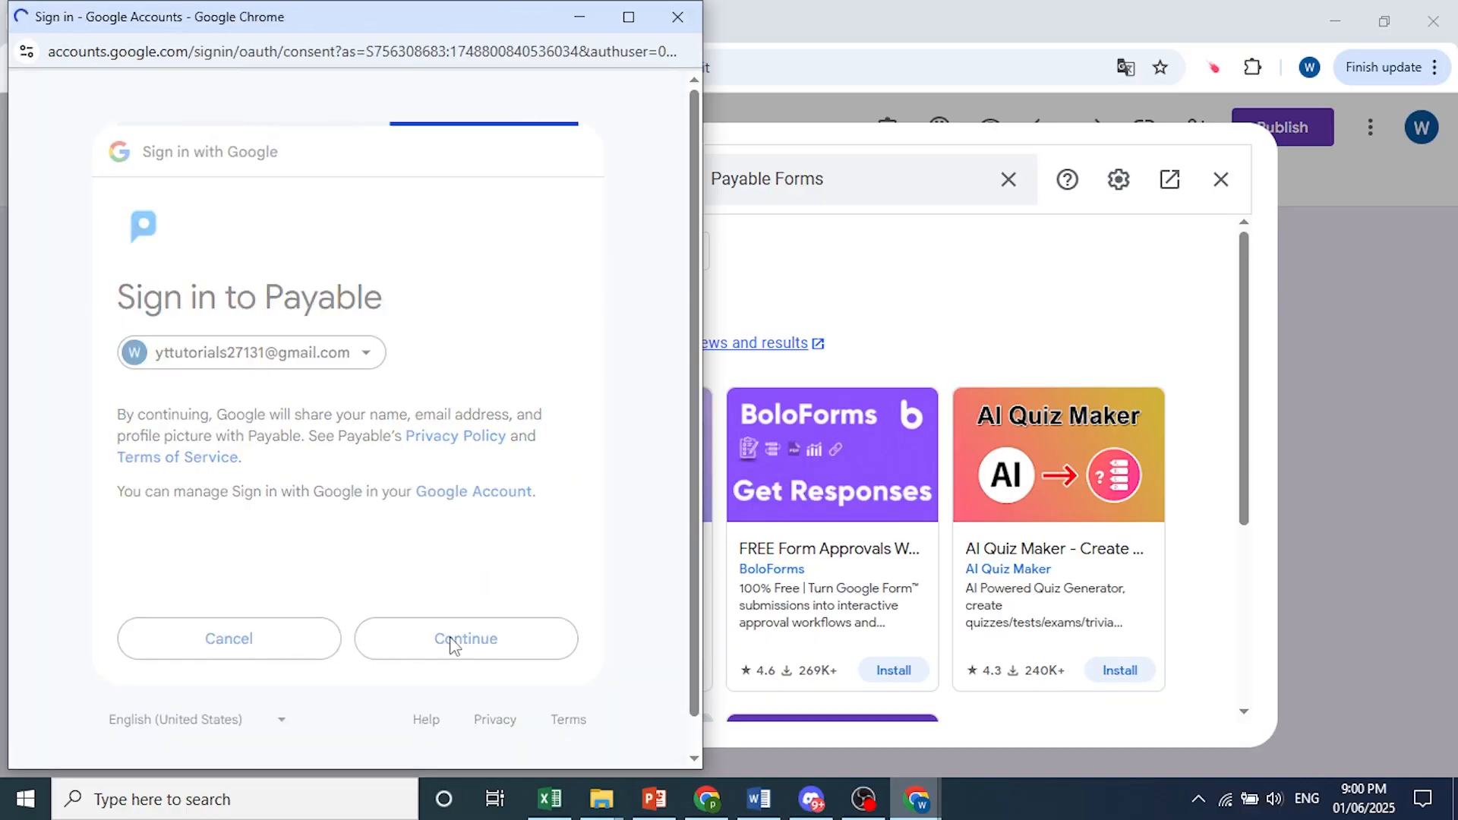
pyautogui.click(465, 638)
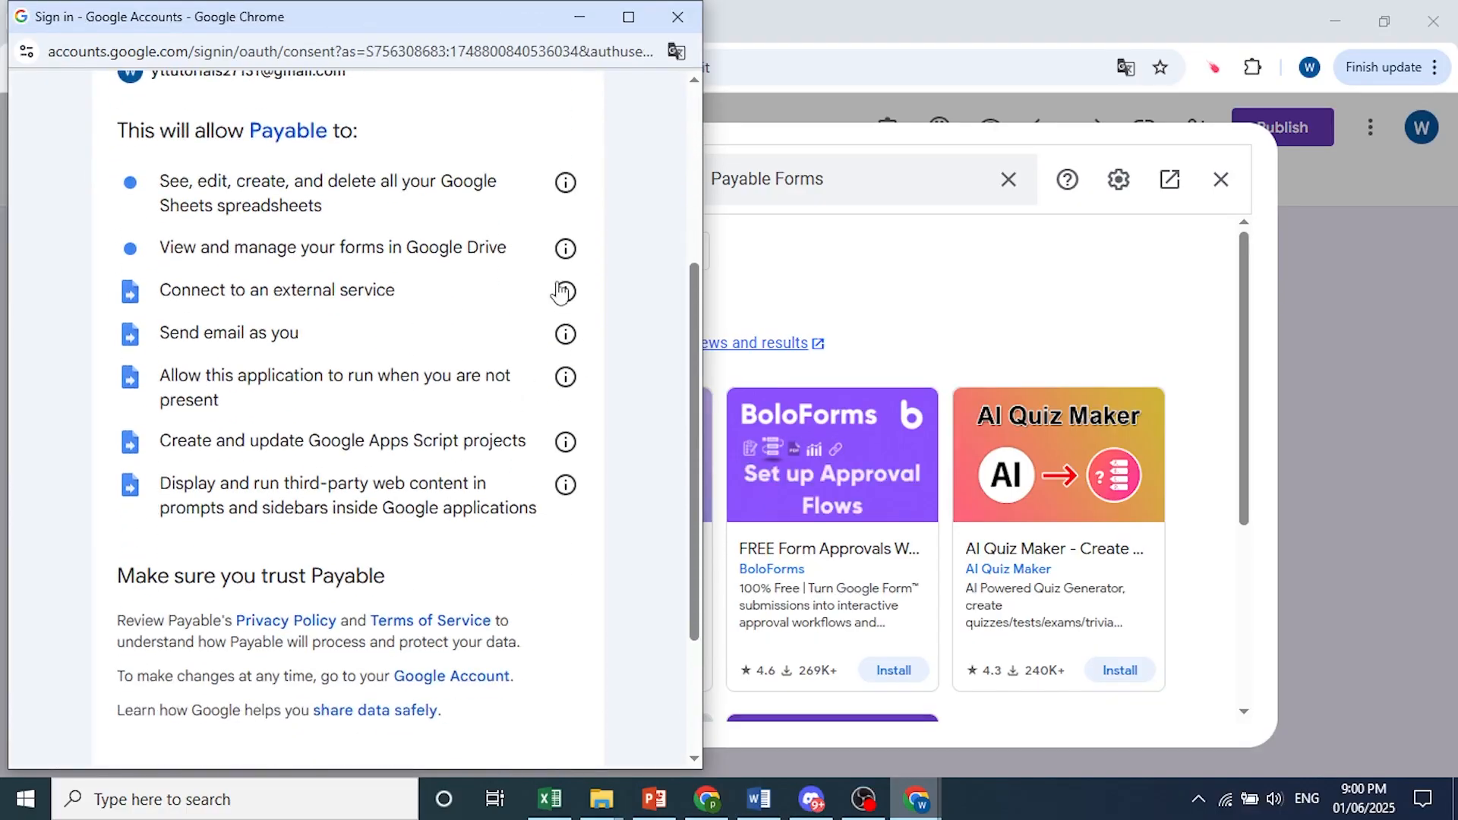
pyautogui.scroll(-3)
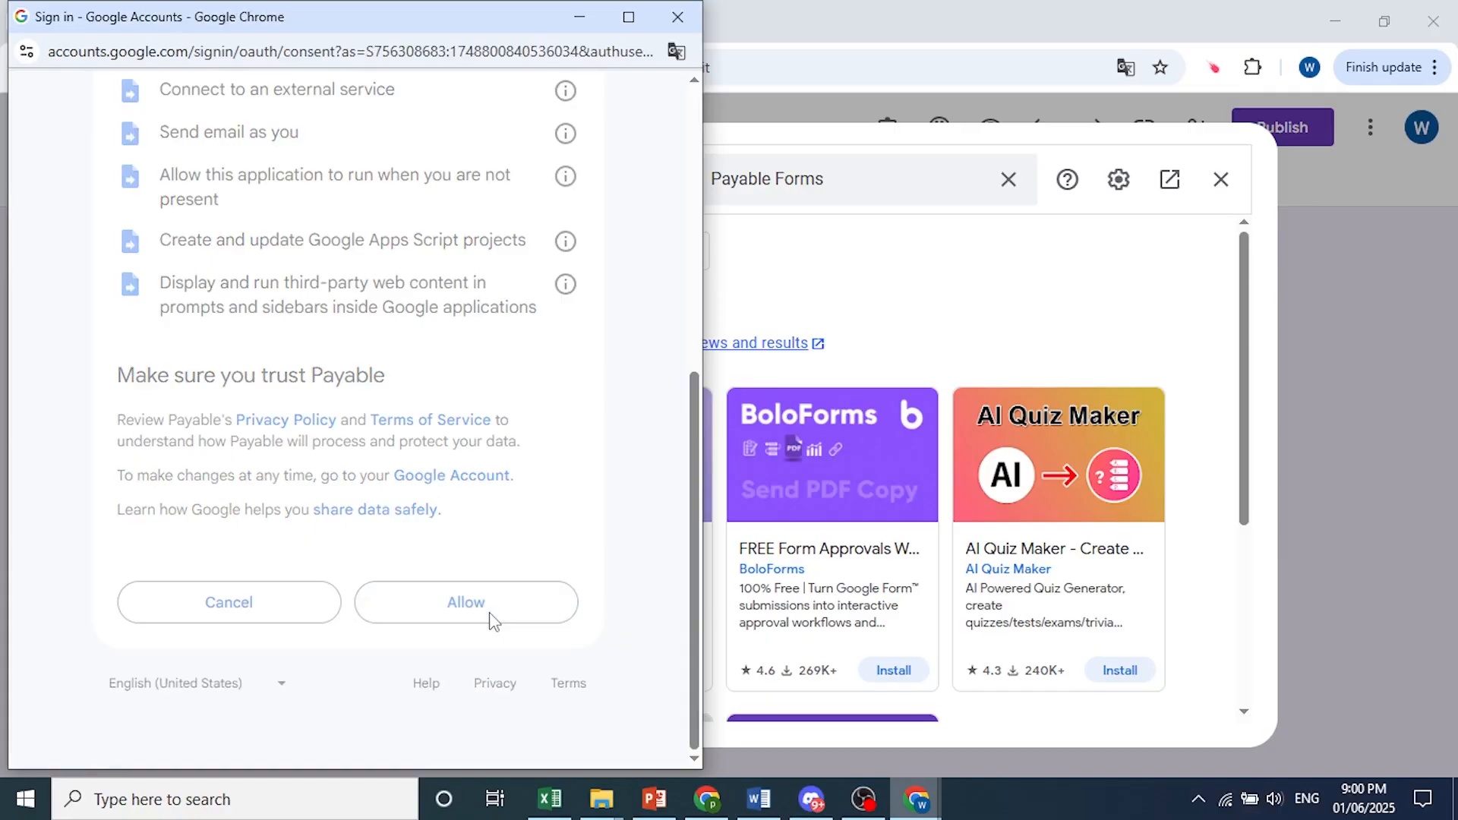
pyautogui.click(464, 603)
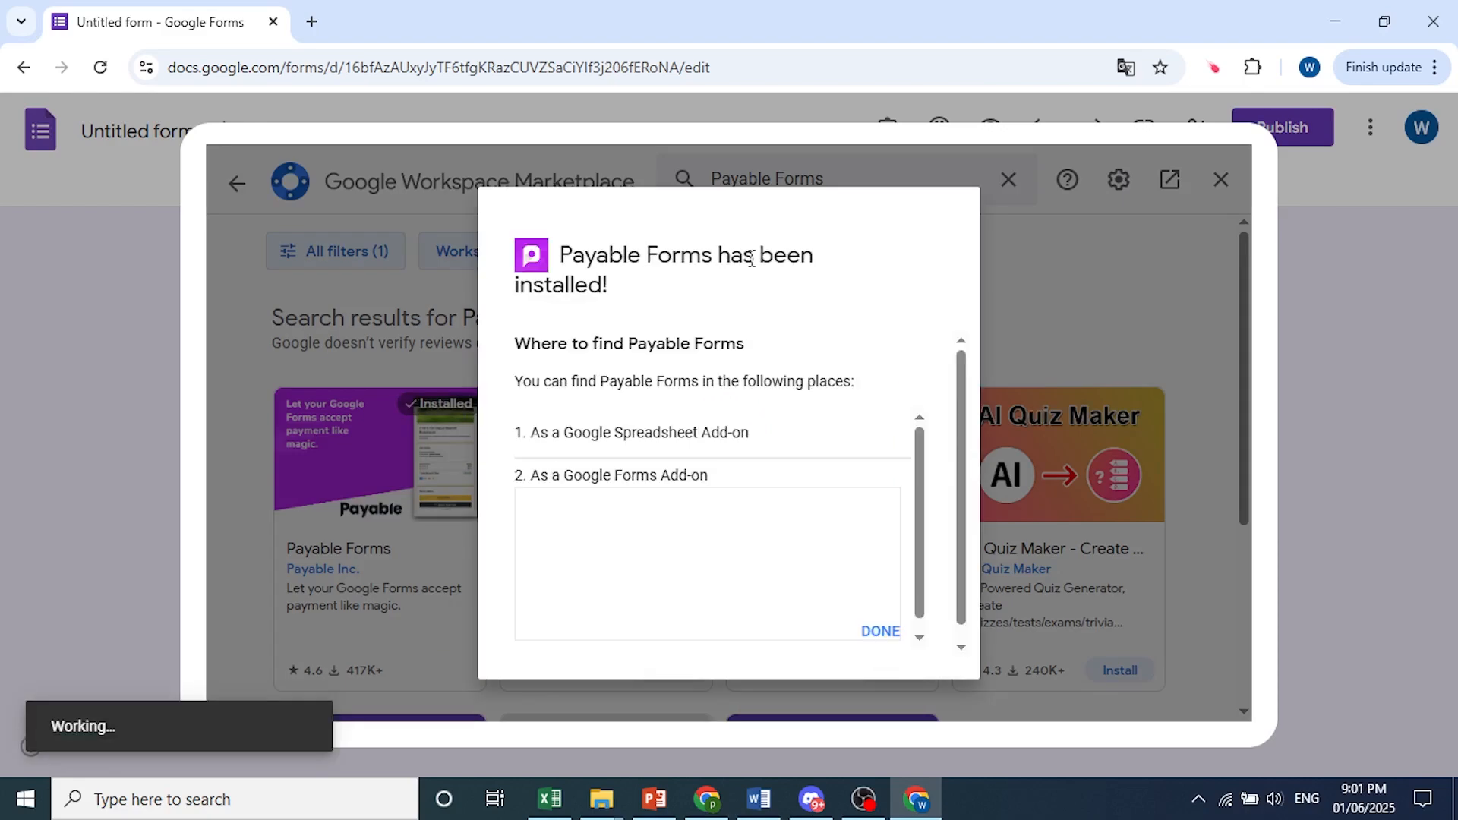
# - Dismiss the installed notice and welcome dialog, leaving the Getting Started checklist beside the form
pyautogui.click(878, 631)
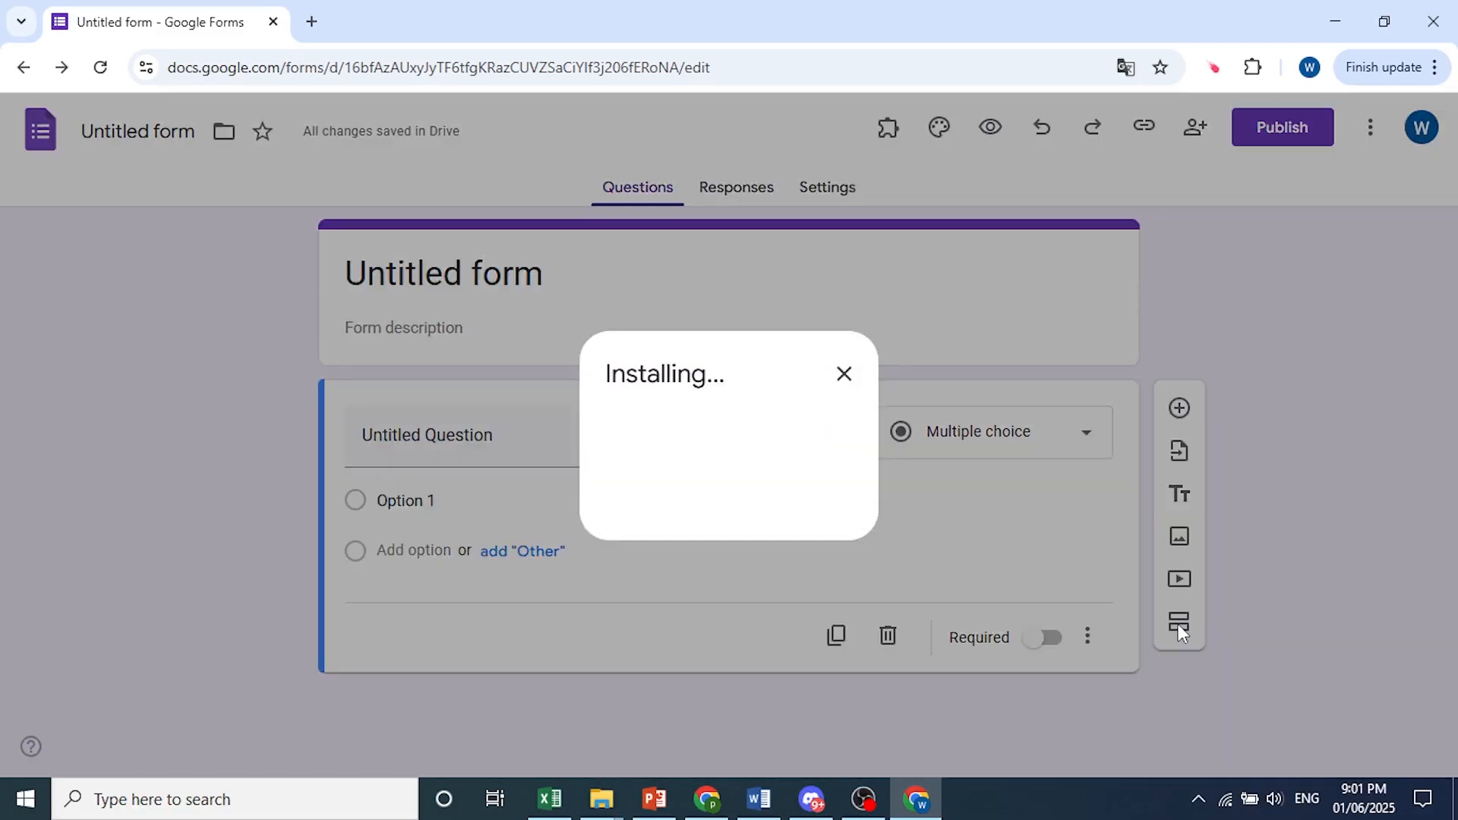
pyautogui.moveTo(844, 373)
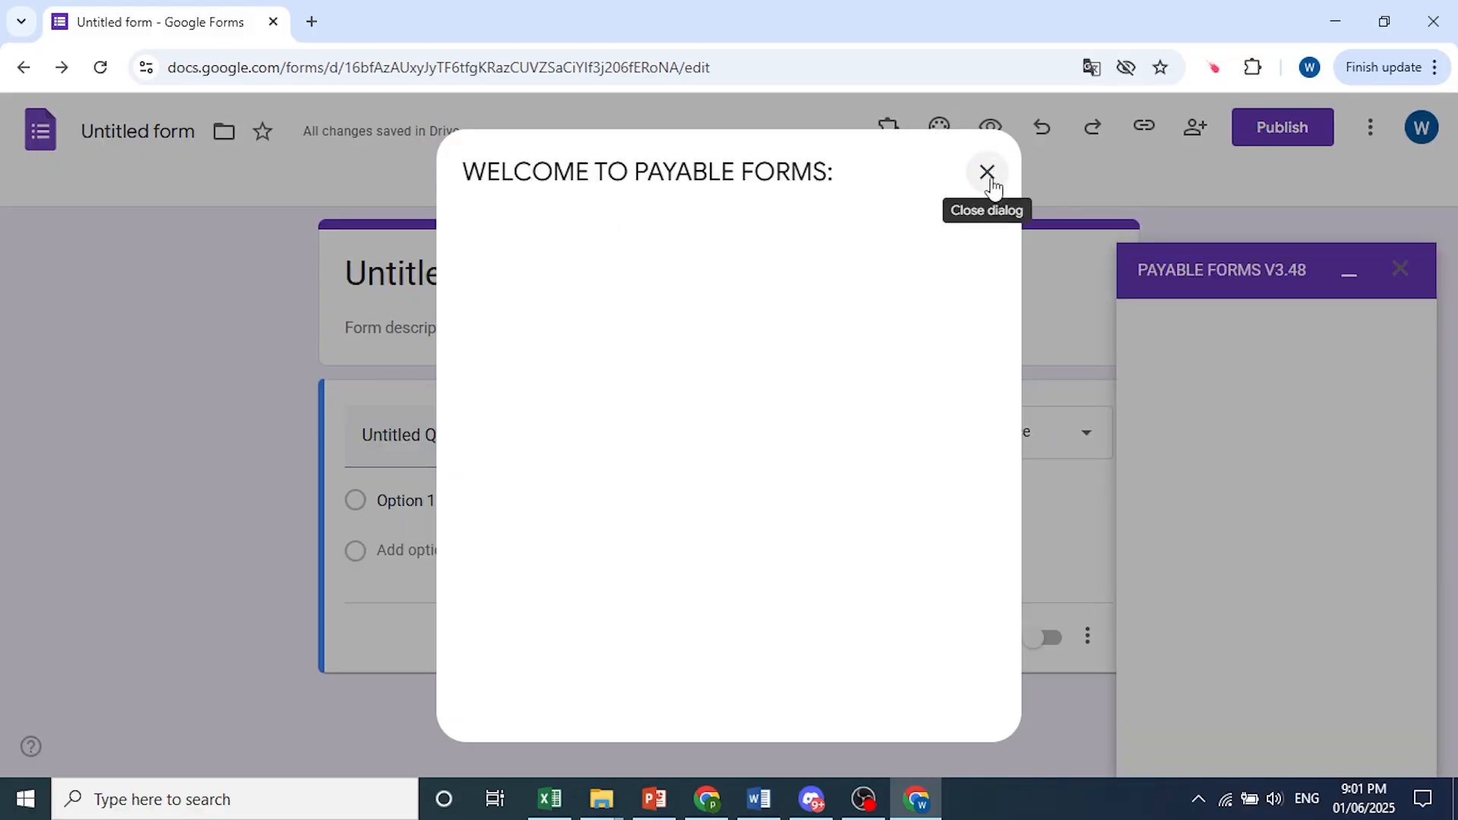
pyautogui.click(986, 172)
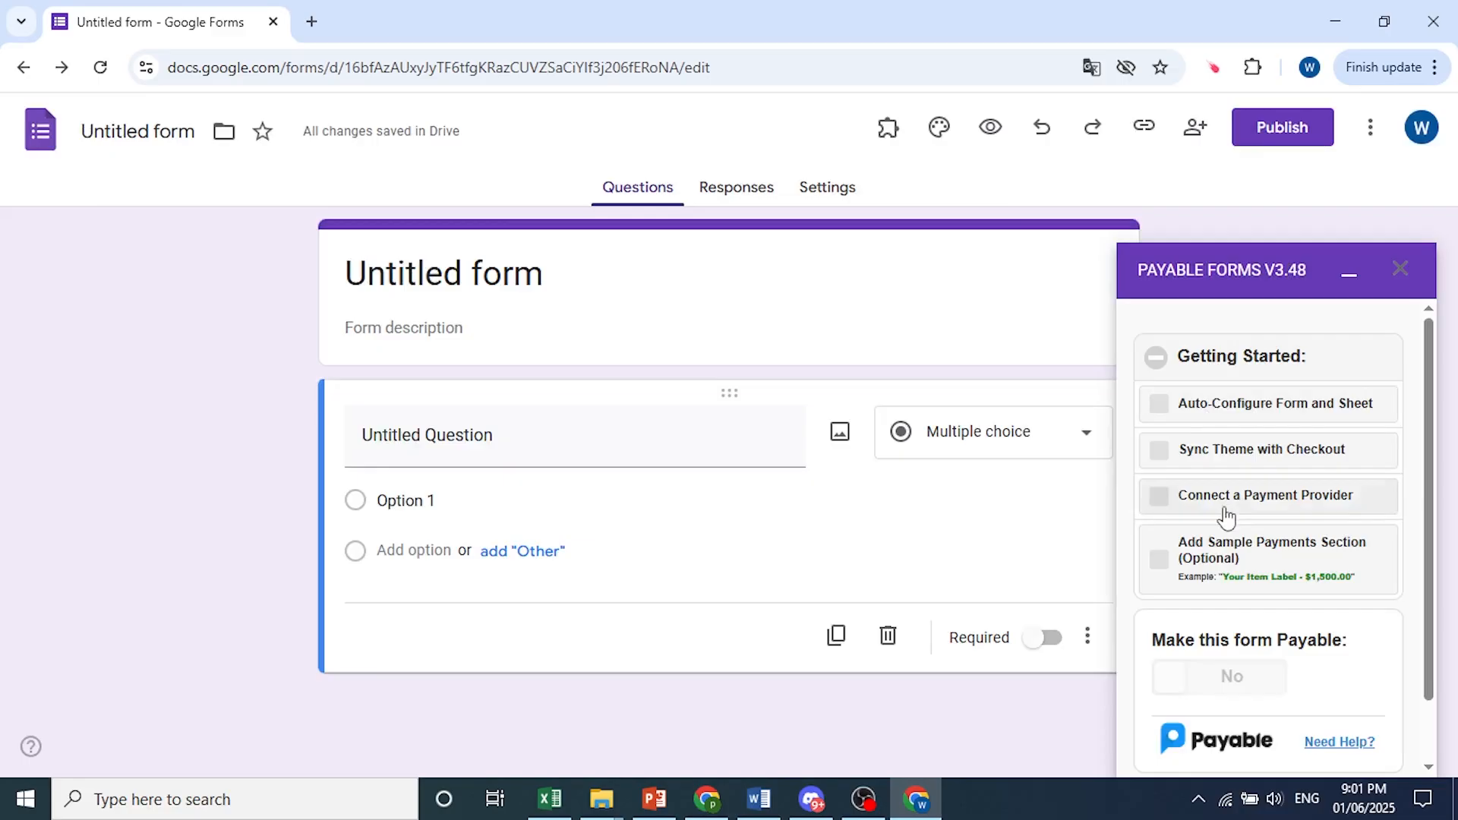
pyautogui.moveTo(1165, 431)
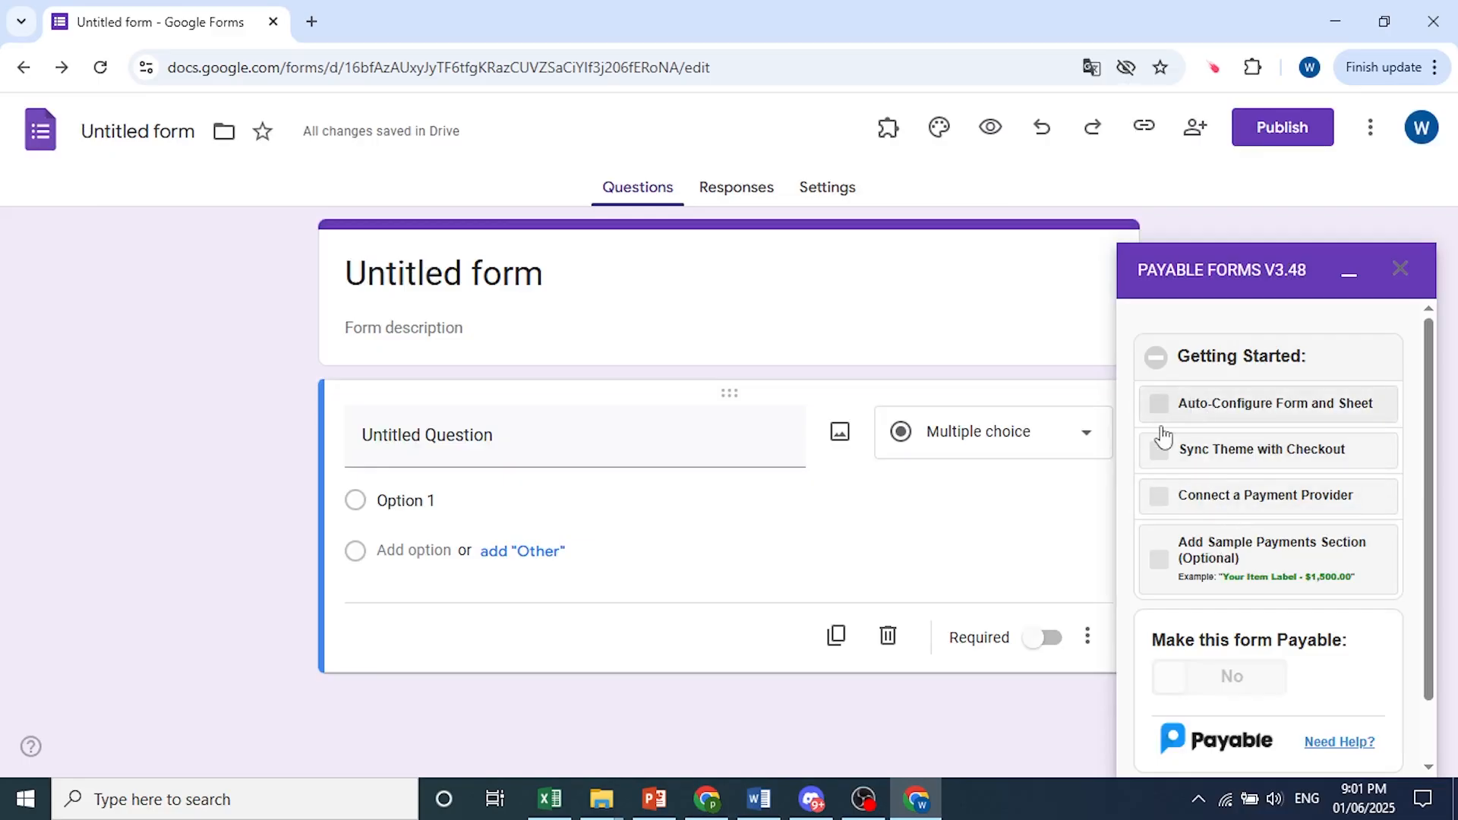
pyautogui.moveTo(1198, 414)
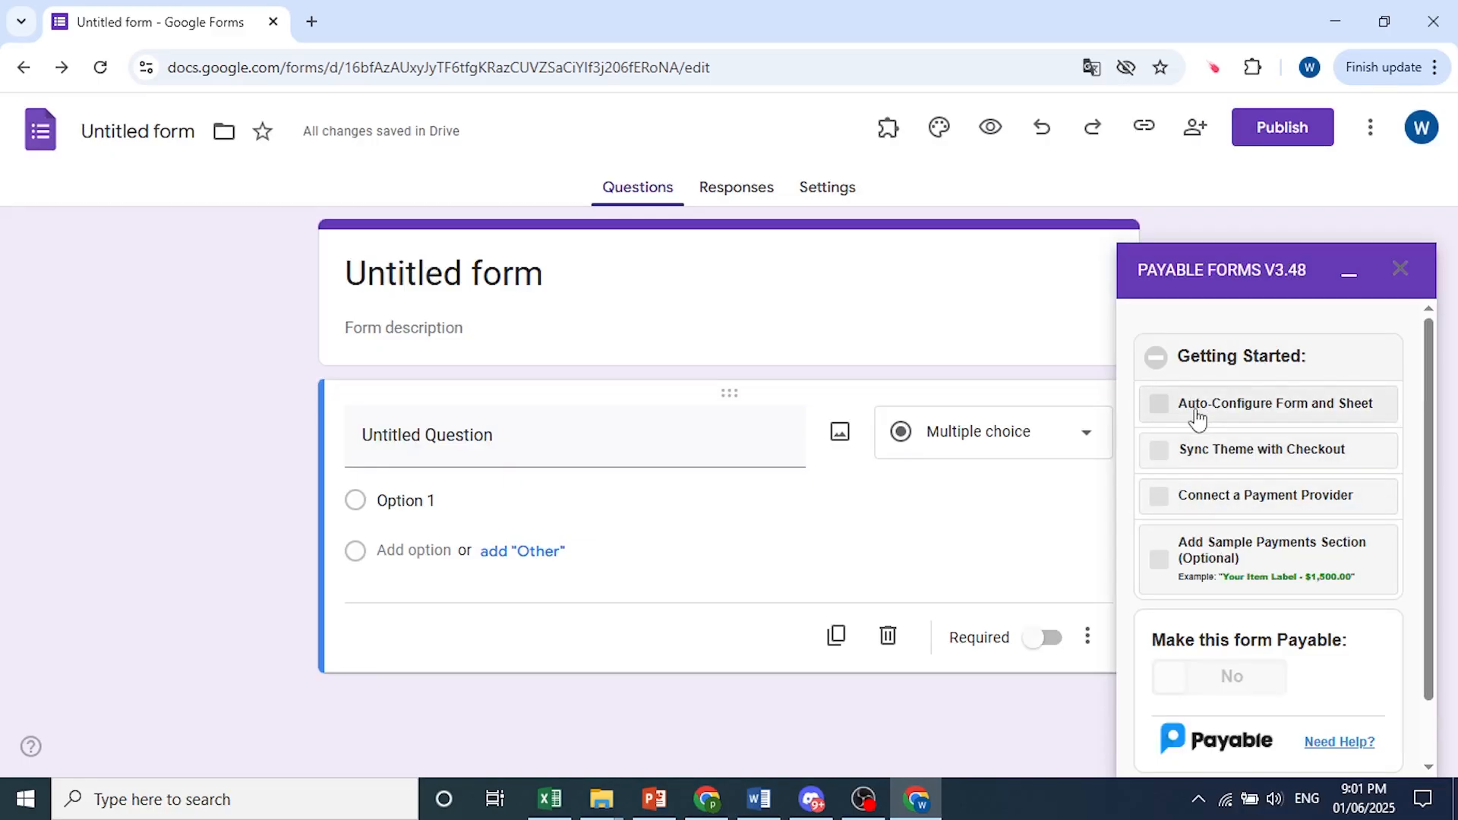
pyautogui.moveTo(1176, 430)
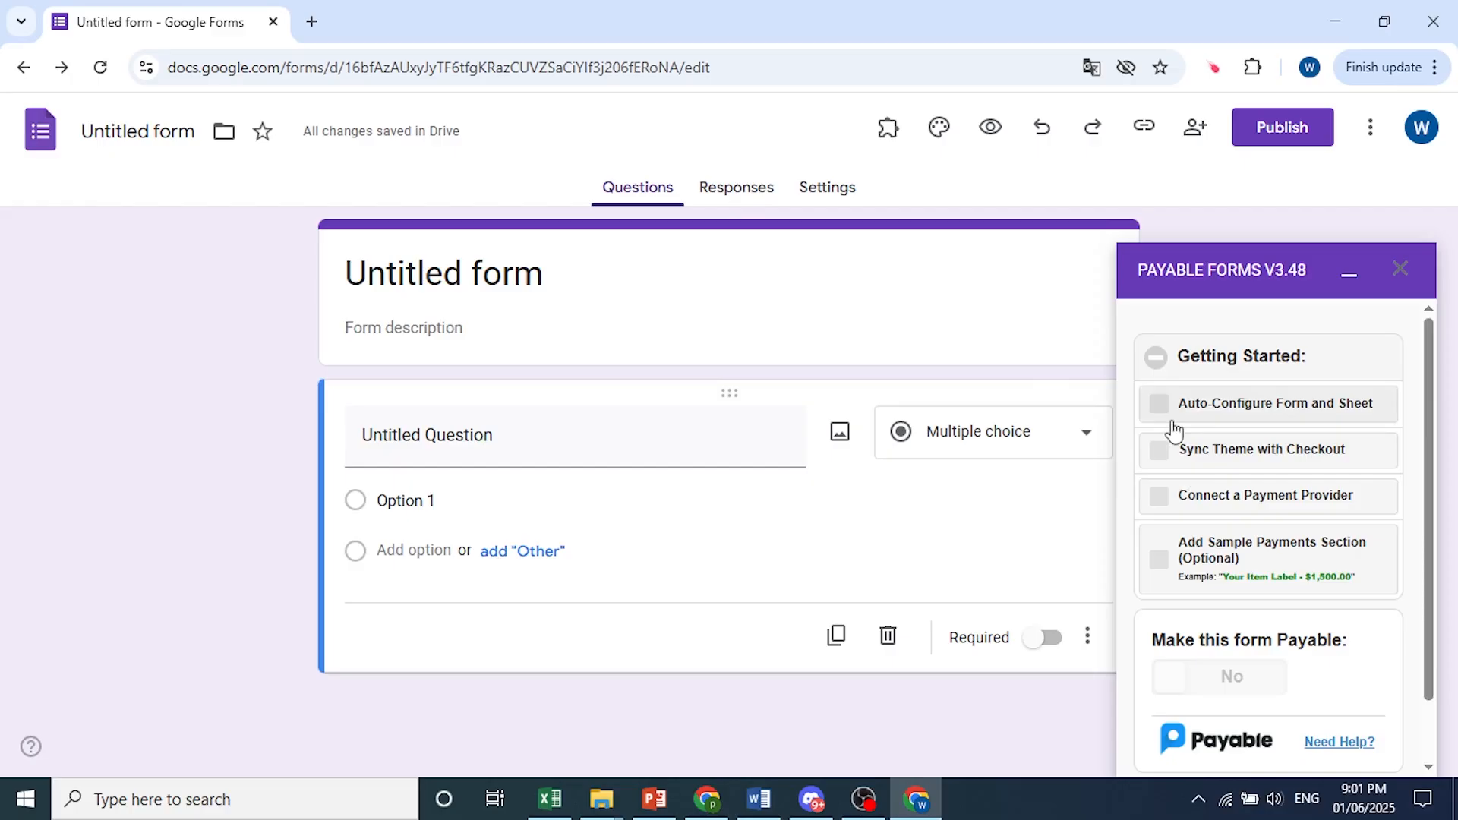
pyautogui.scroll(-3)
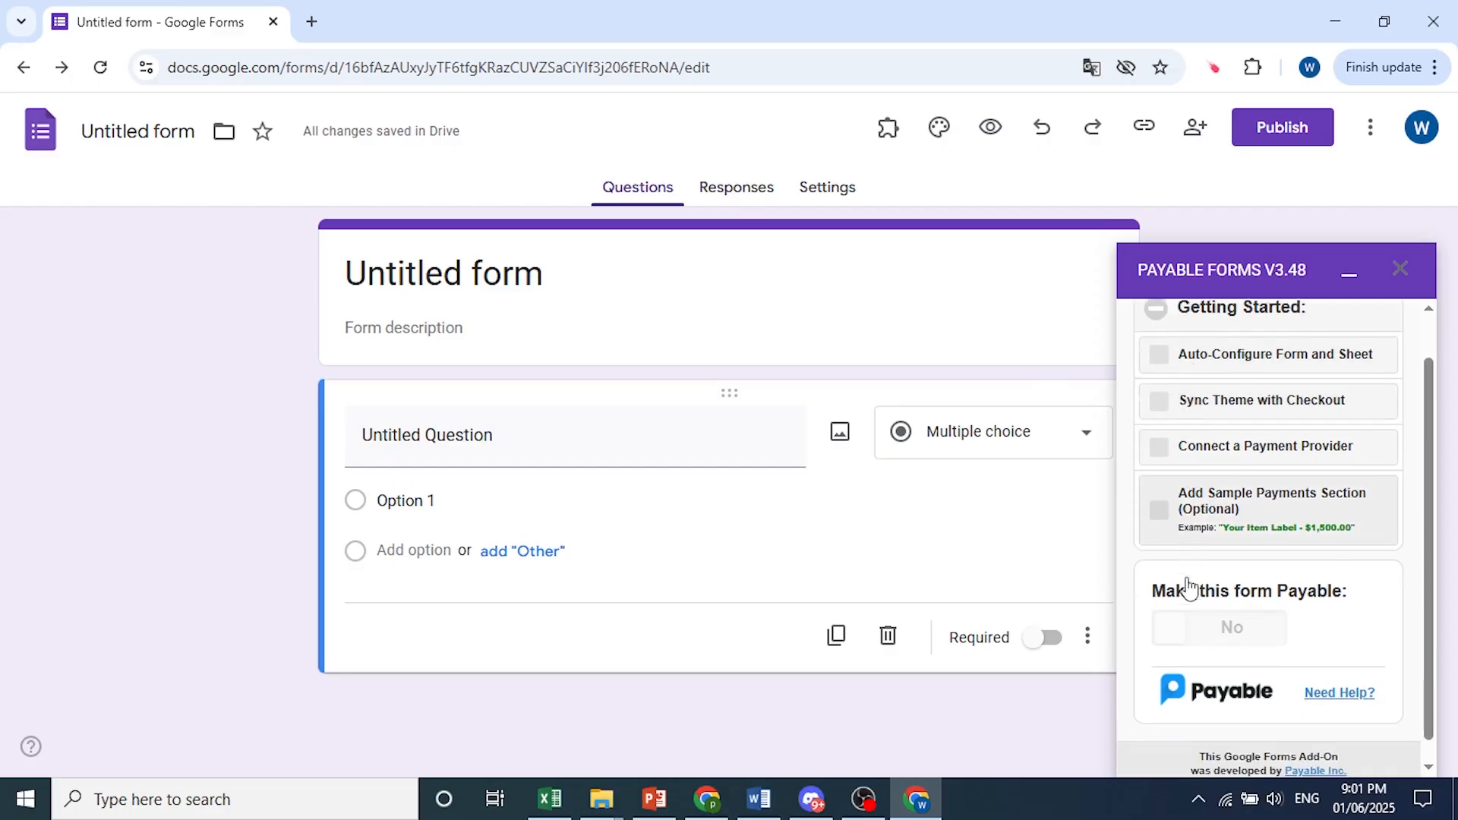
pyautogui.scroll(3)
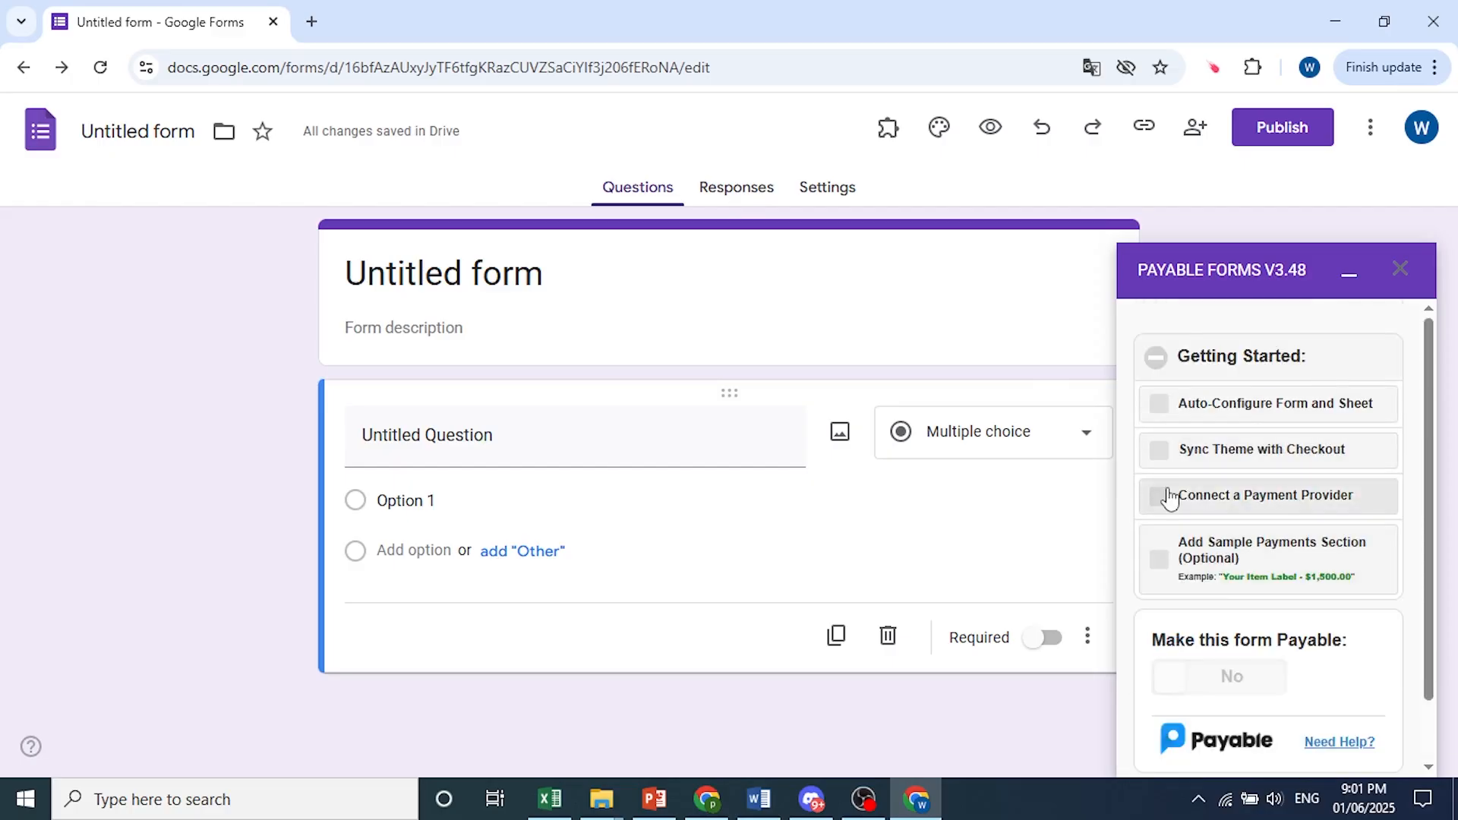
# - Review the list of available payment providers, then close it
pyautogui.click(1266, 494)
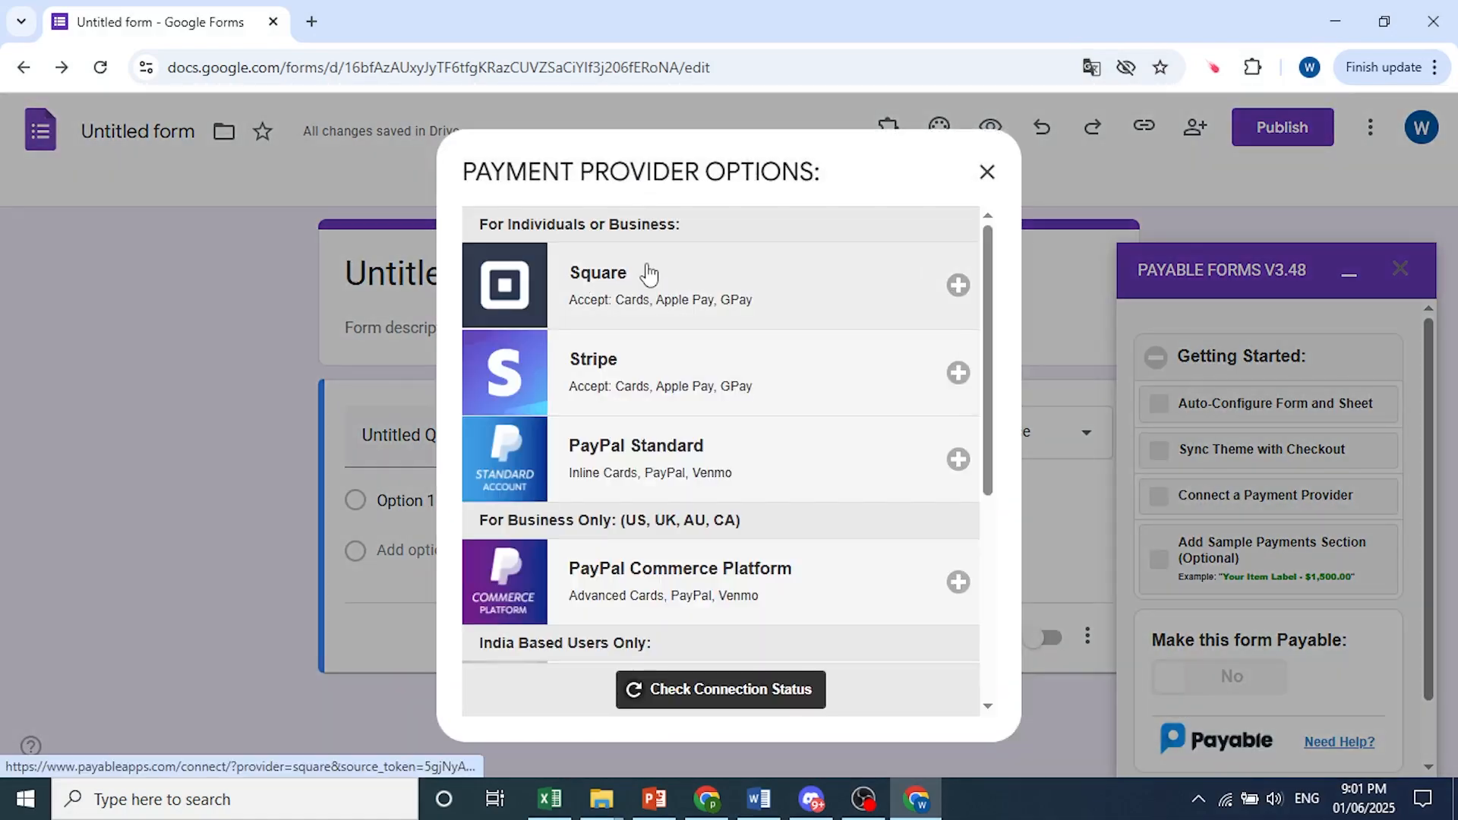
pyautogui.moveTo(621, 390)
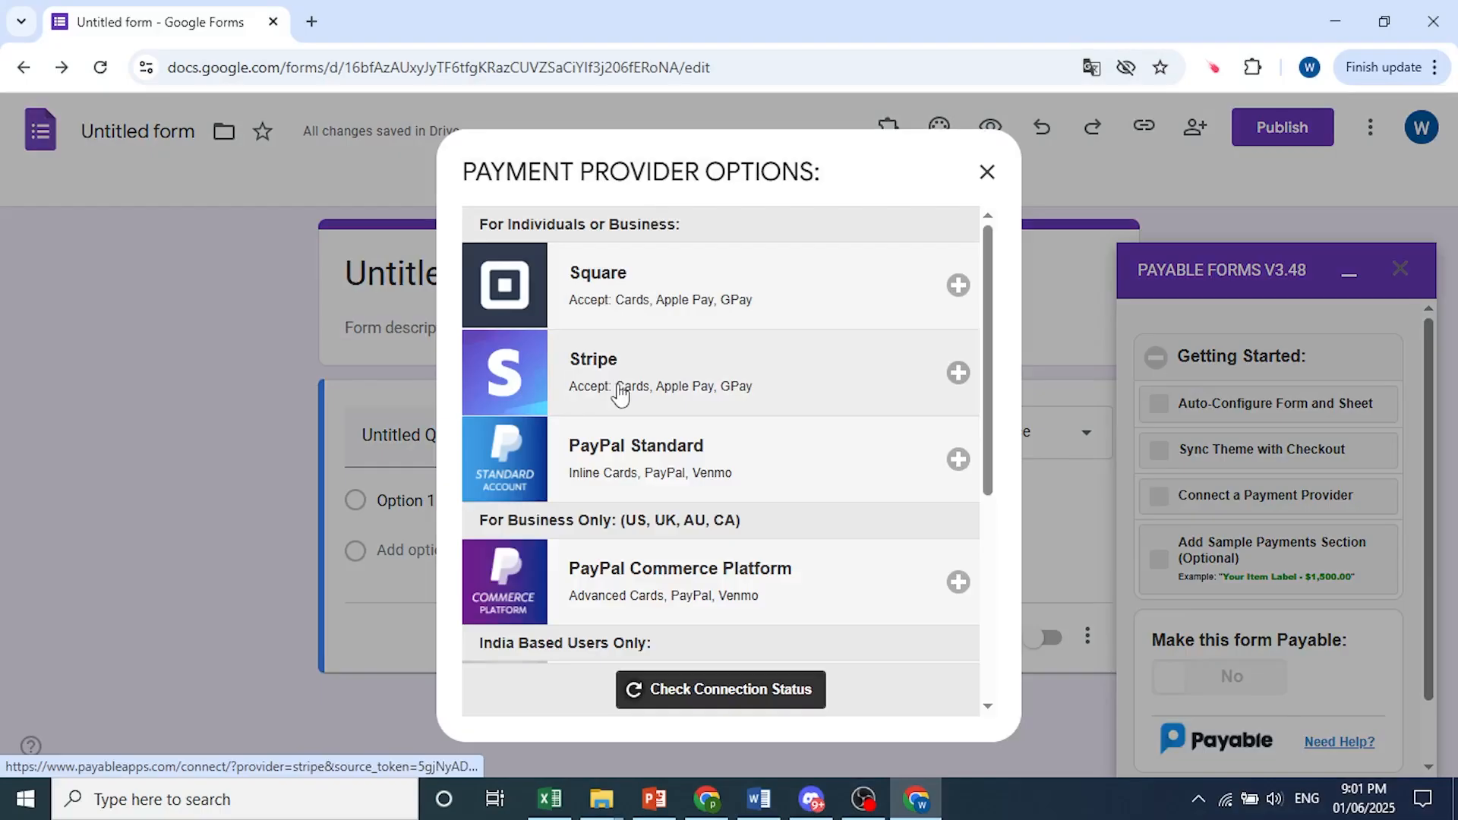
pyautogui.scroll(-3)
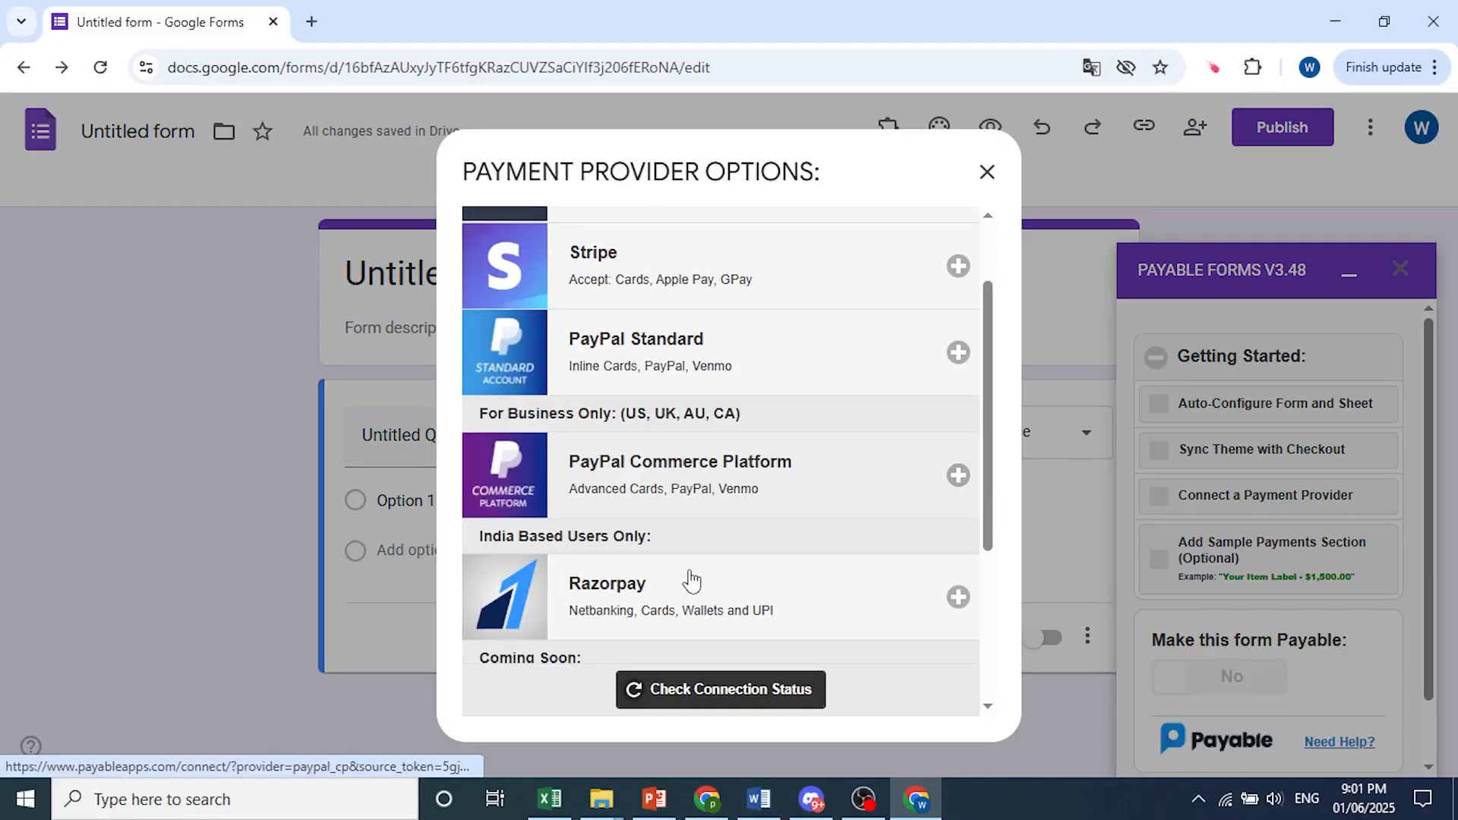
pyautogui.scroll(-3)
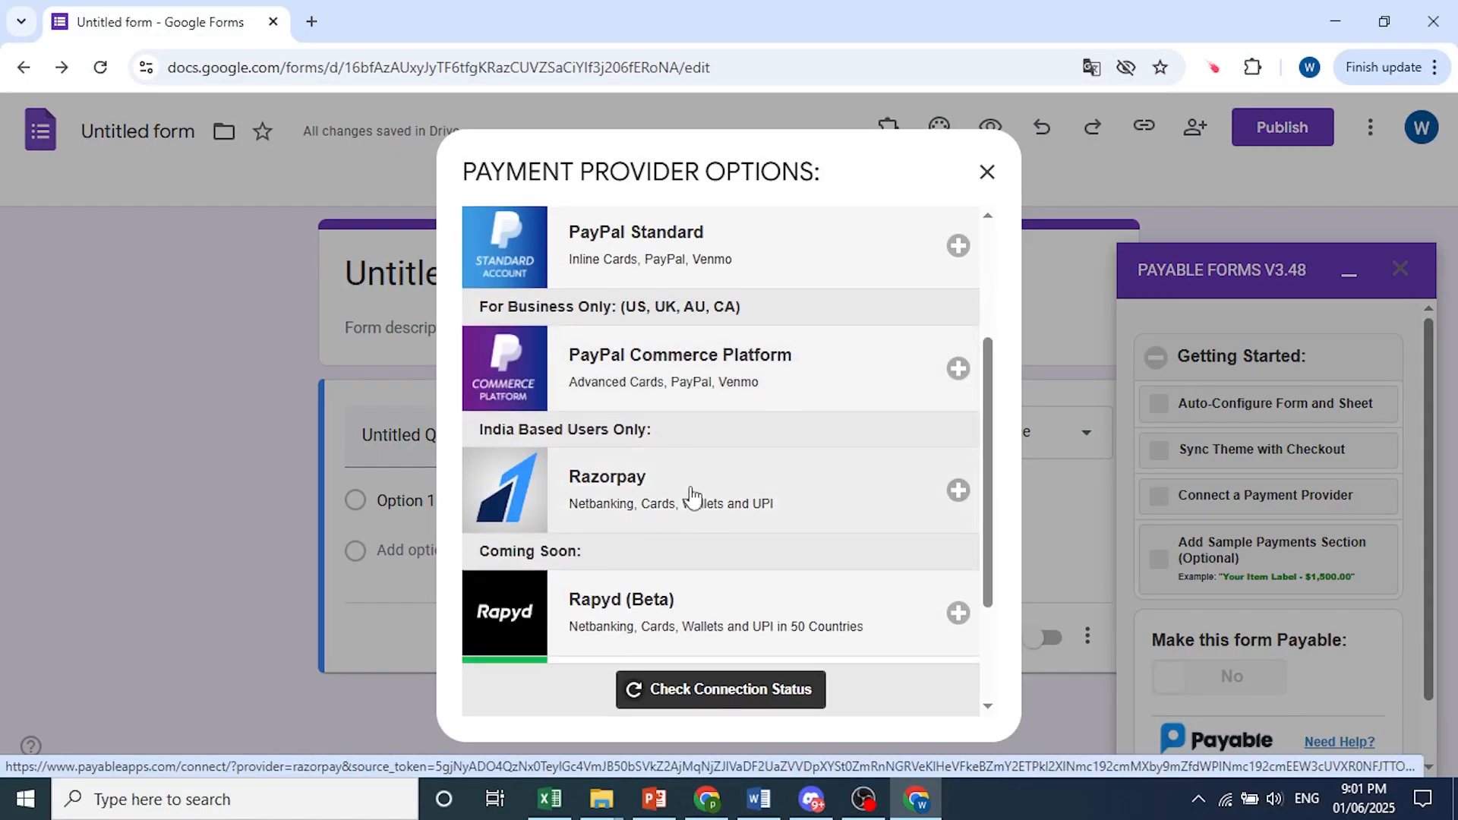
pyautogui.scroll(-3)
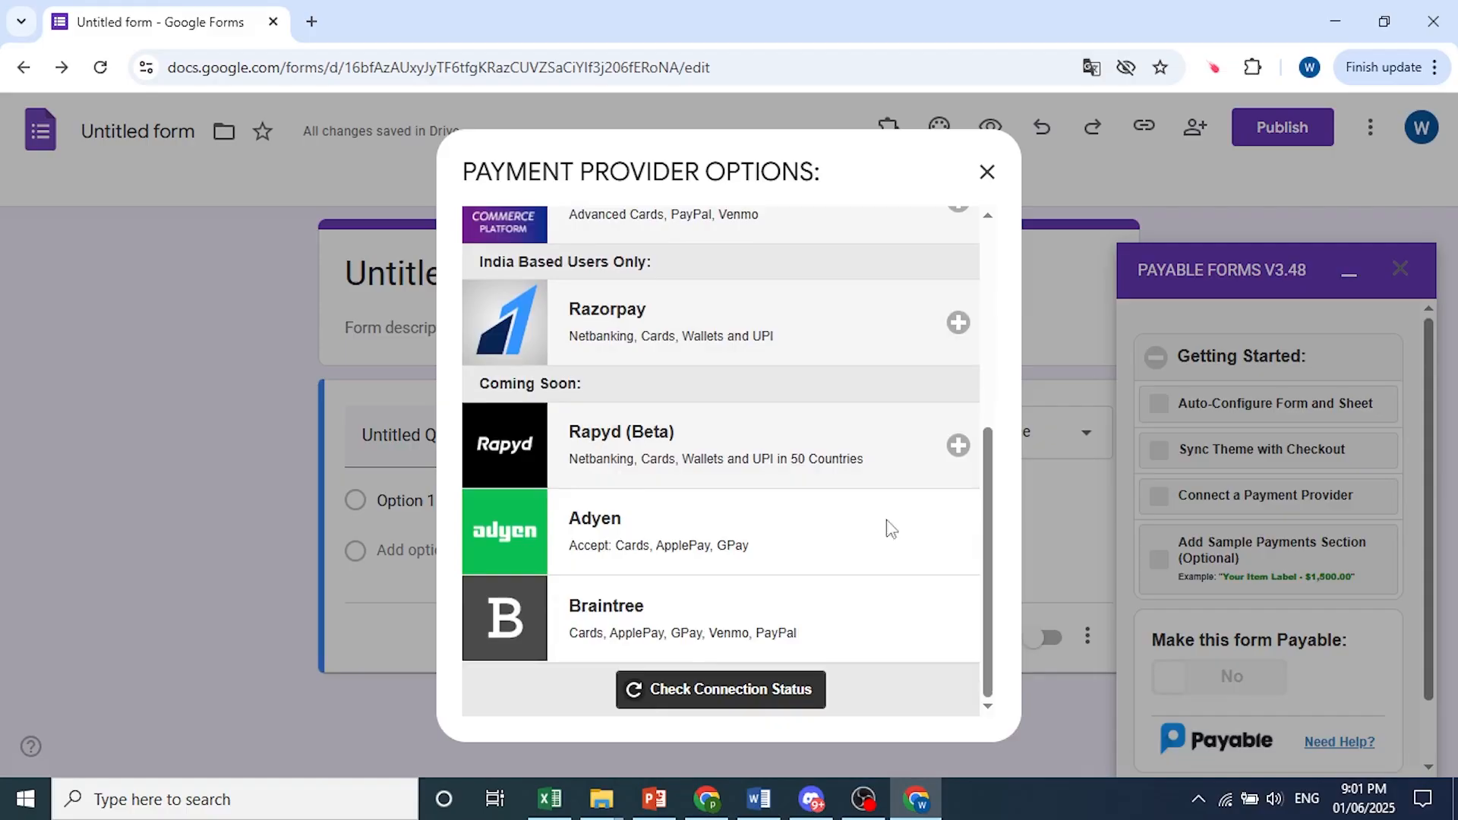
pyautogui.click(987, 172)
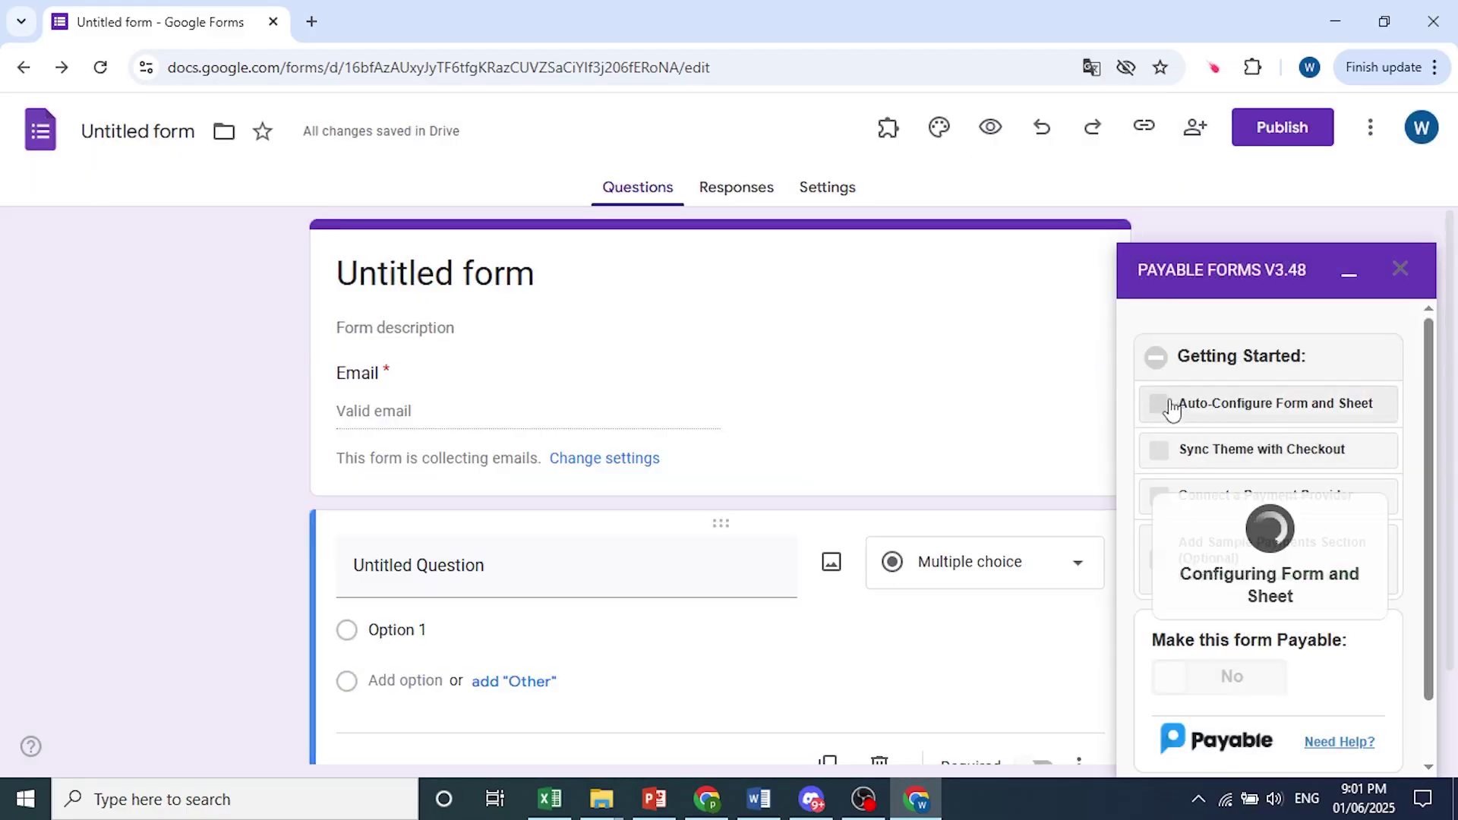
# - Auto-configure the form and sheet, view the connected Google Sheet, and begin syncing the theme with checkout
pyautogui.click(1281, 128)
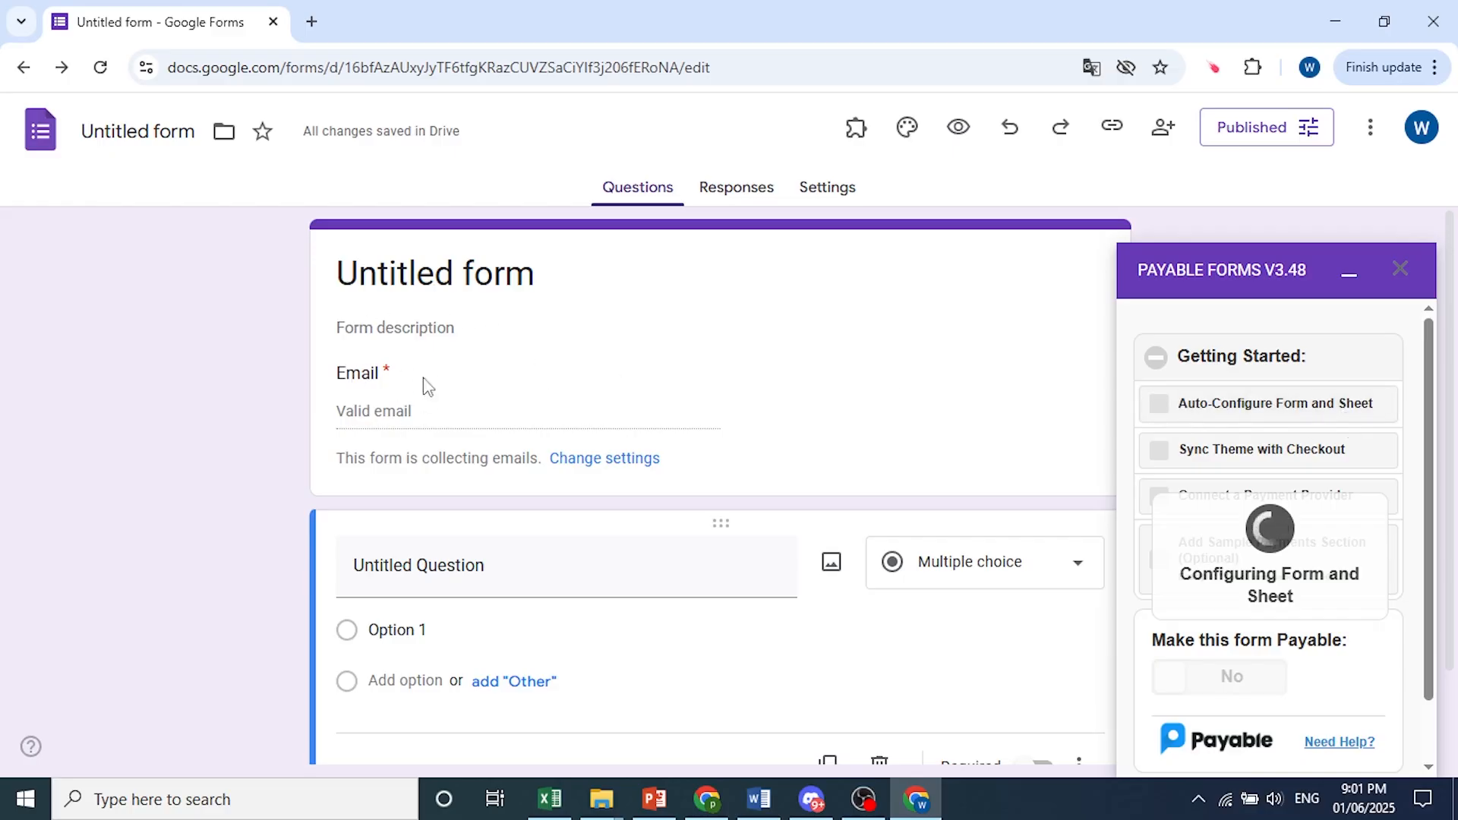
pyautogui.scroll(3)
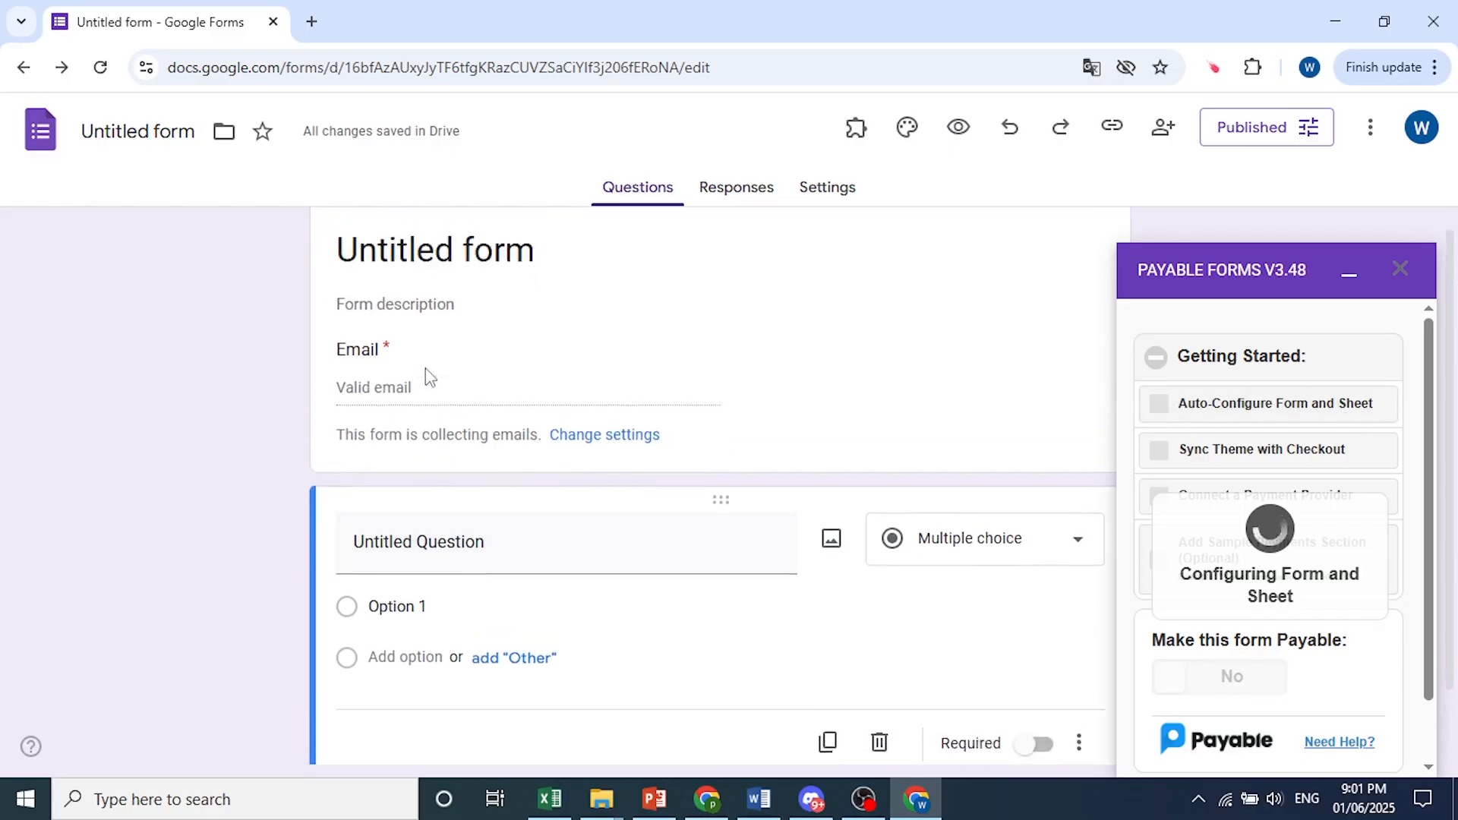
pyautogui.click(1159, 402)
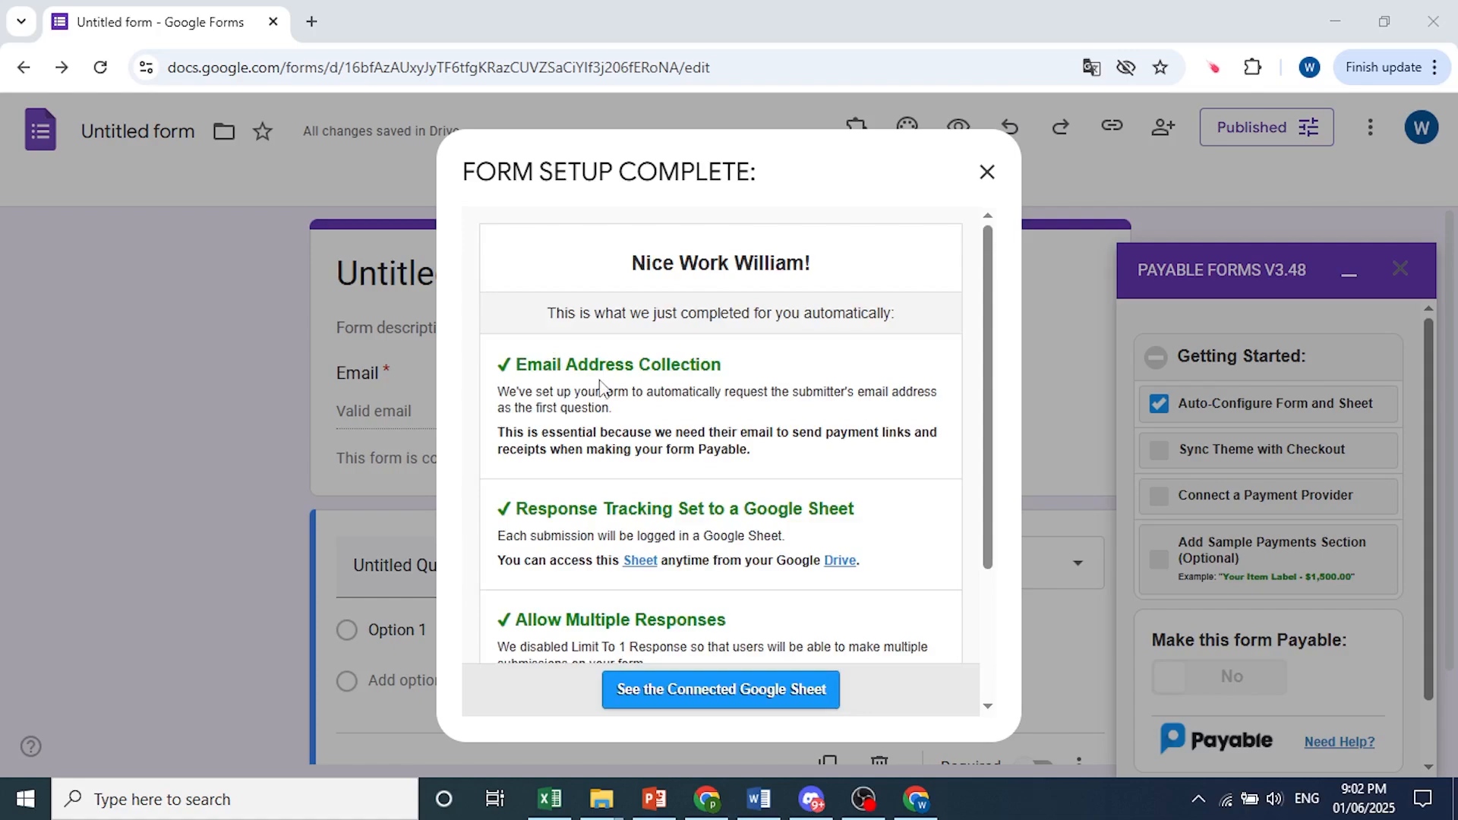
pyautogui.moveTo(548, 512)
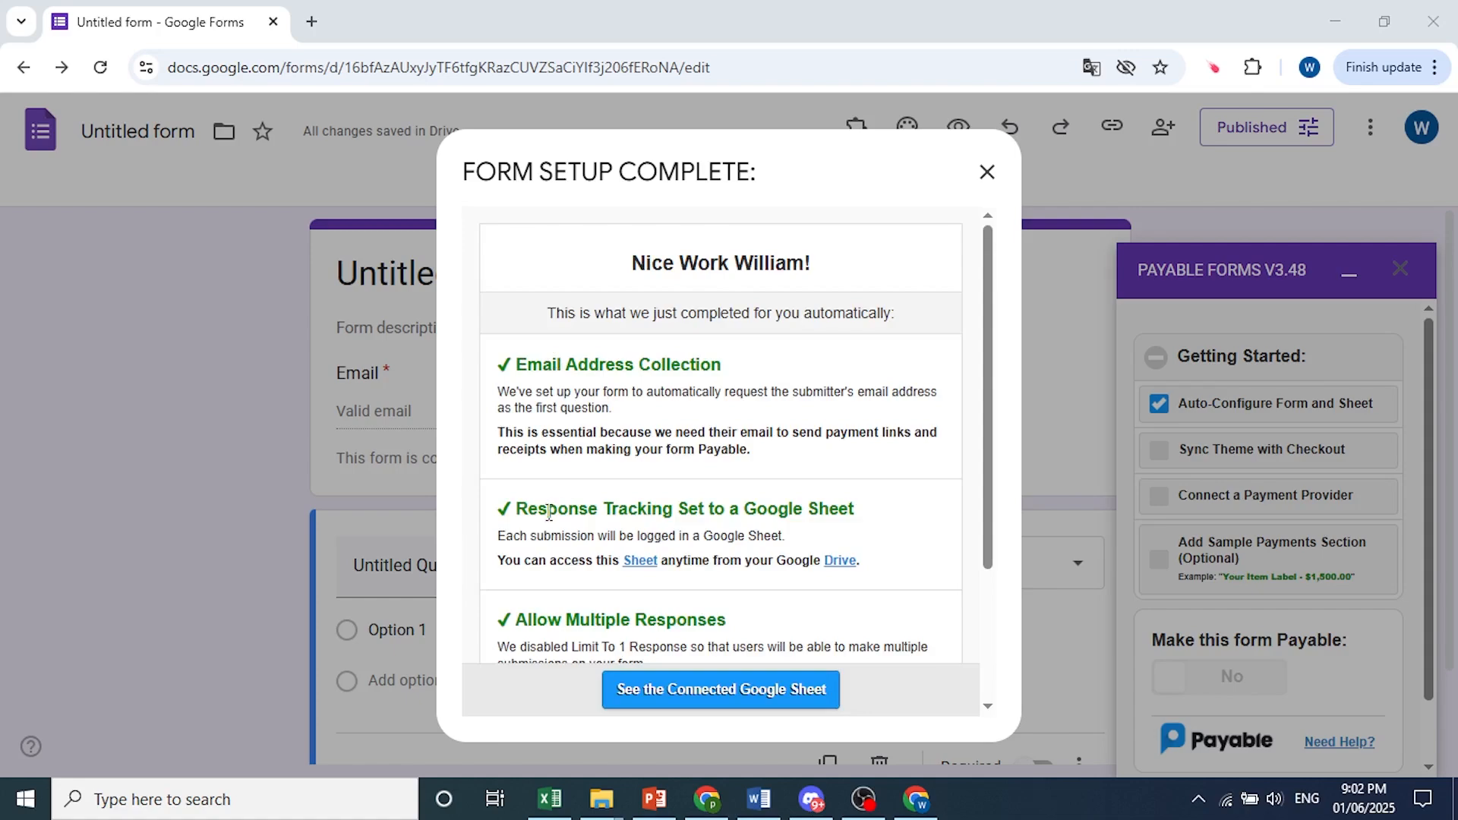
pyautogui.scroll(-3)
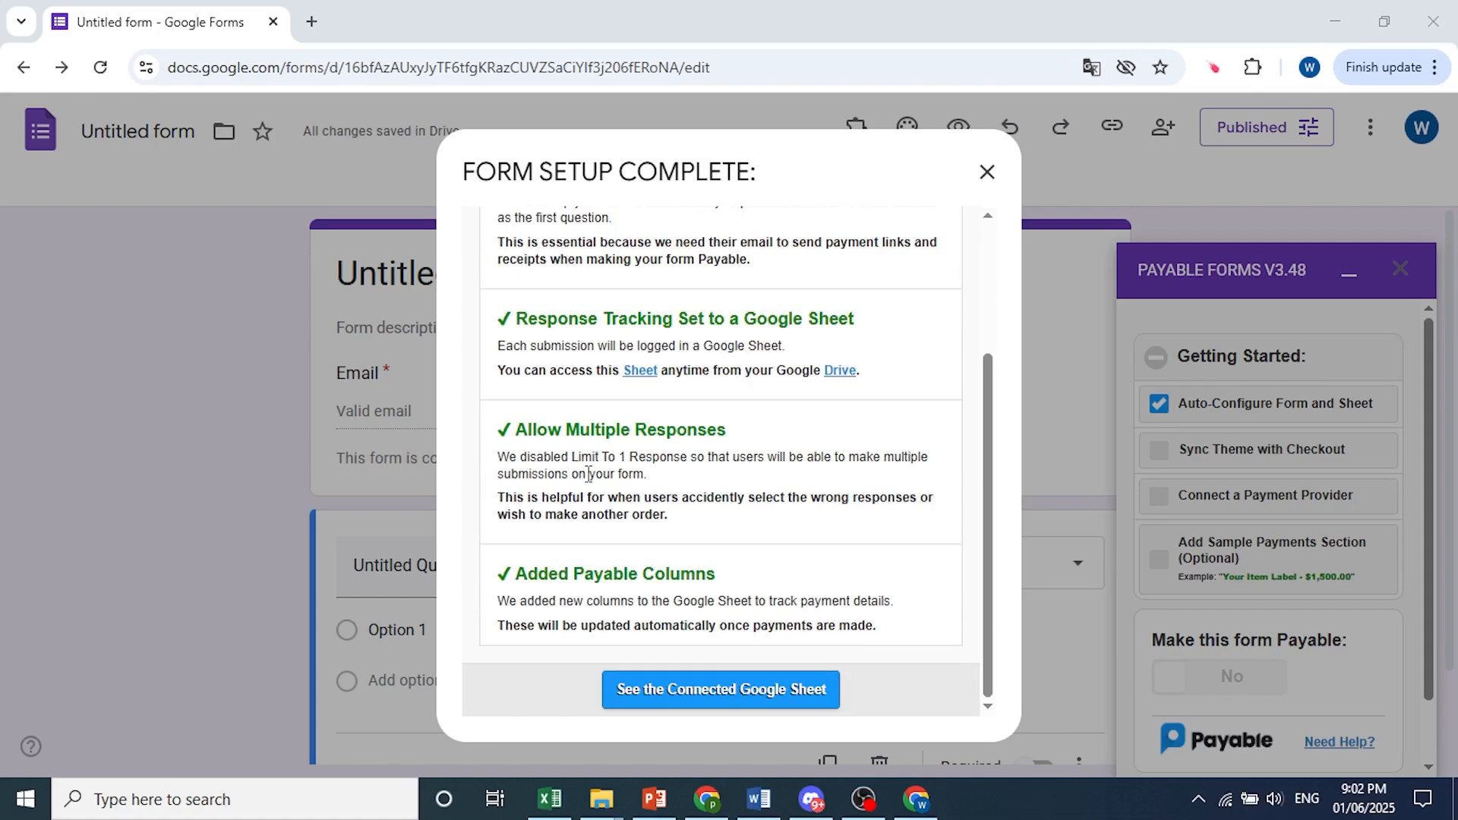
pyautogui.moveTo(692, 572)
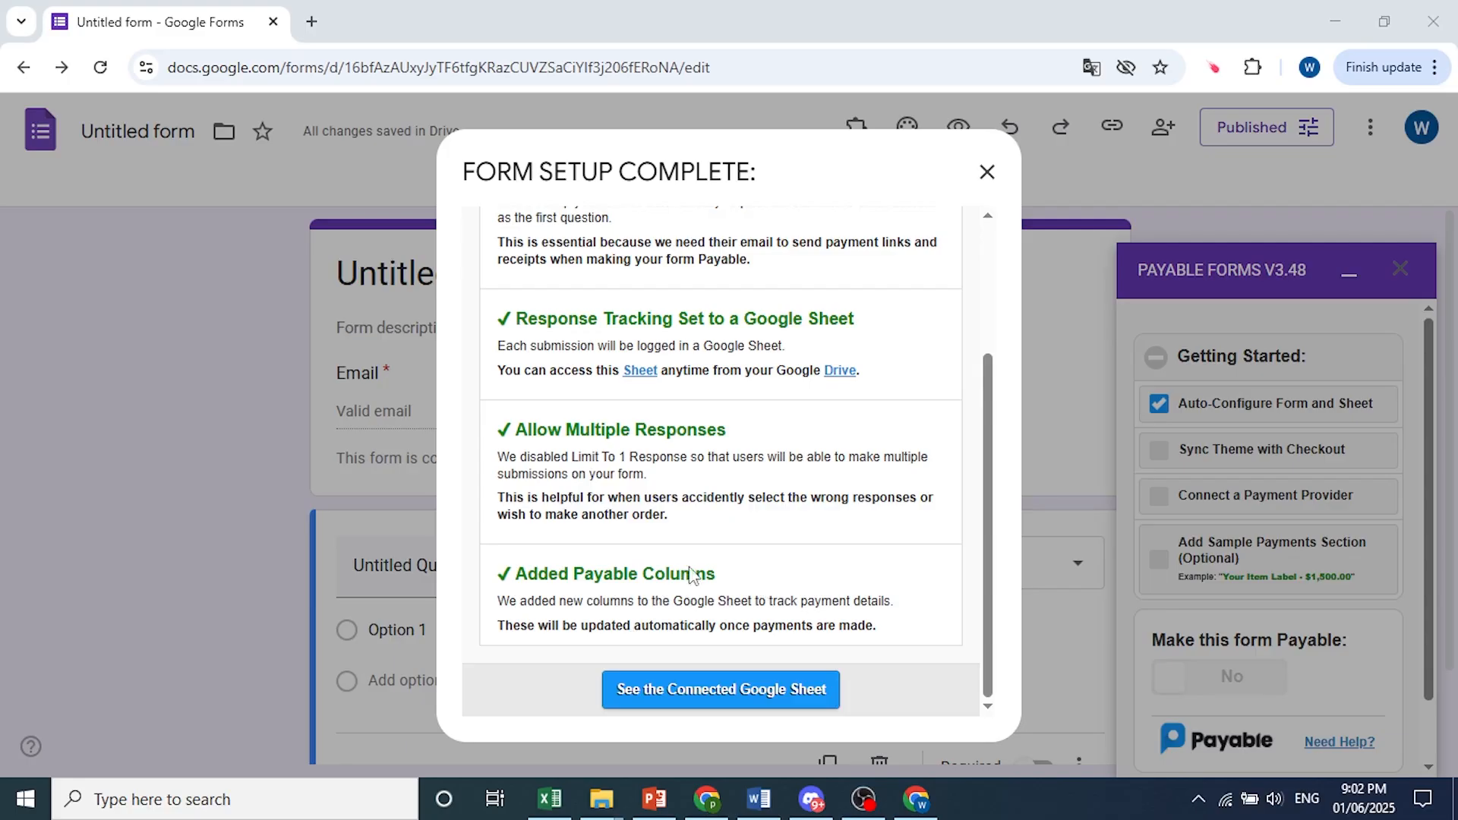
pyautogui.moveTo(710, 629)
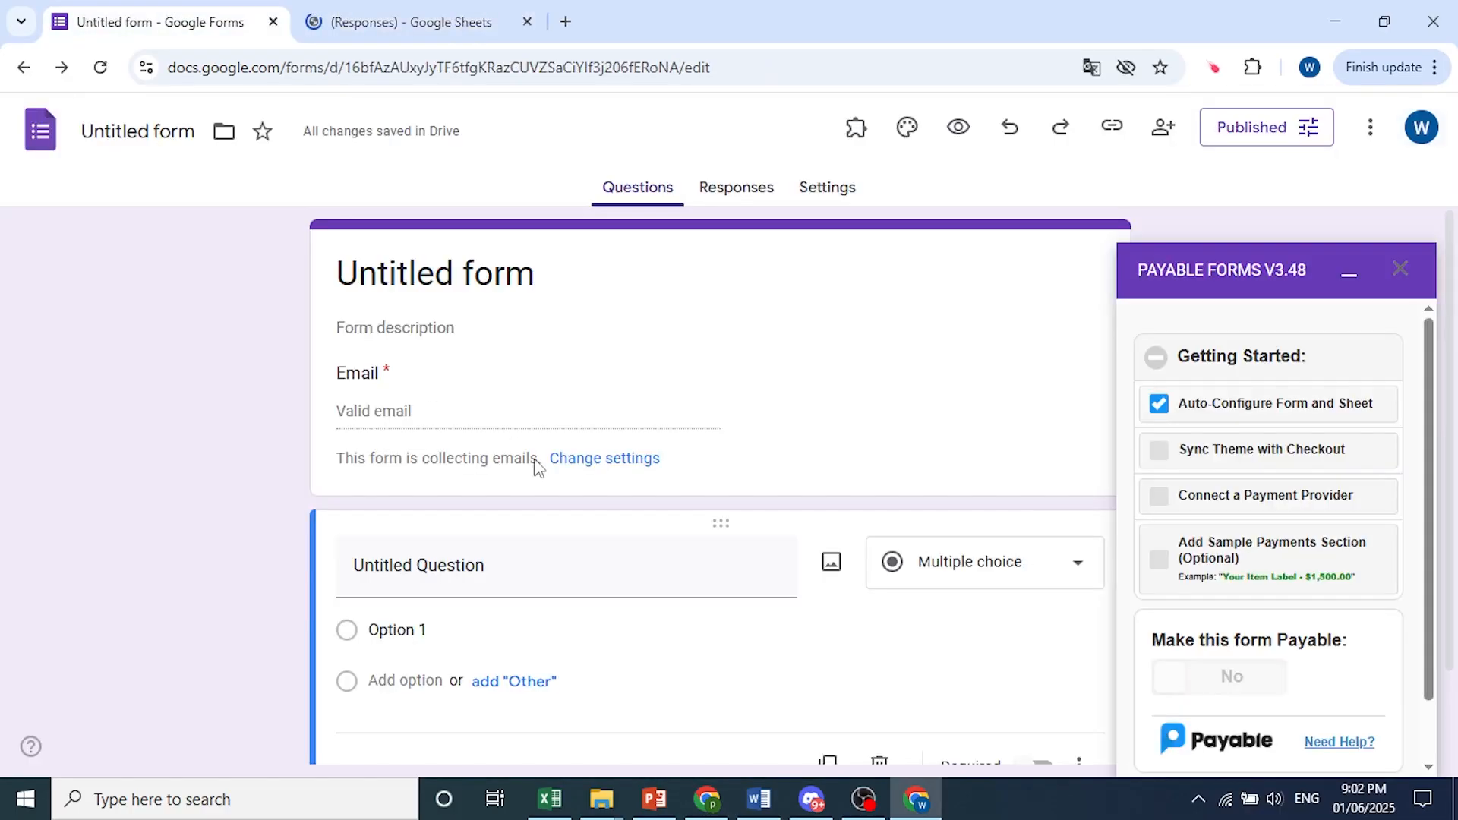
pyautogui.scroll(-3)
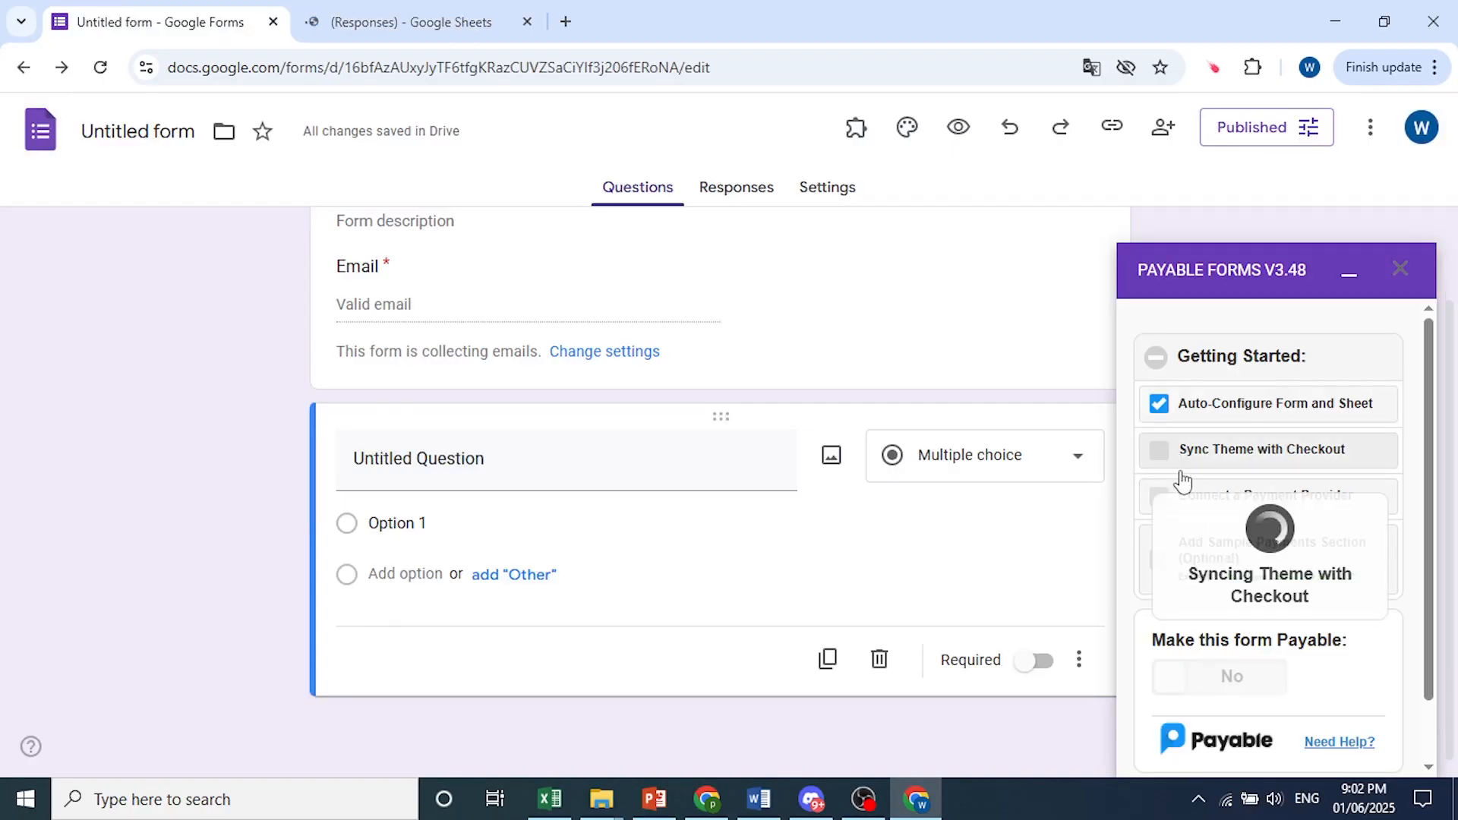
# - Inspect the responses sheet's Payable Order ID, Total and Status columns in cells D2, E2, F2
pyautogui.click(410, 21)
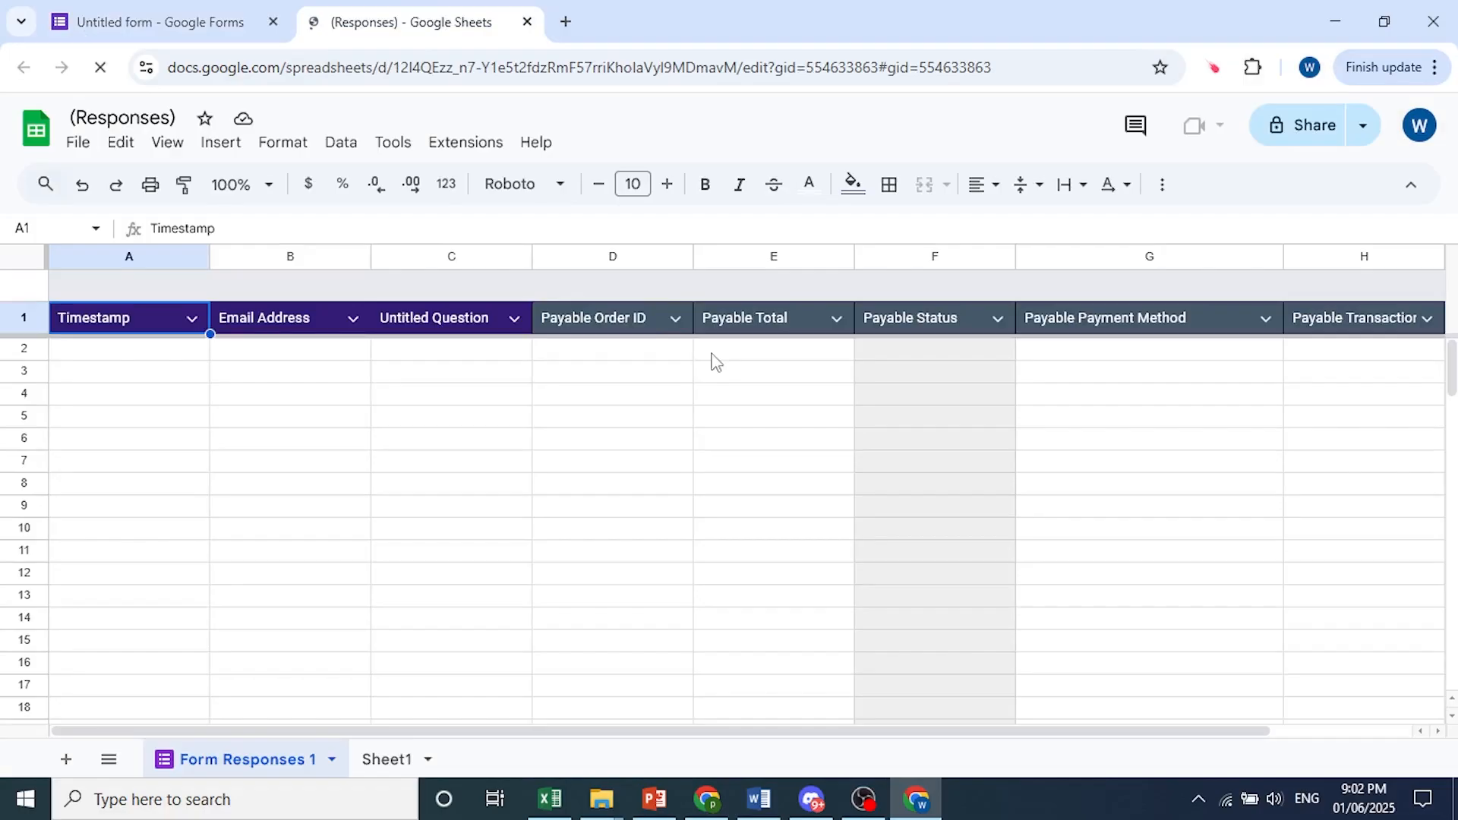
pyautogui.click(612, 348)
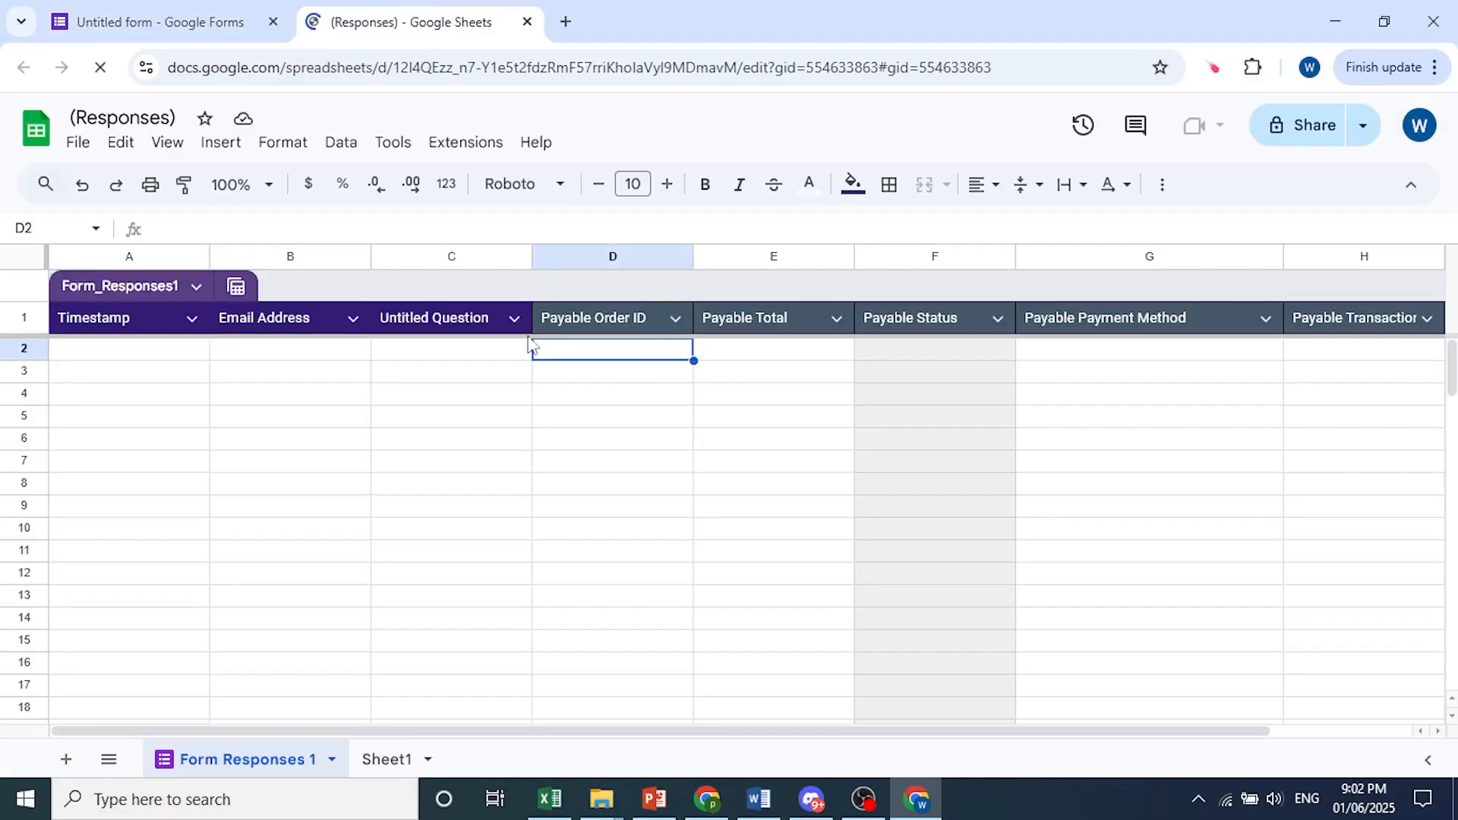
pyautogui.click(773, 348)
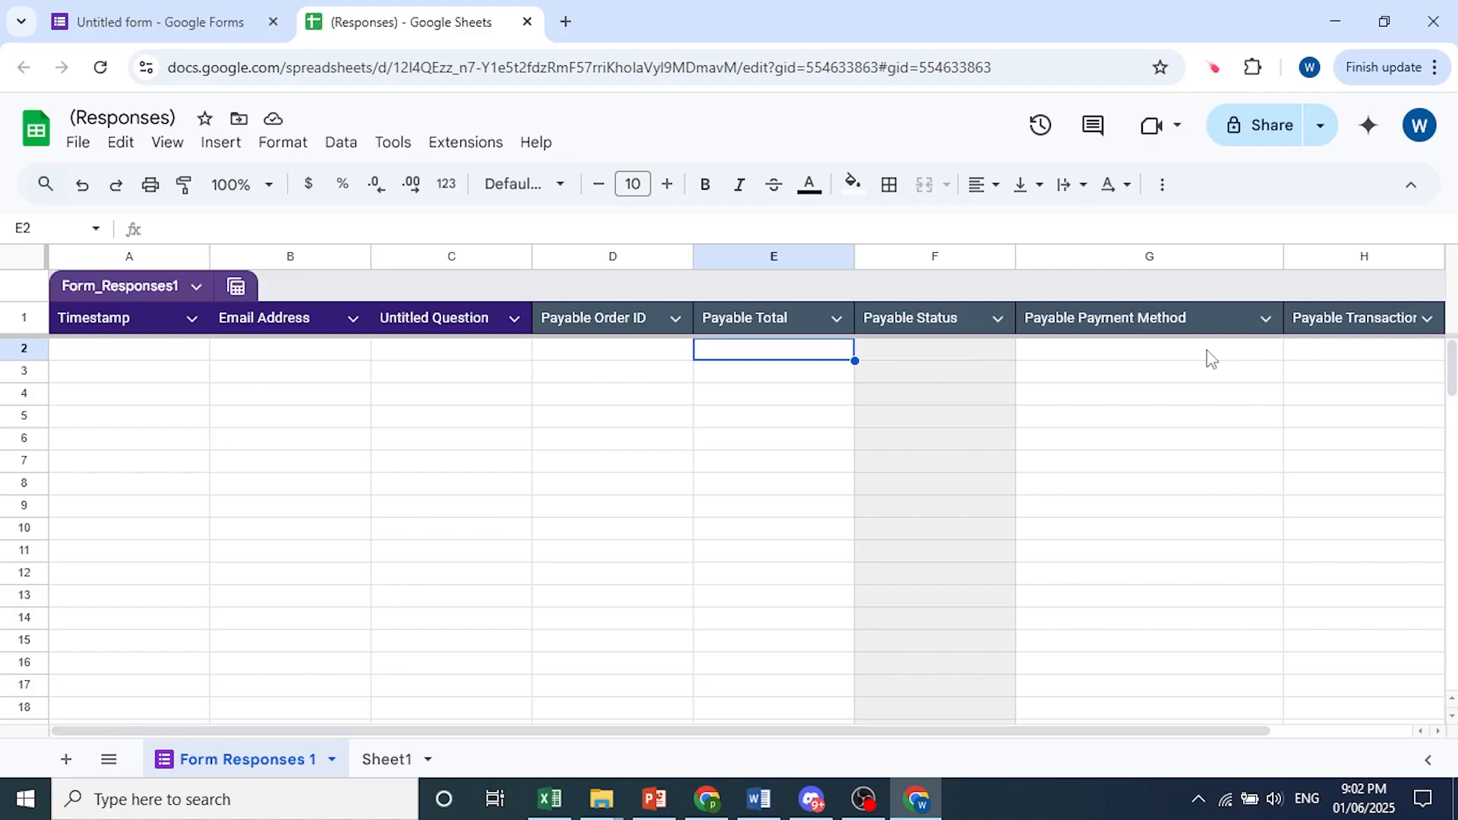
pyautogui.click(933, 348)
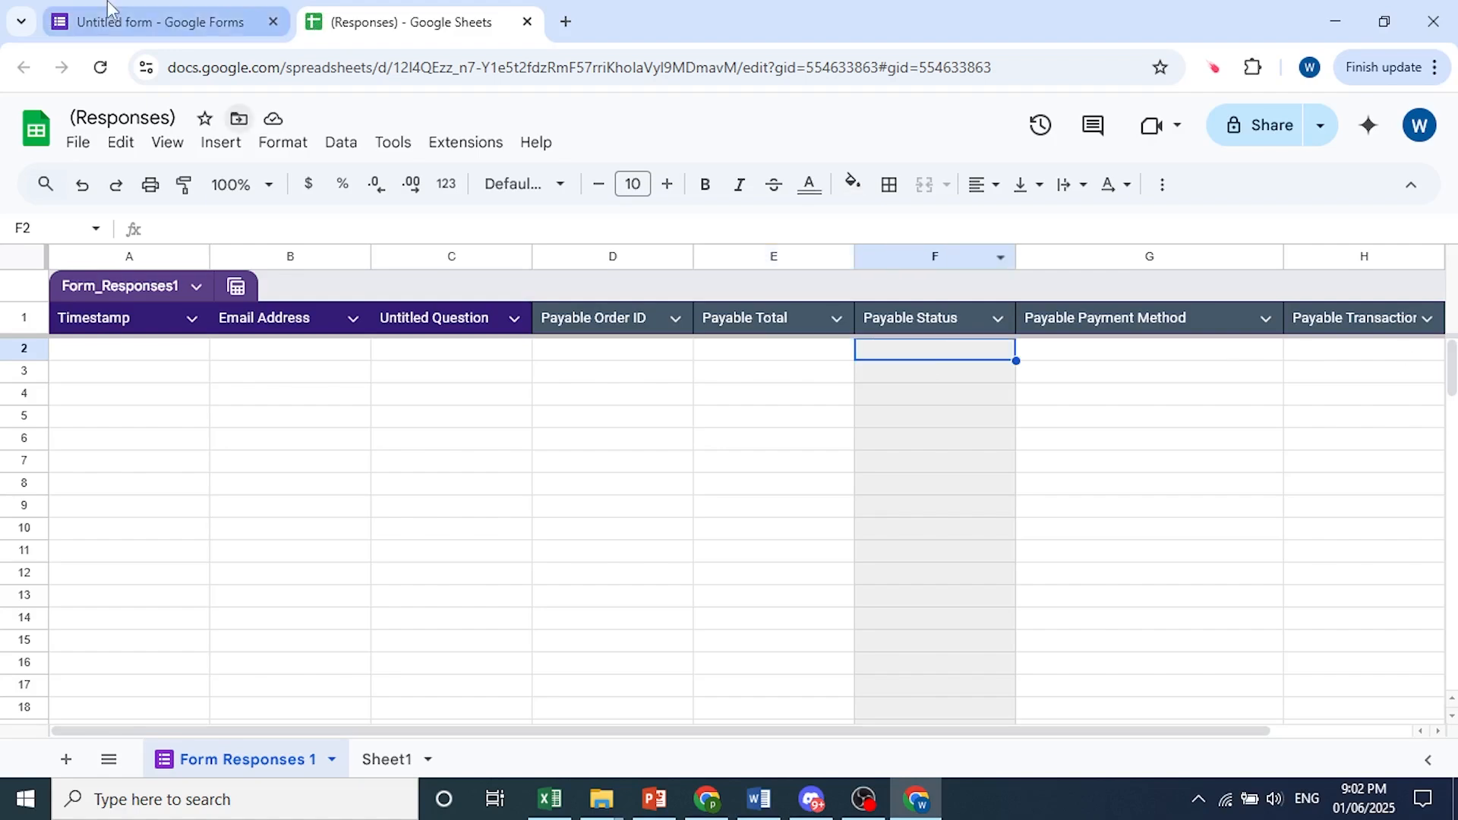
# - Return to the form and request a preview of the synced checkout page
pyautogui.click(158, 22)
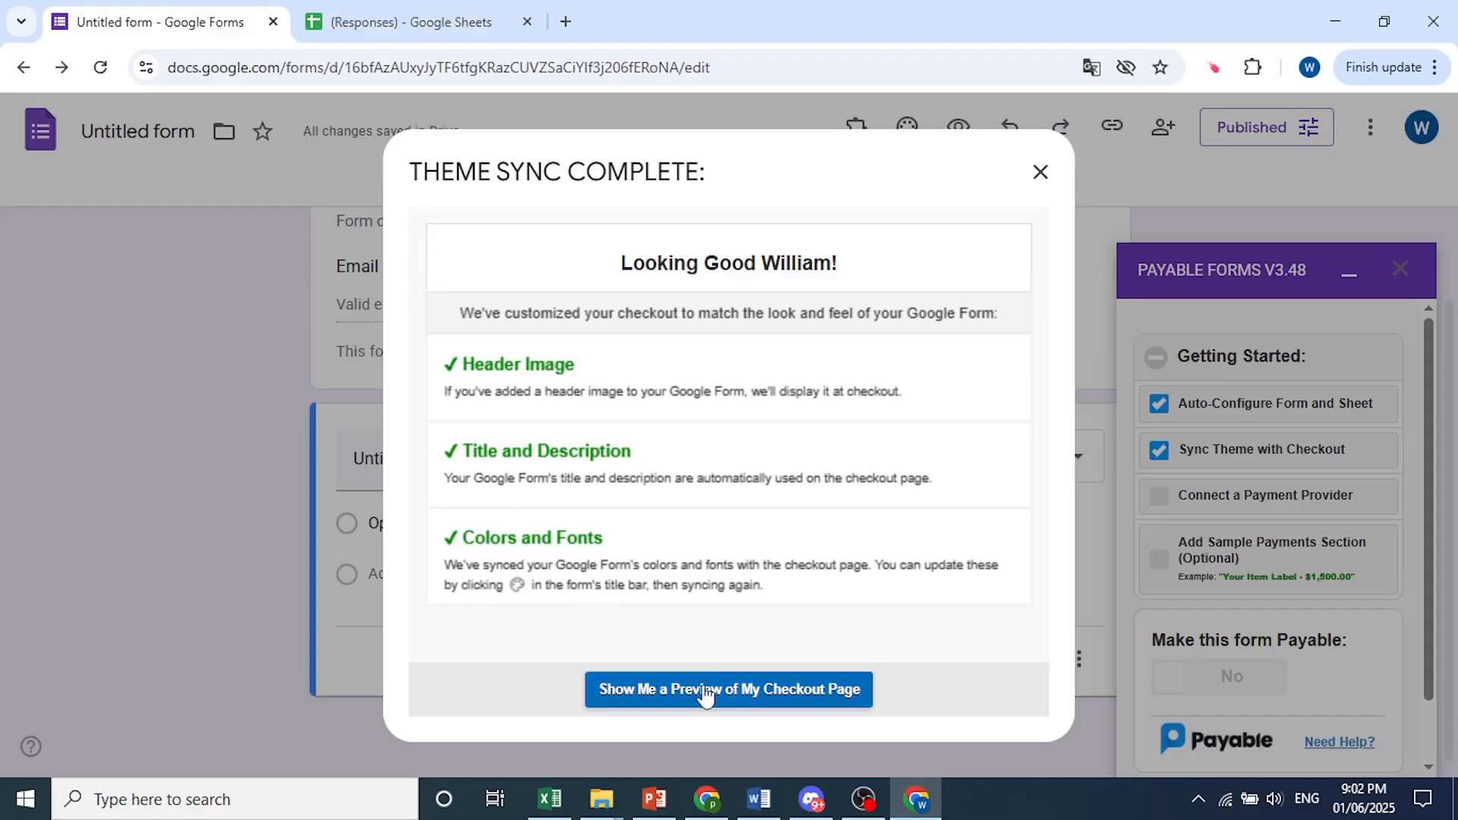
pyautogui.click(727, 689)
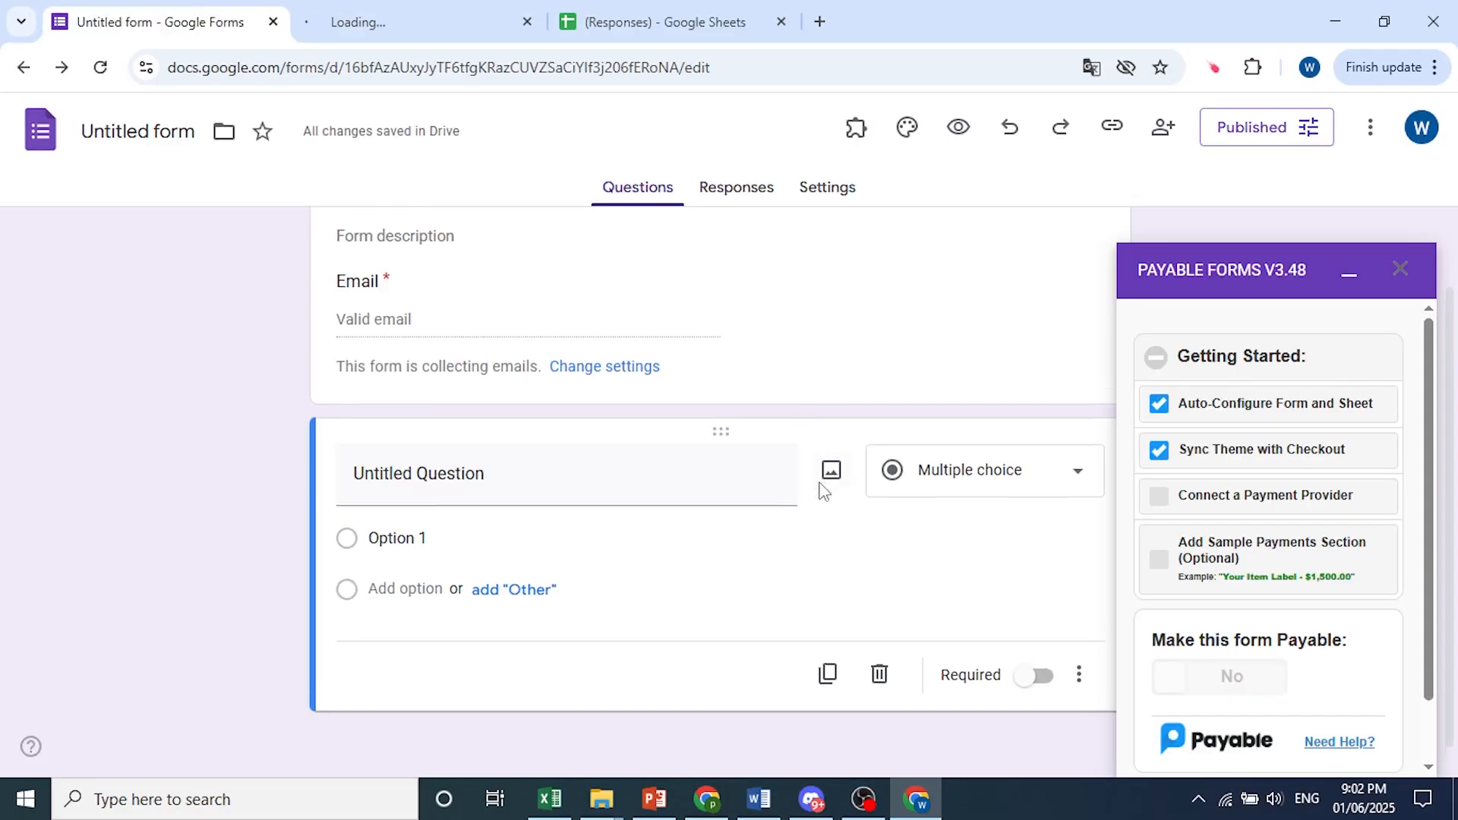
# - Scroll through the test-mode checkout's order details, contact fields and sandbox test cards, then return to the form
pyautogui.click(416, 21)
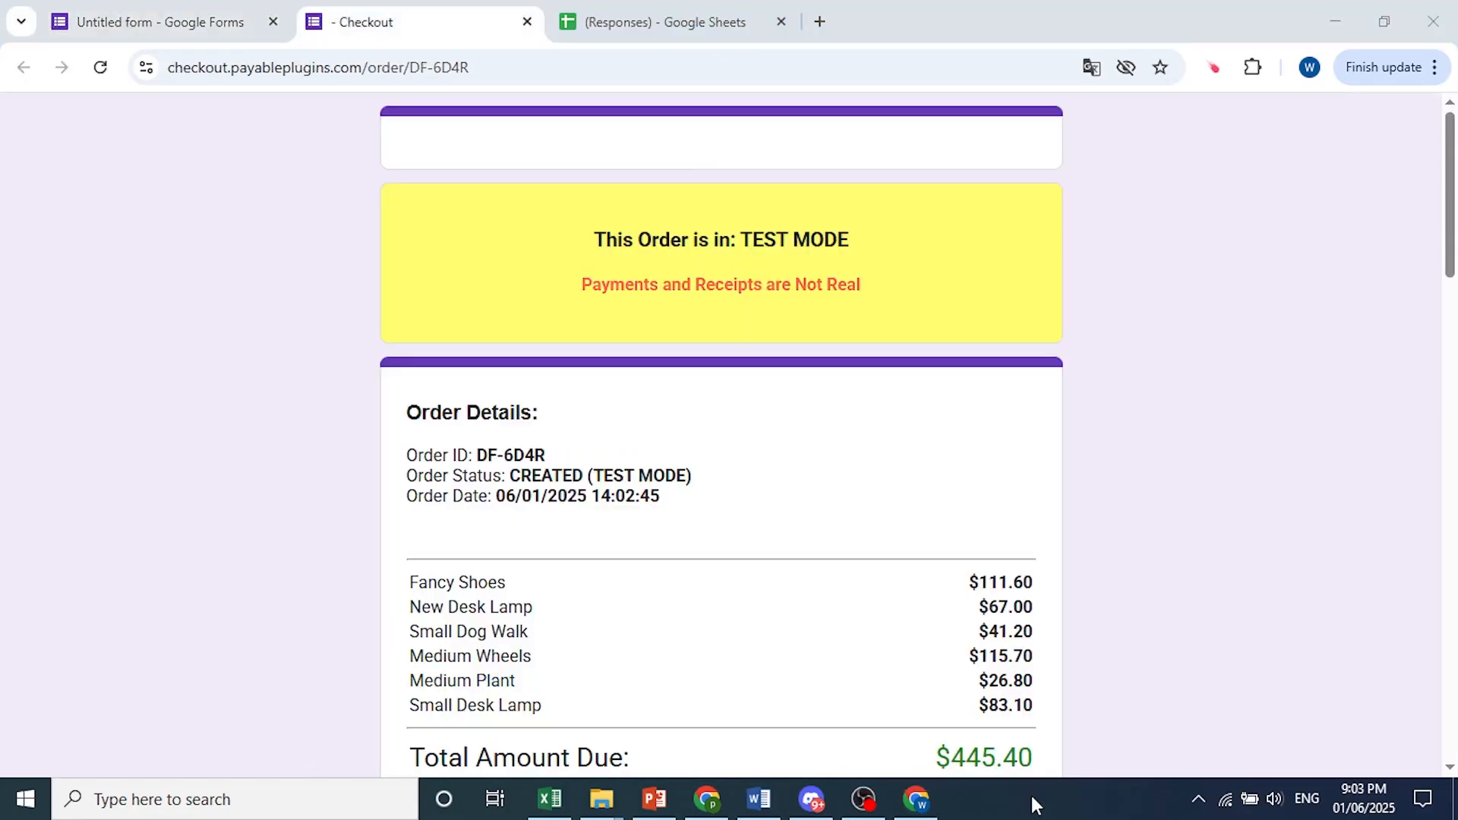
pyautogui.scroll(-3)
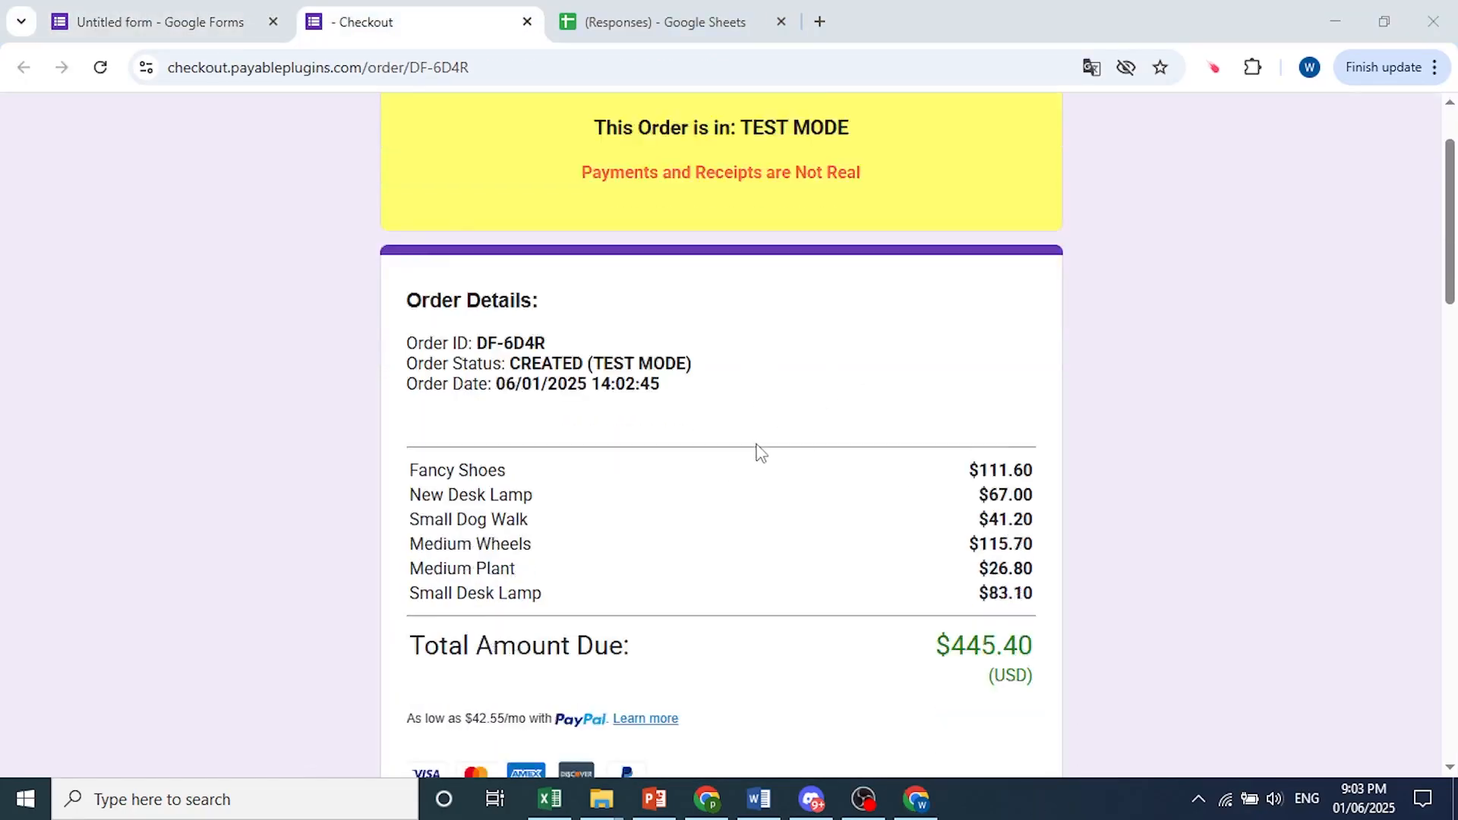
pyautogui.scroll(-3)
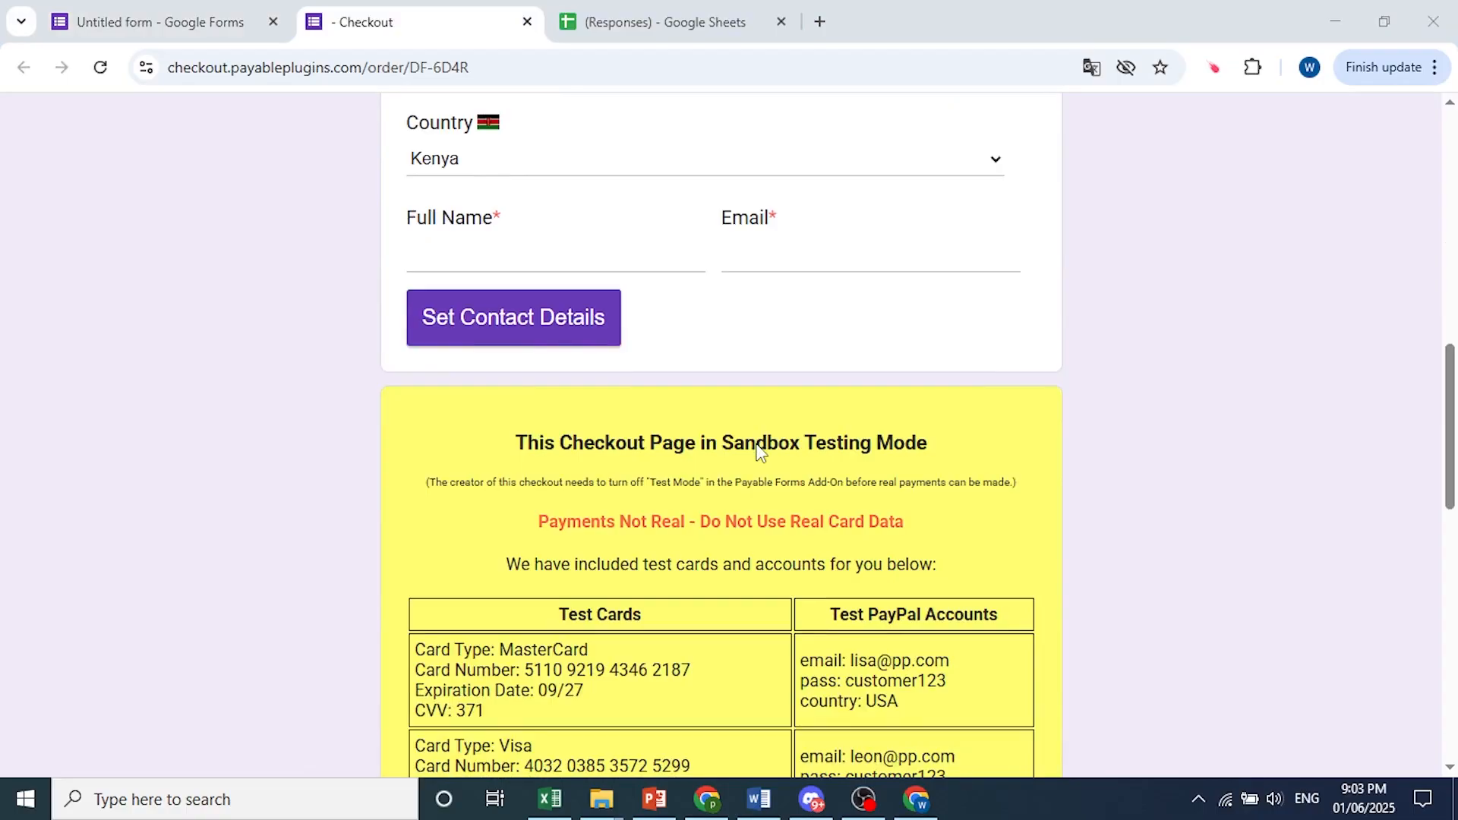
pyautogui.scroll(-3)
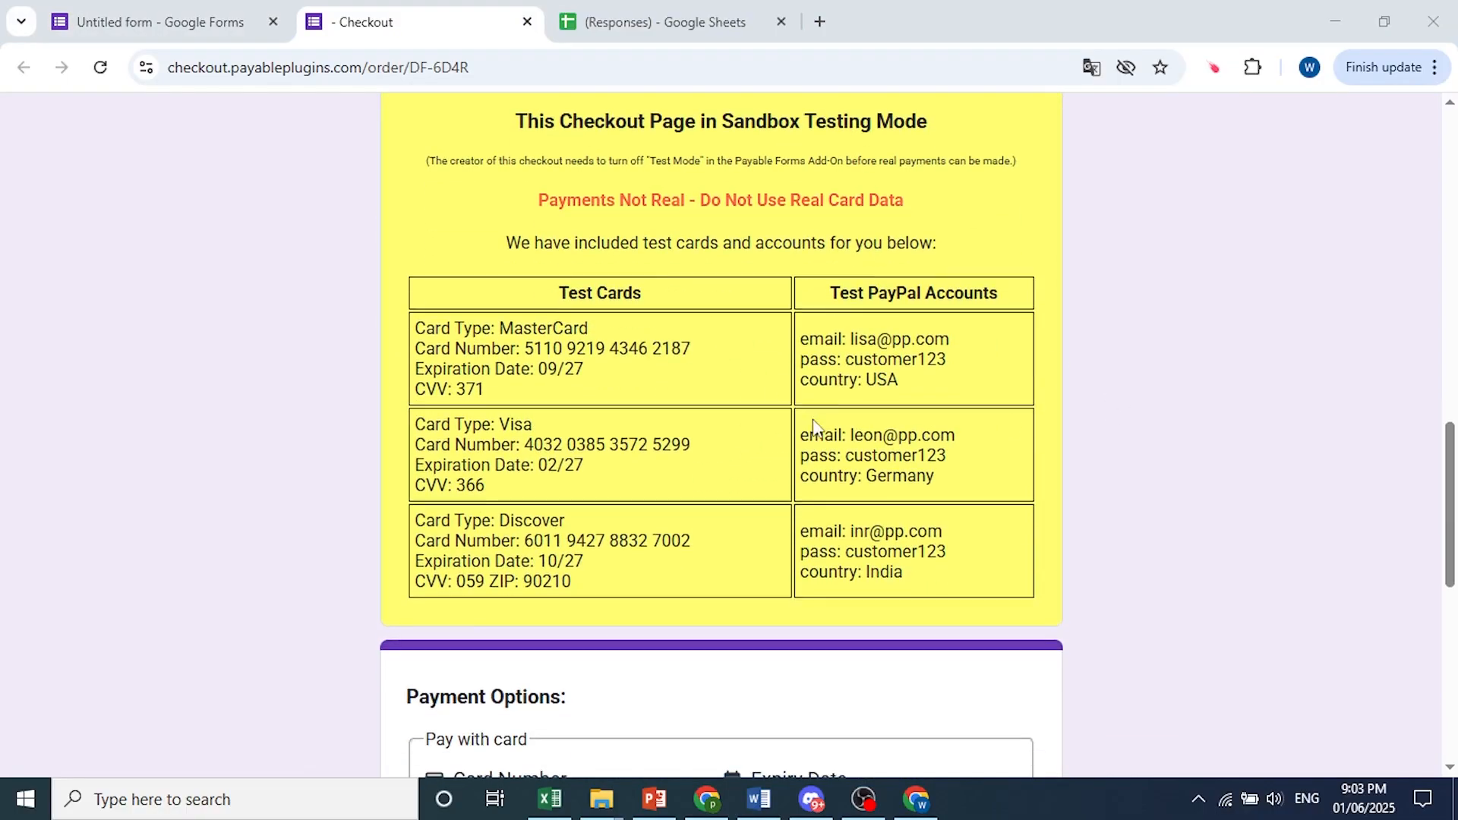
pyautogui.scroll(-3)
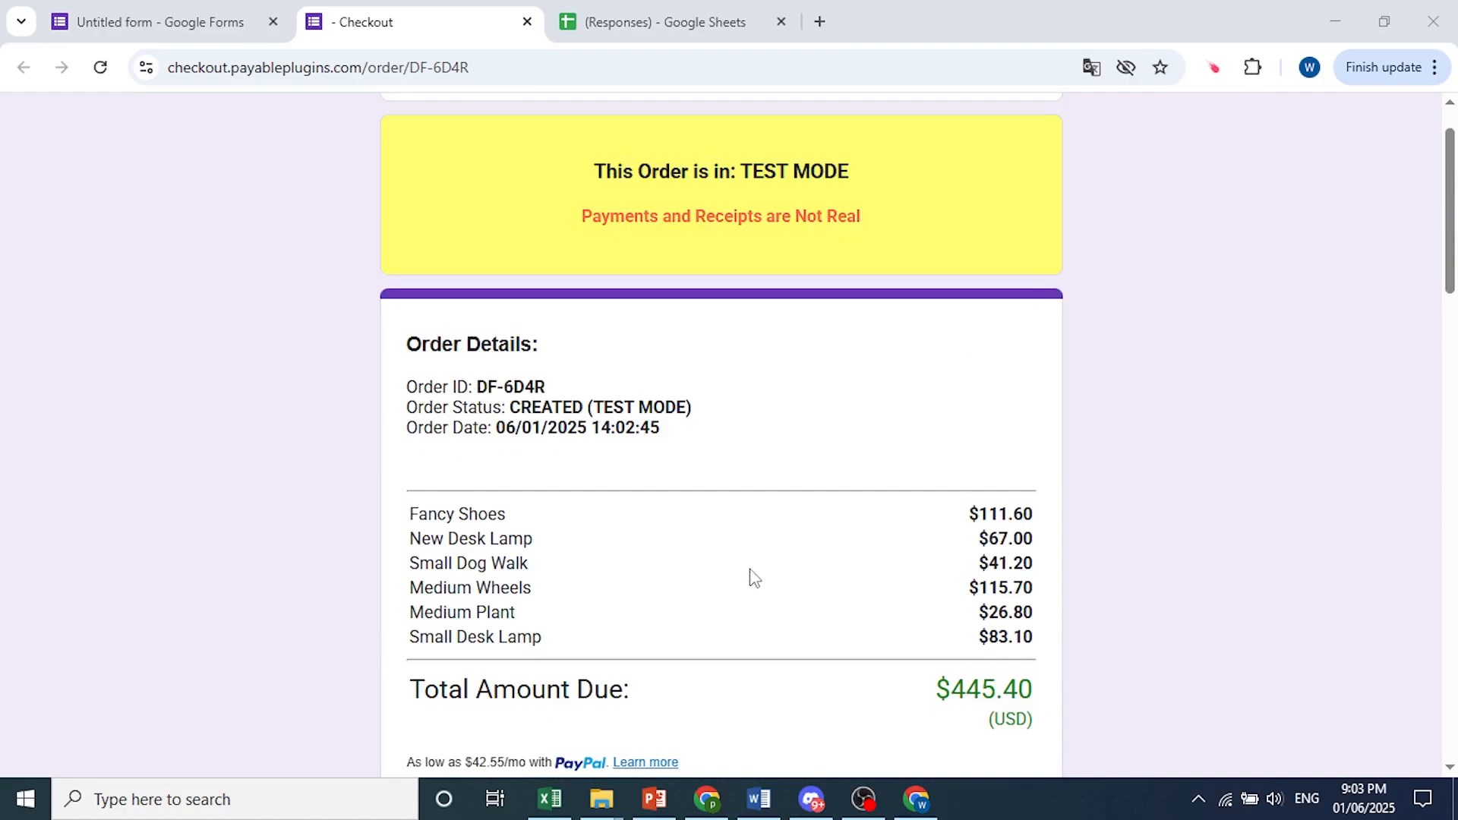
pyautogui.scroll(-3)
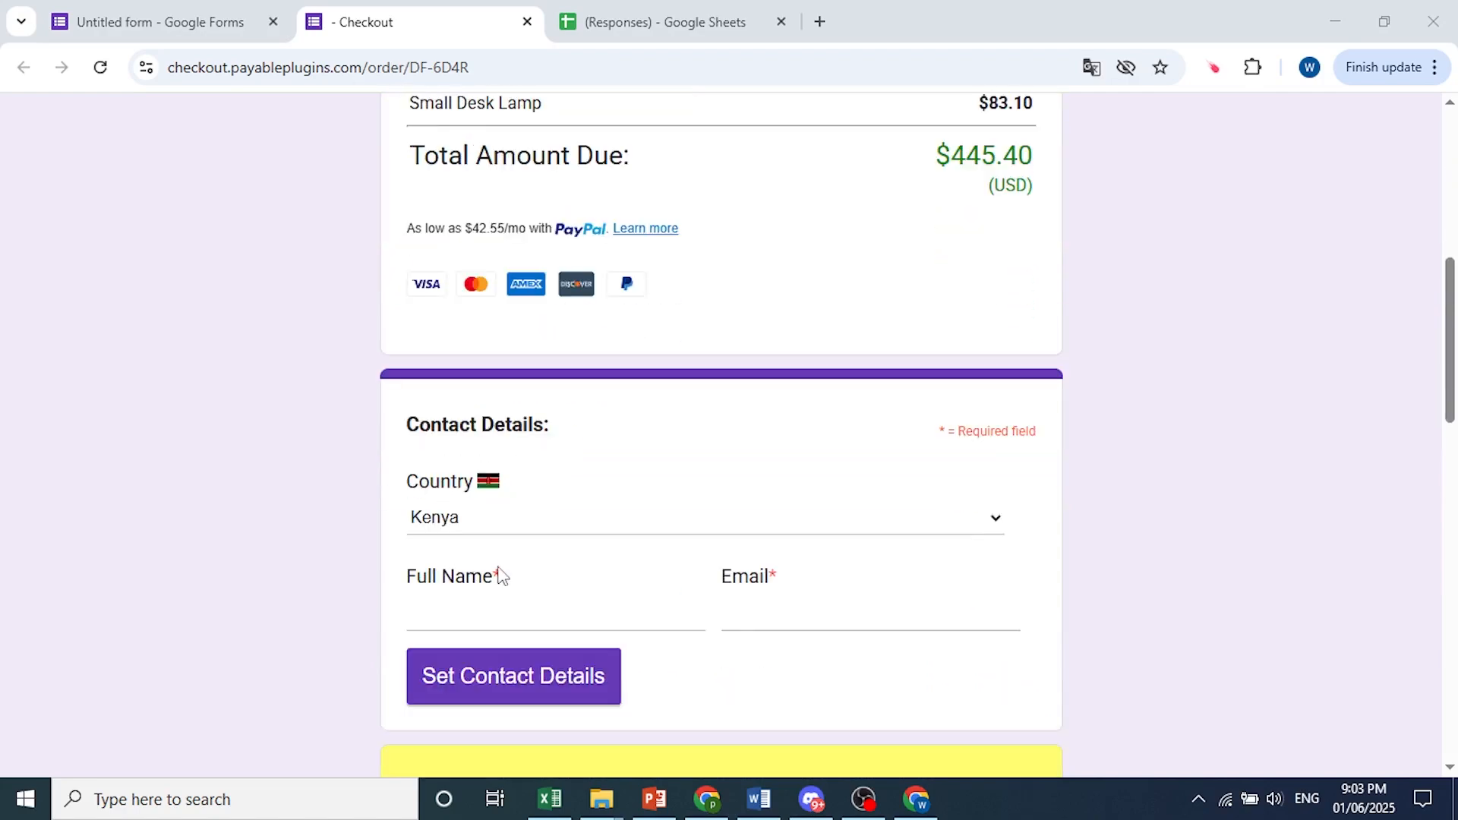
pyautogui.click(153, 22)
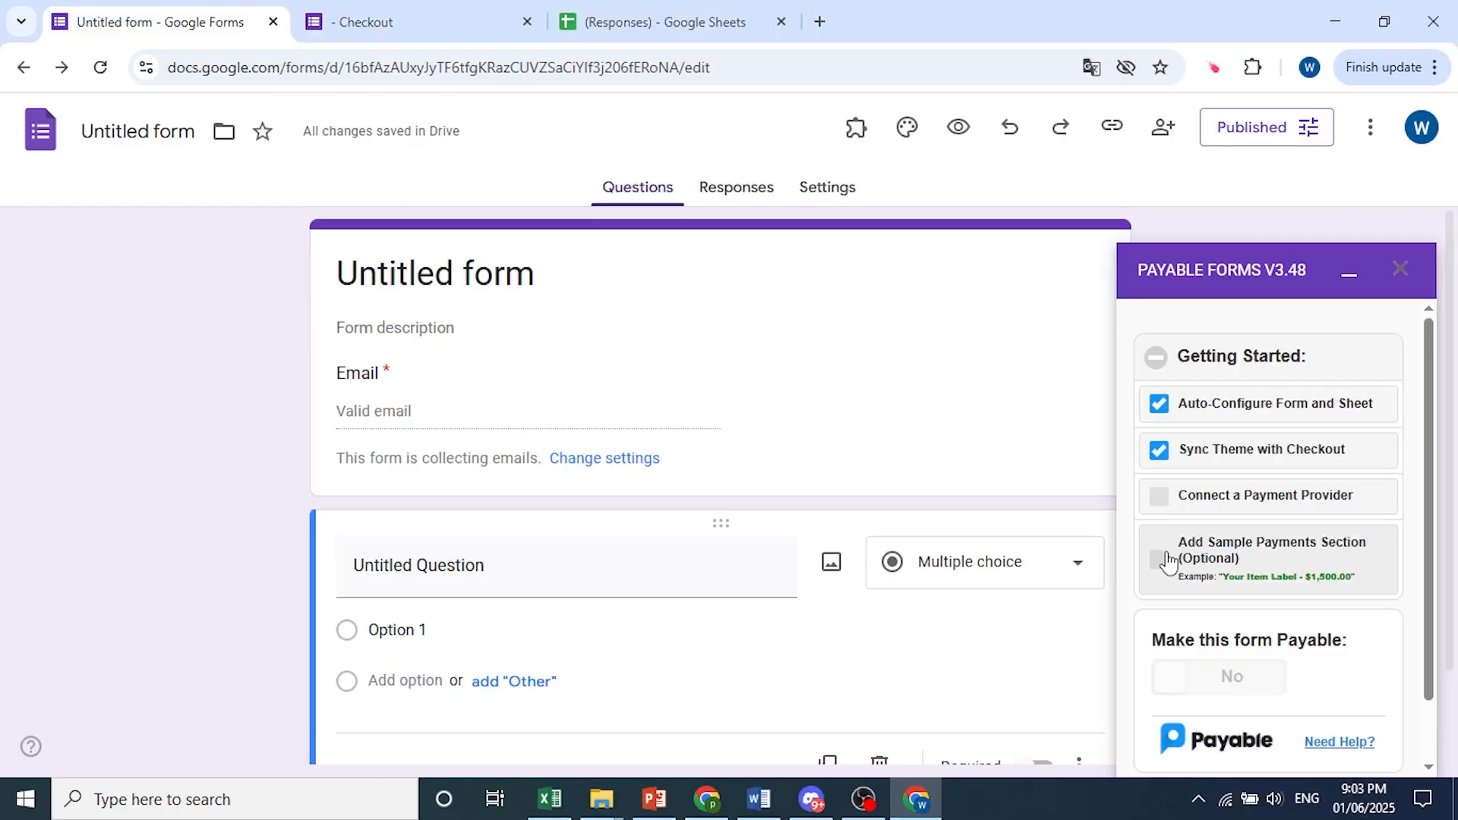
pyautogui.moveTo(1163, 568)
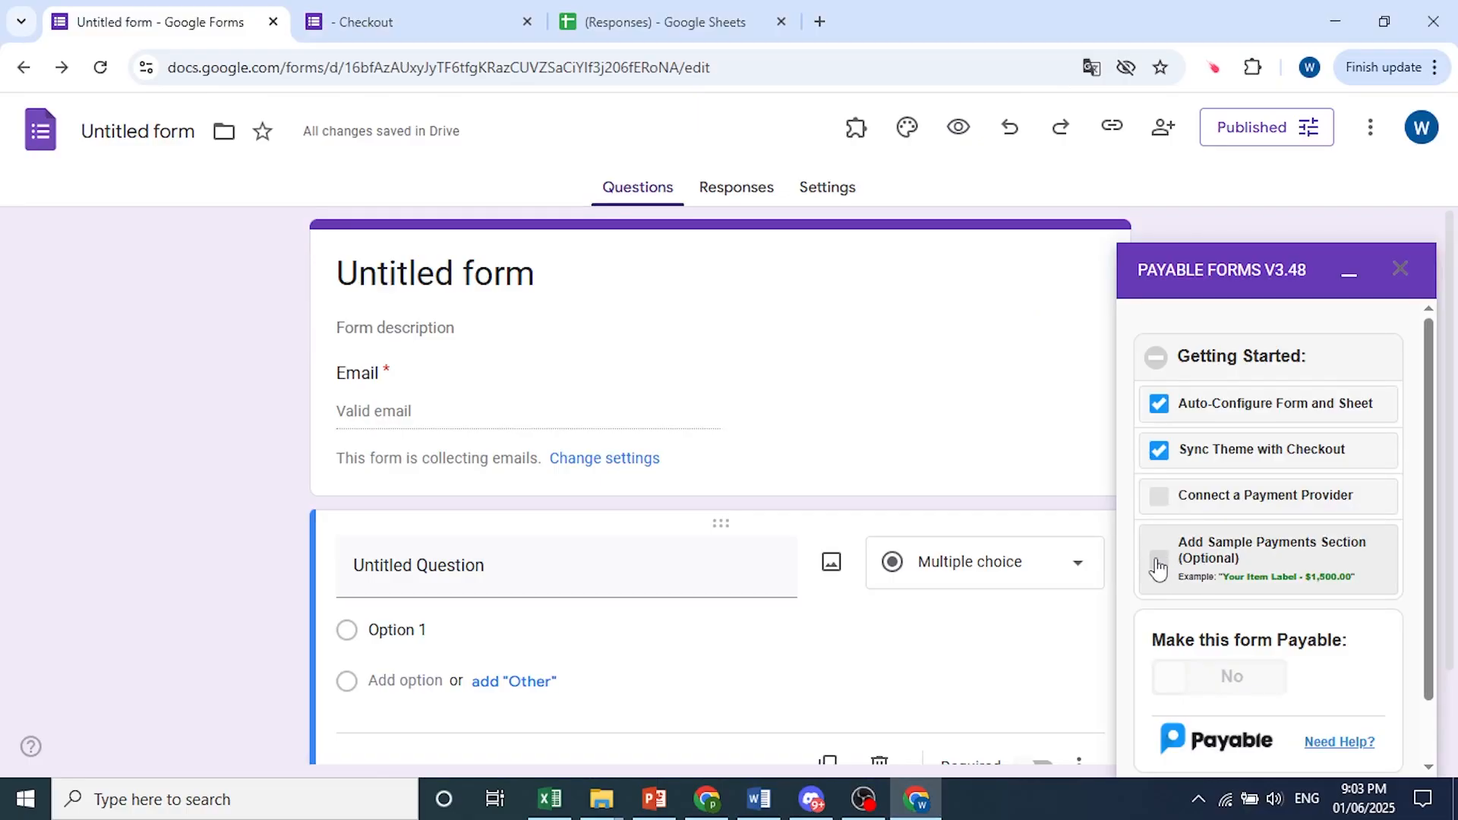
# - Add the optional Sample Payments Section and close the Sample Questions Added confirmation
pyautogui.click(1159, 562)
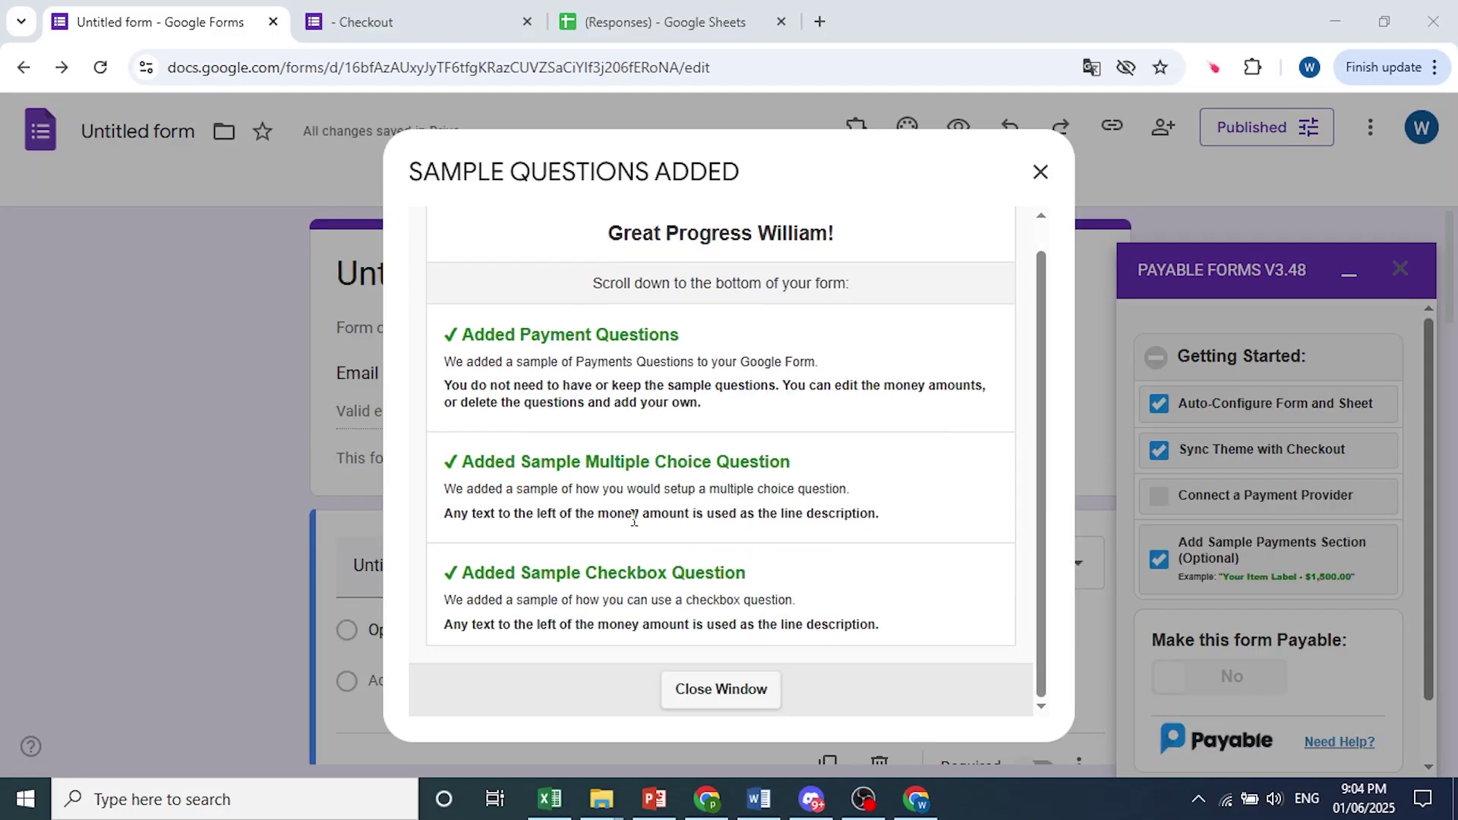
pyautogui.moveTo(719, 689)
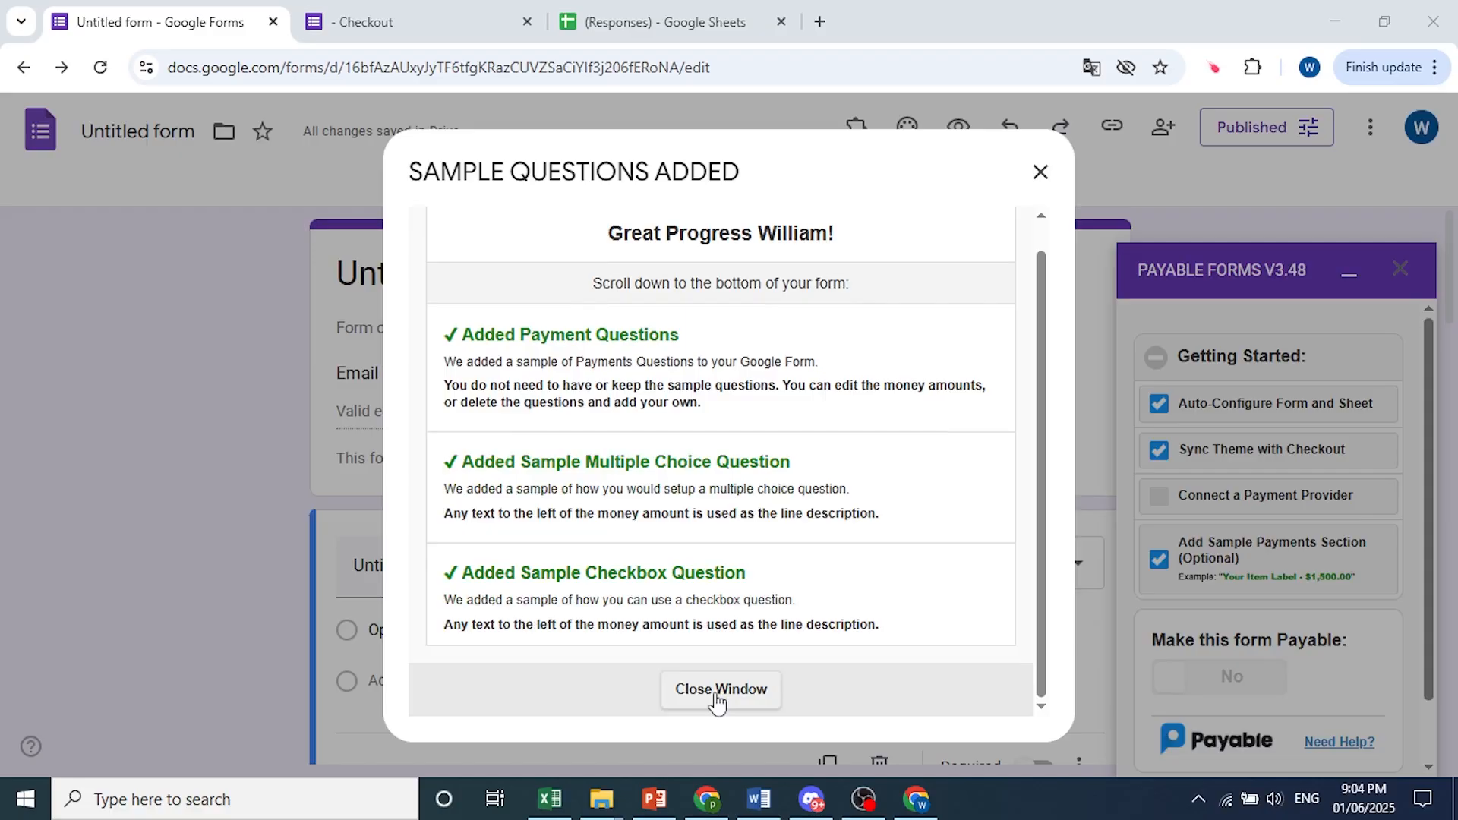
pyautogui.click(720, 689)
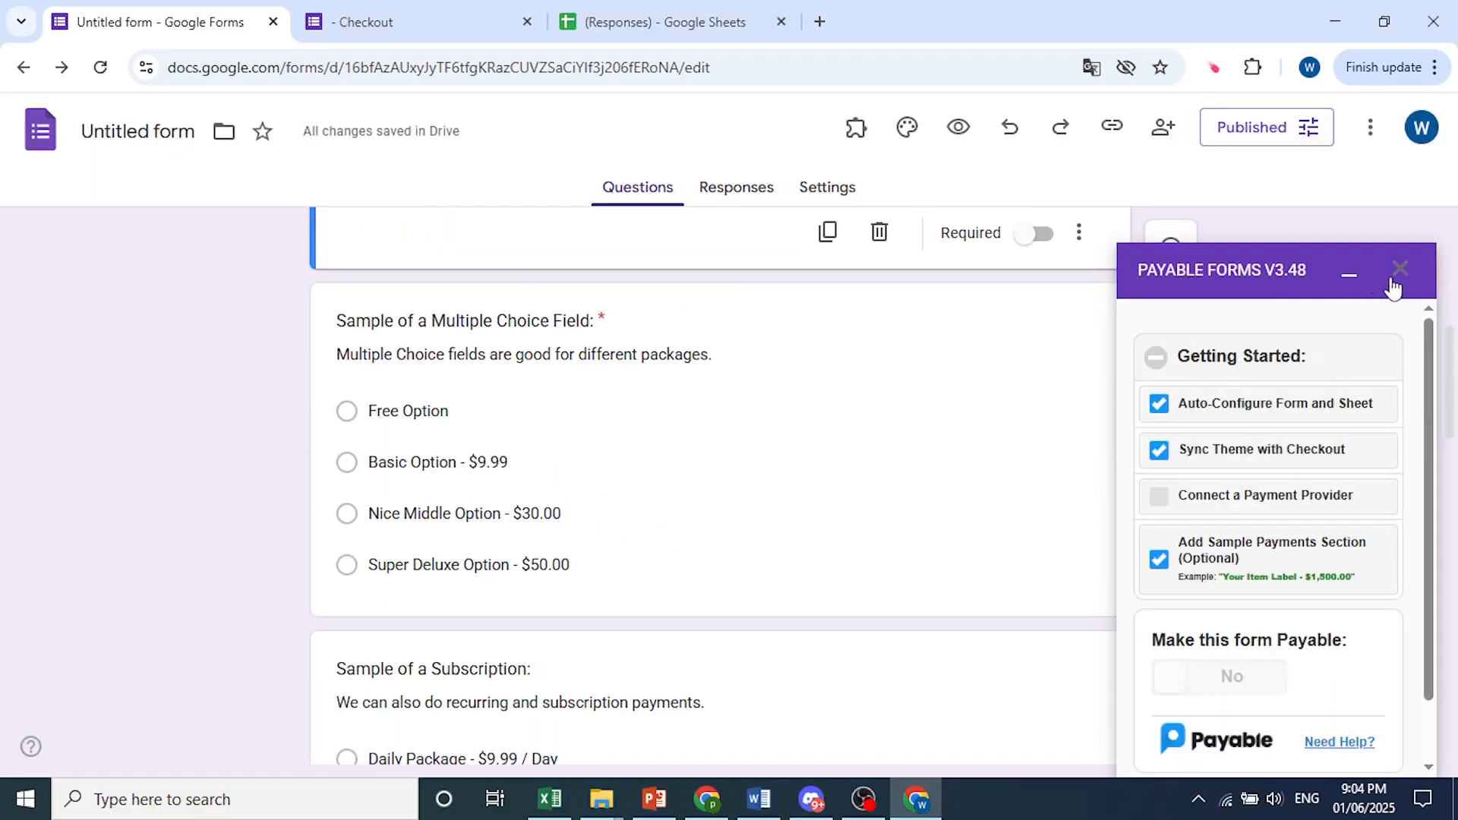
# - Minimize the Payable Forms sidebar and scroll through the sample subscription, checkbox and quantity questions
pyautogui.click(1347, 276)
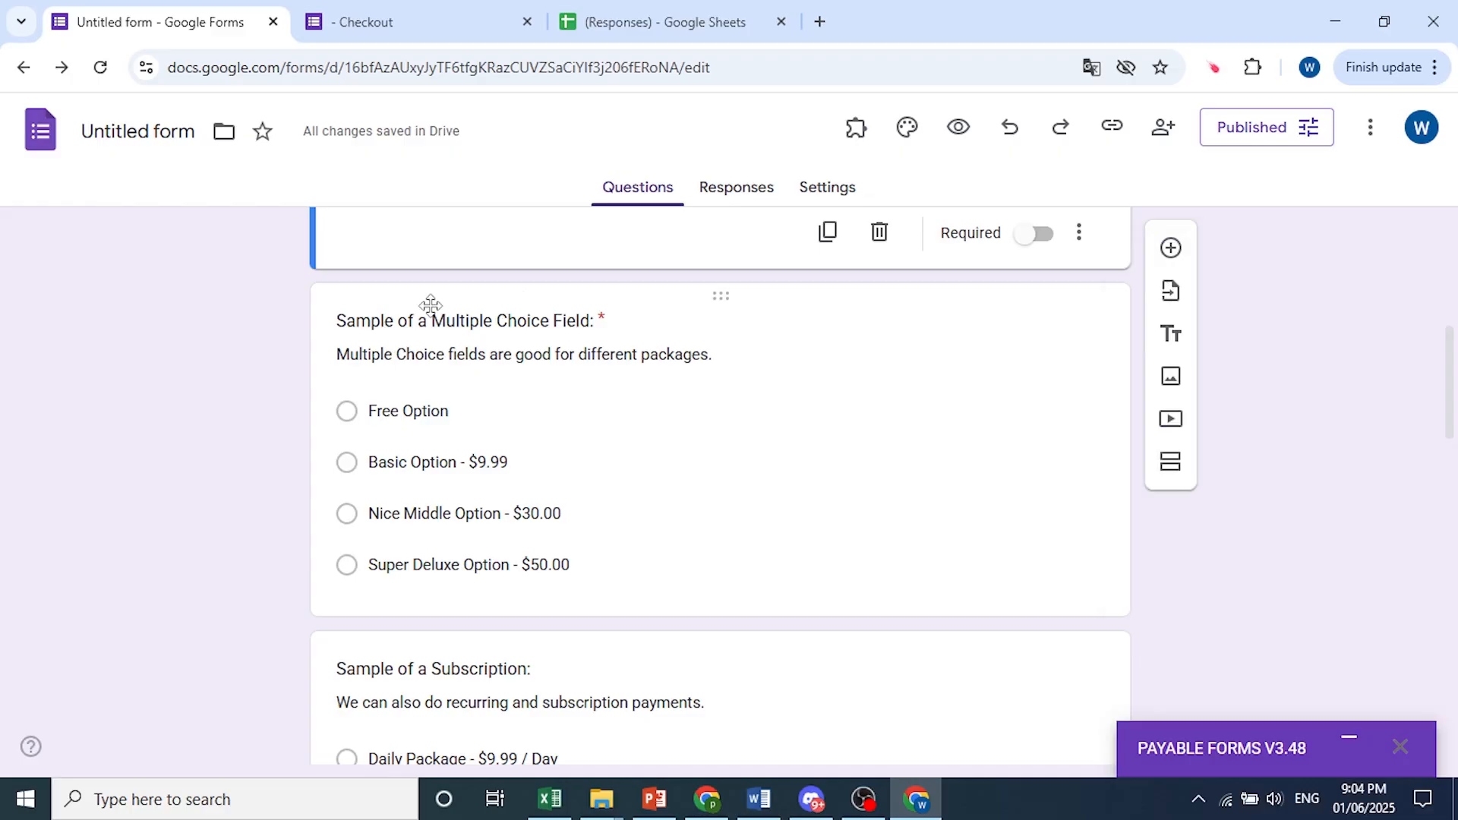
pyautogui.moveTo(511, 318)
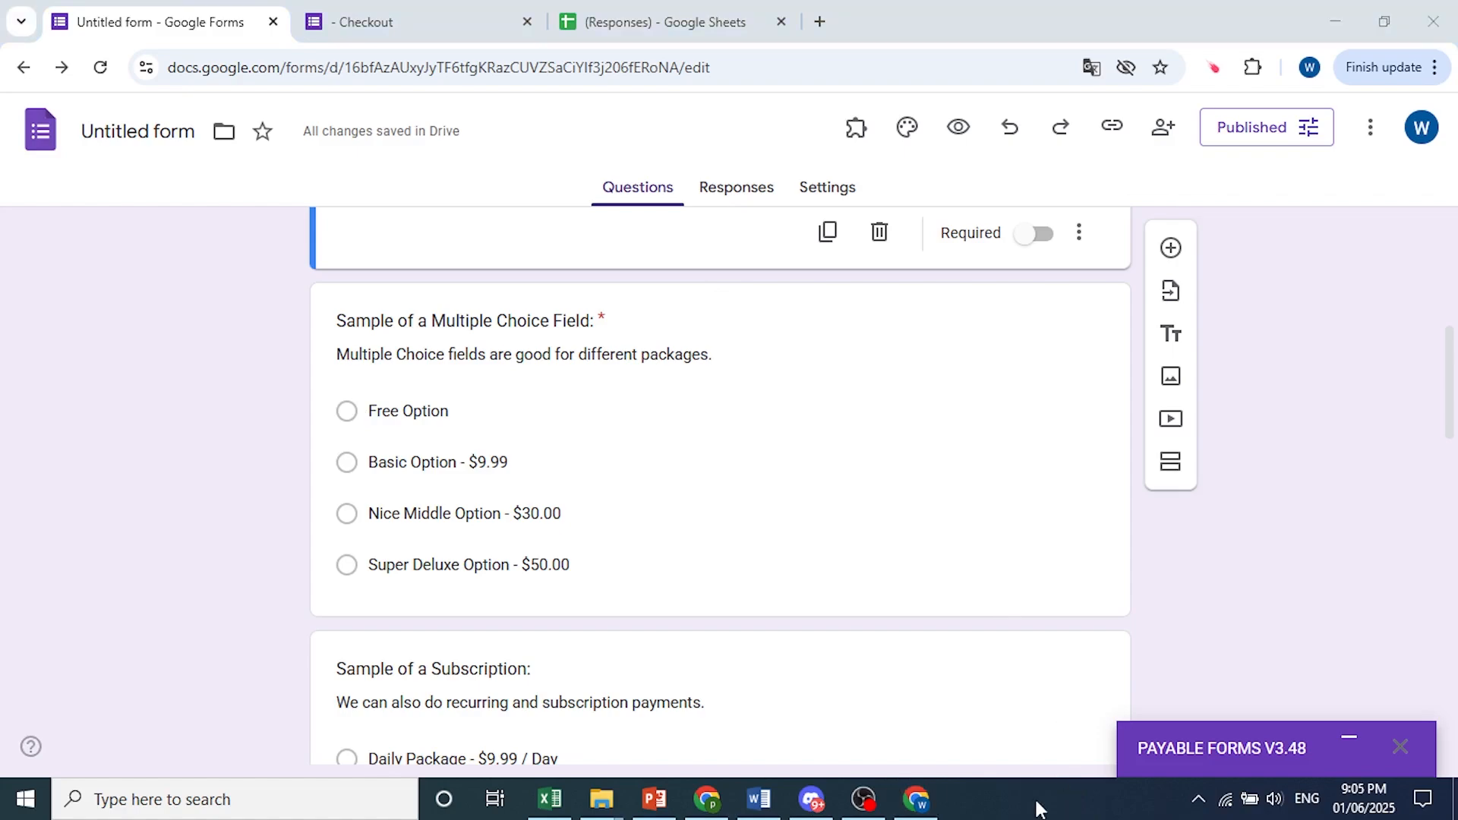
pyautogui.moveTo(512, 352)
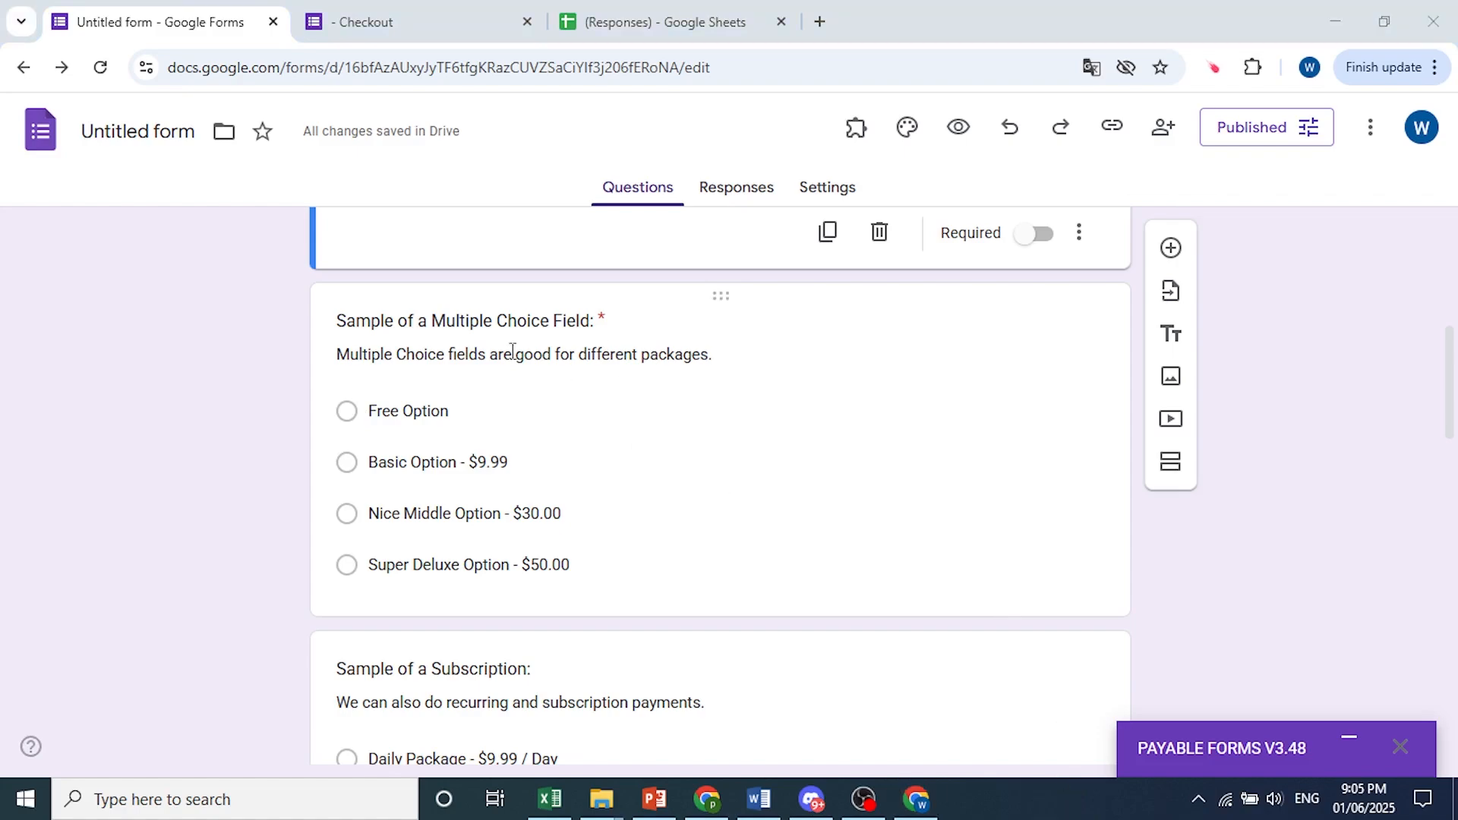
pyautogui.scroll(-3)
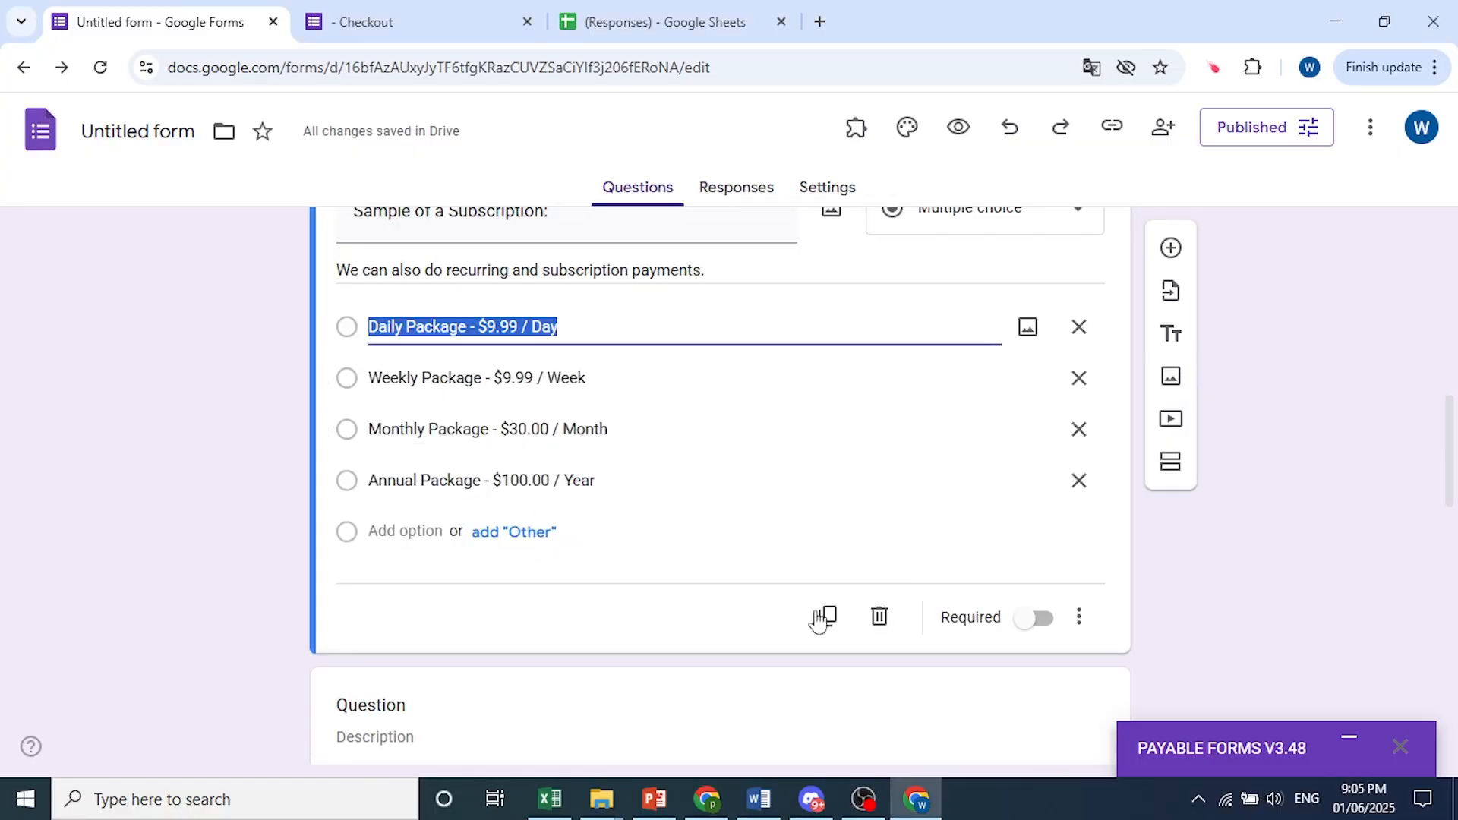
pyautogui.scroll(-3)
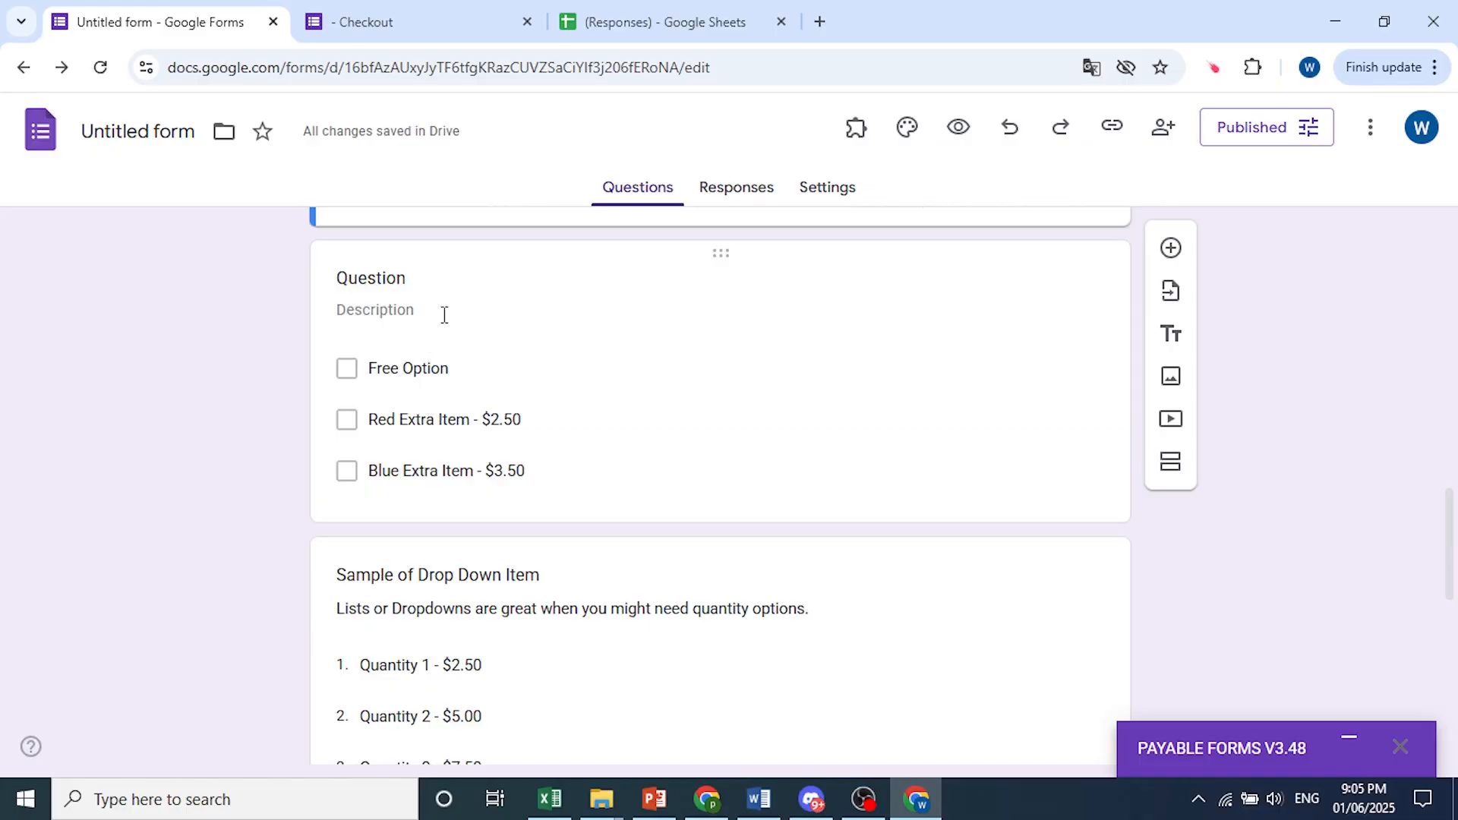
pyautogui.moveTo(360, 388)
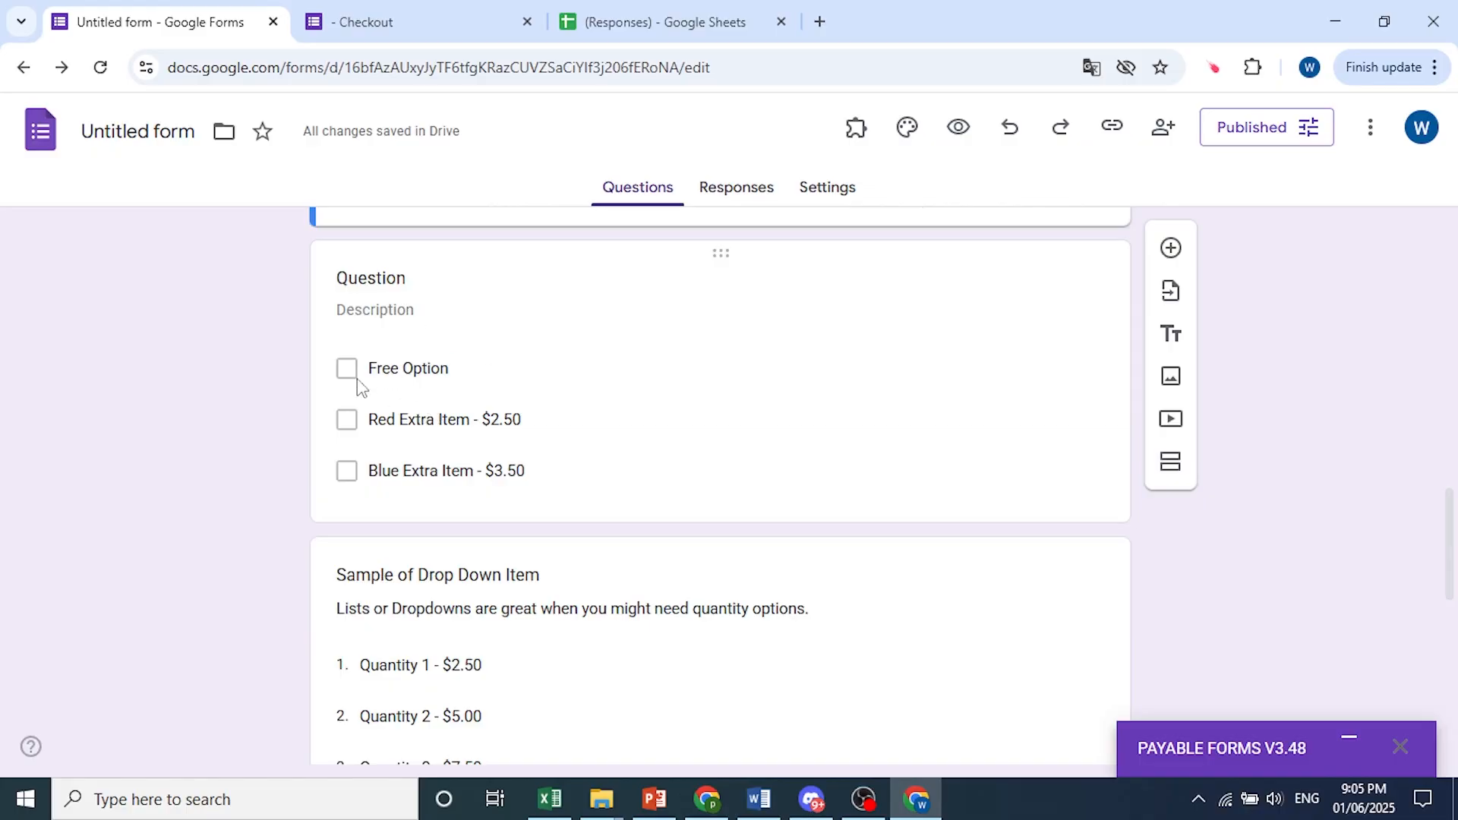
pyautogui.moveTo(347, 475)
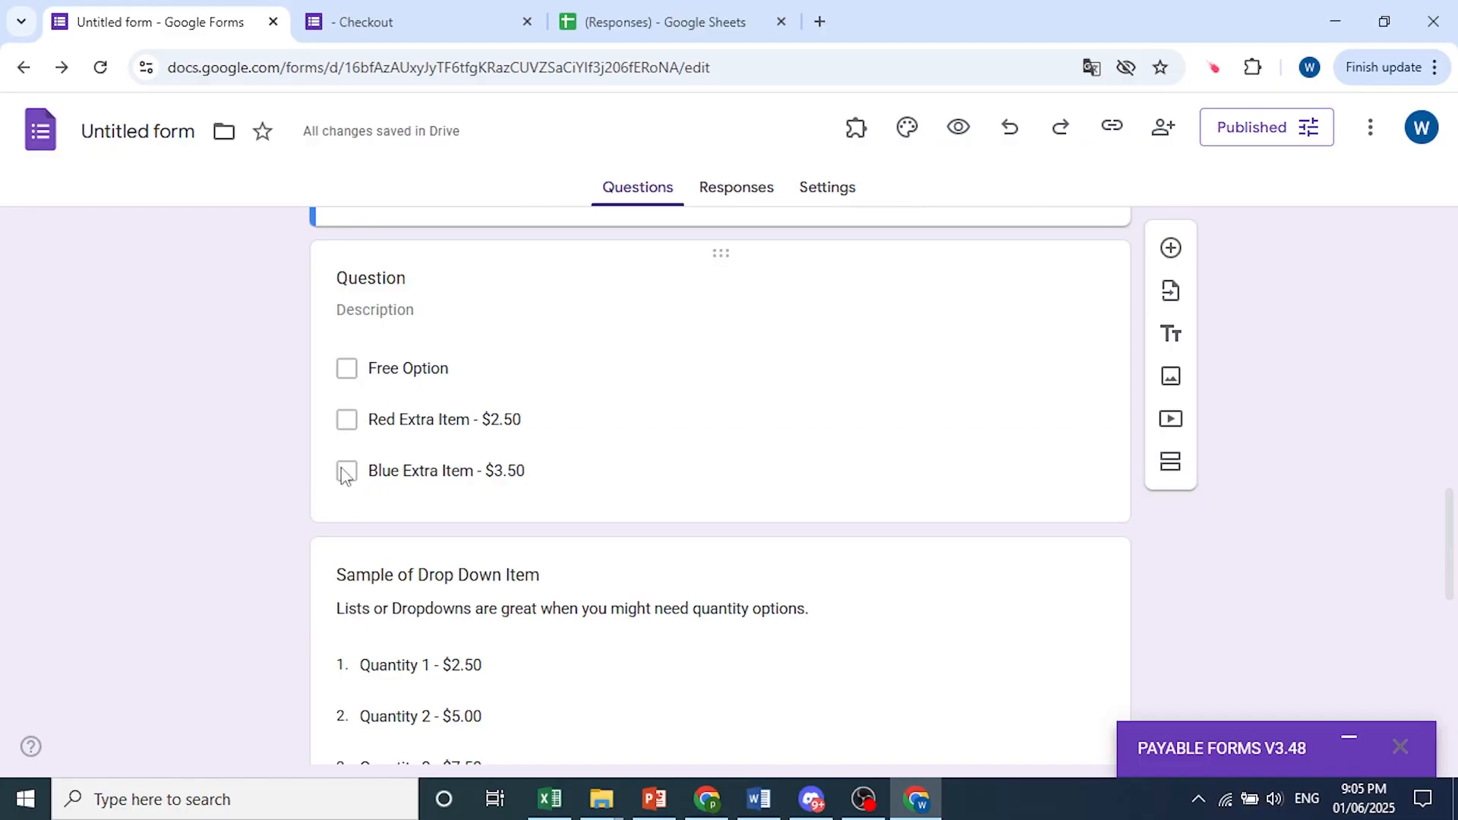
pyautogui.moveTo(957, 127)
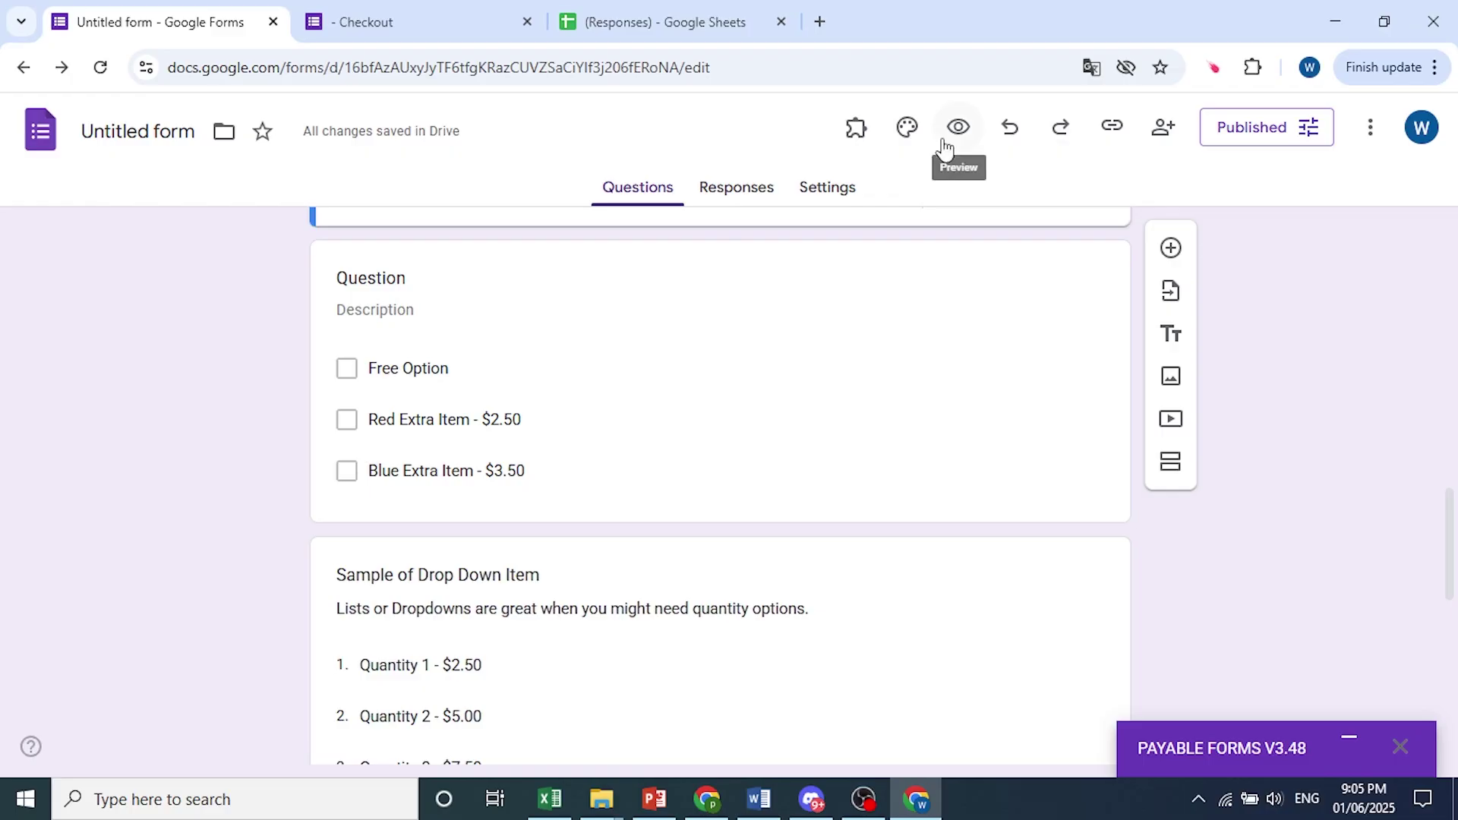
# - Preview the form as respondents see it and look over the payment questions
pyautogui.click(957, 128)
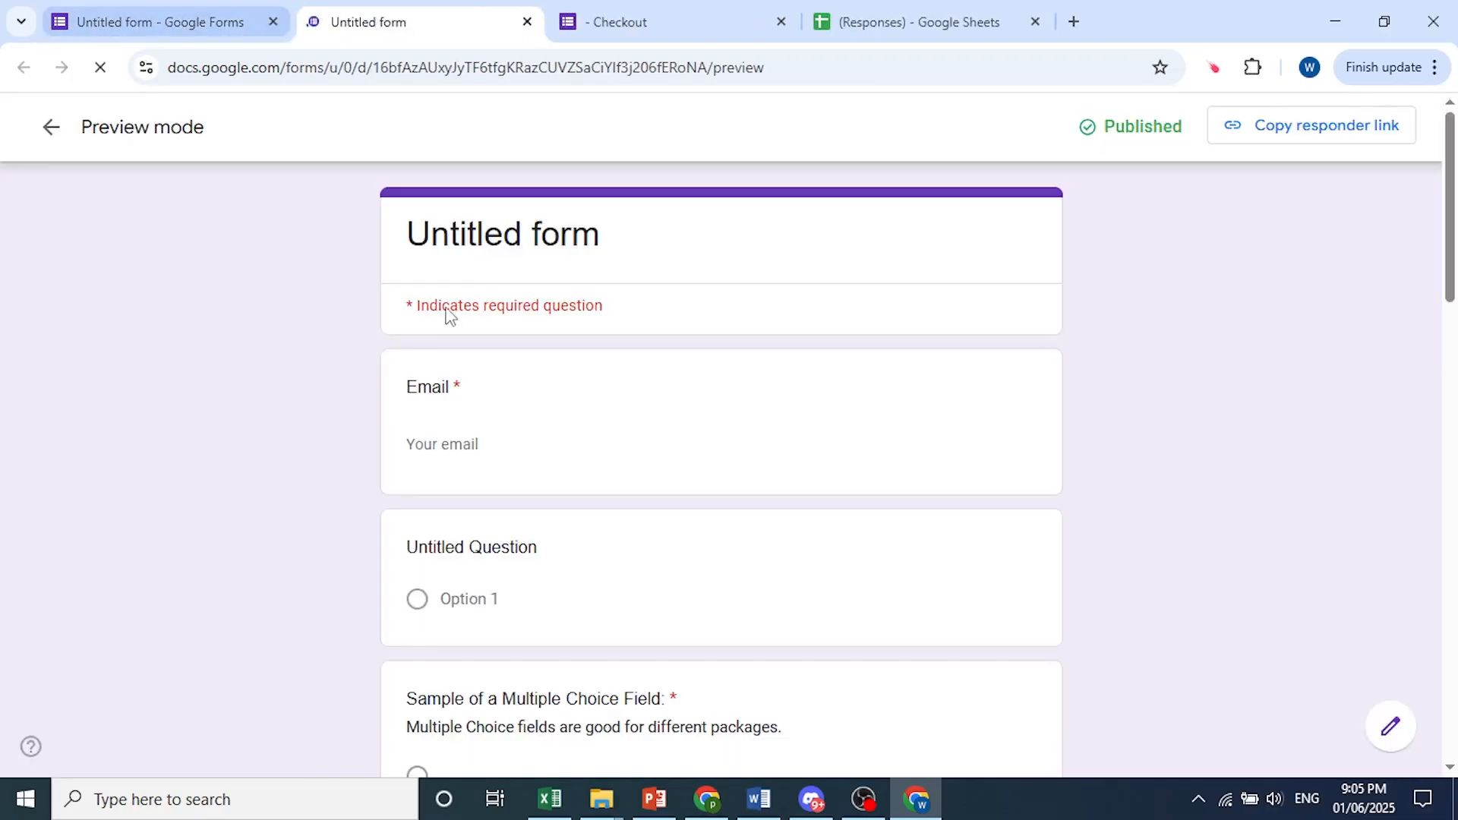
pyautogui.scroll(-3)
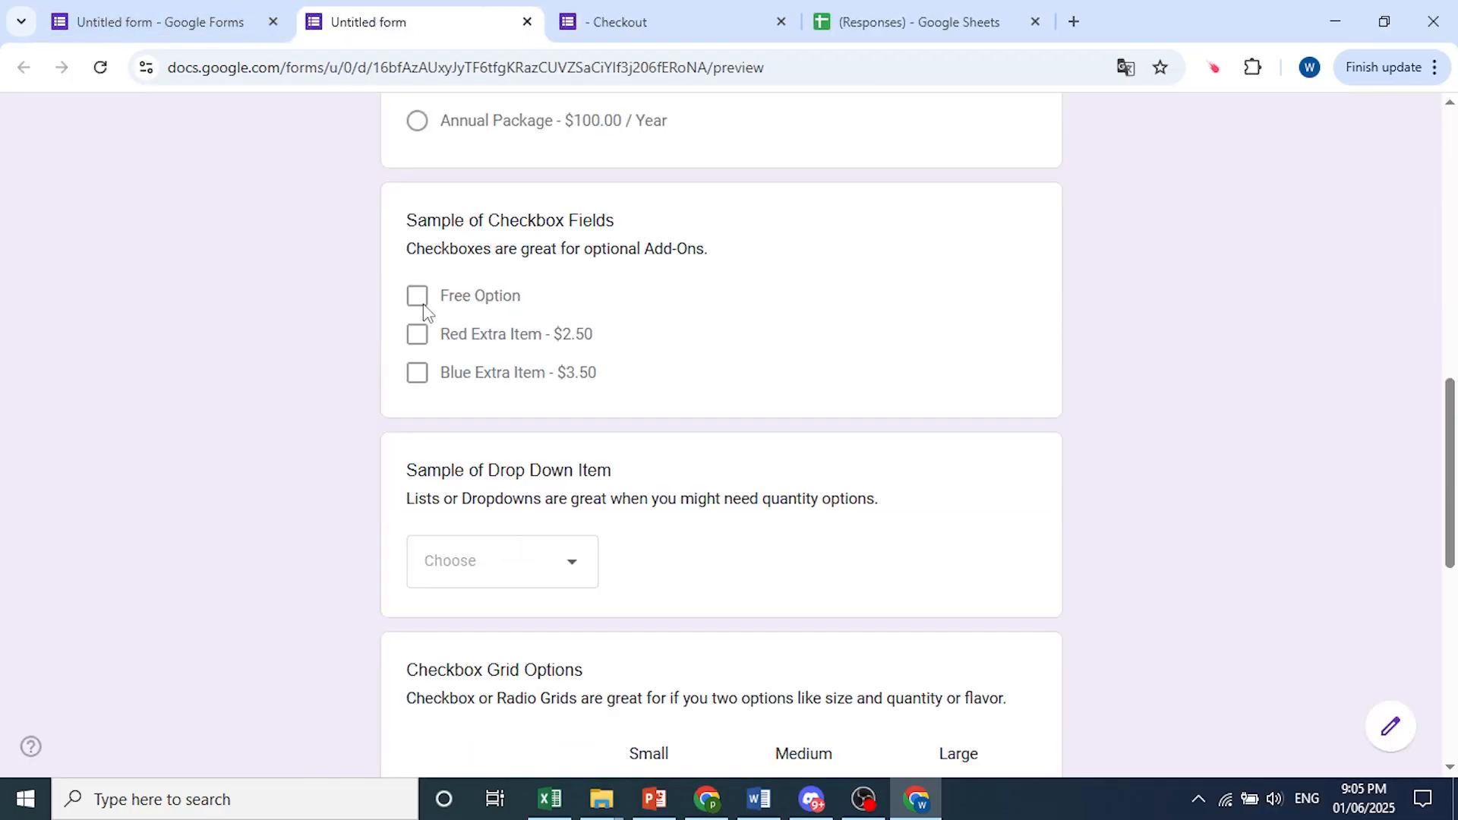
pyautogui.scroll(3)
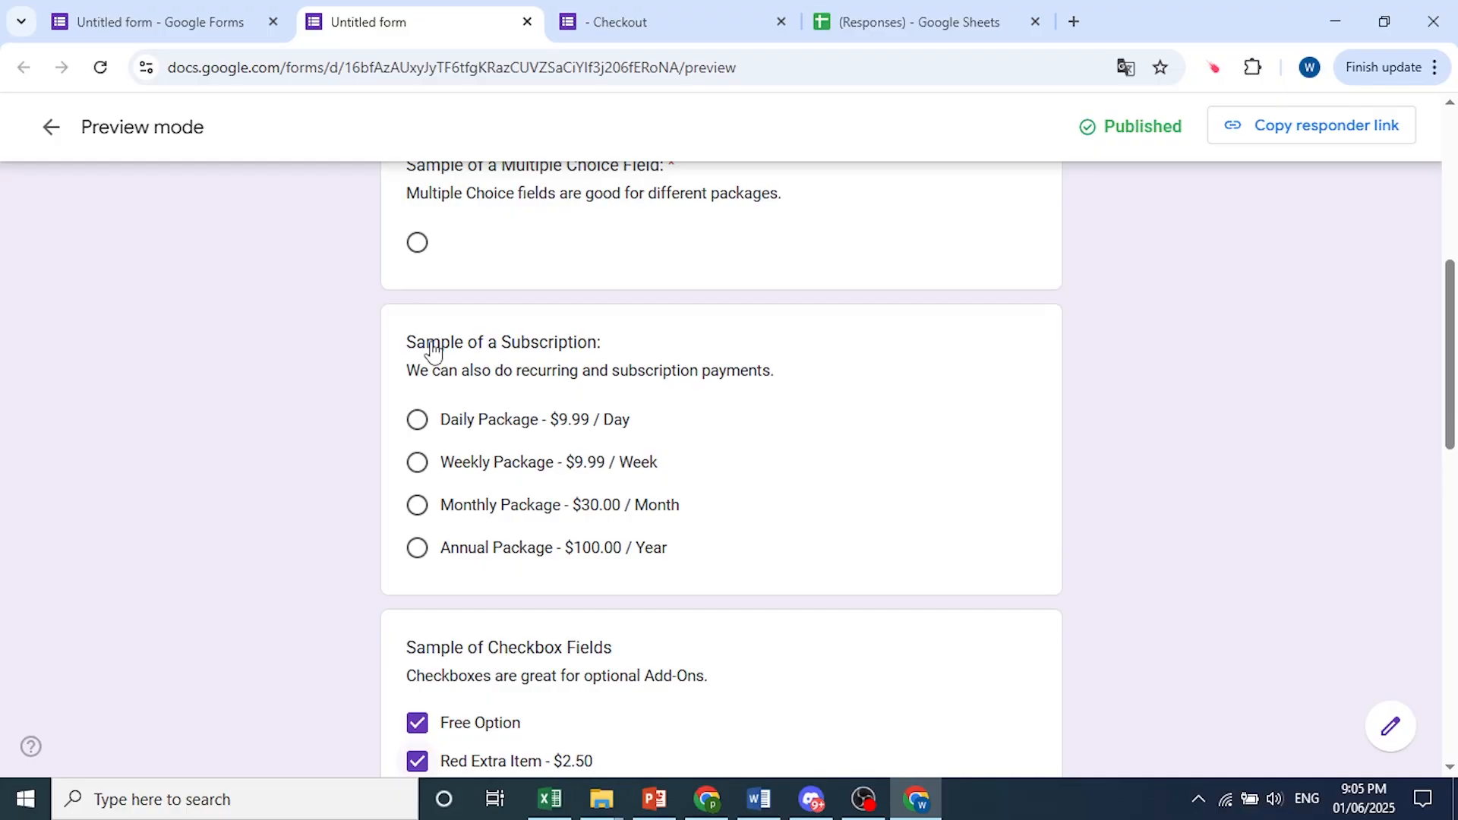
pyautogui.scroll(-3)
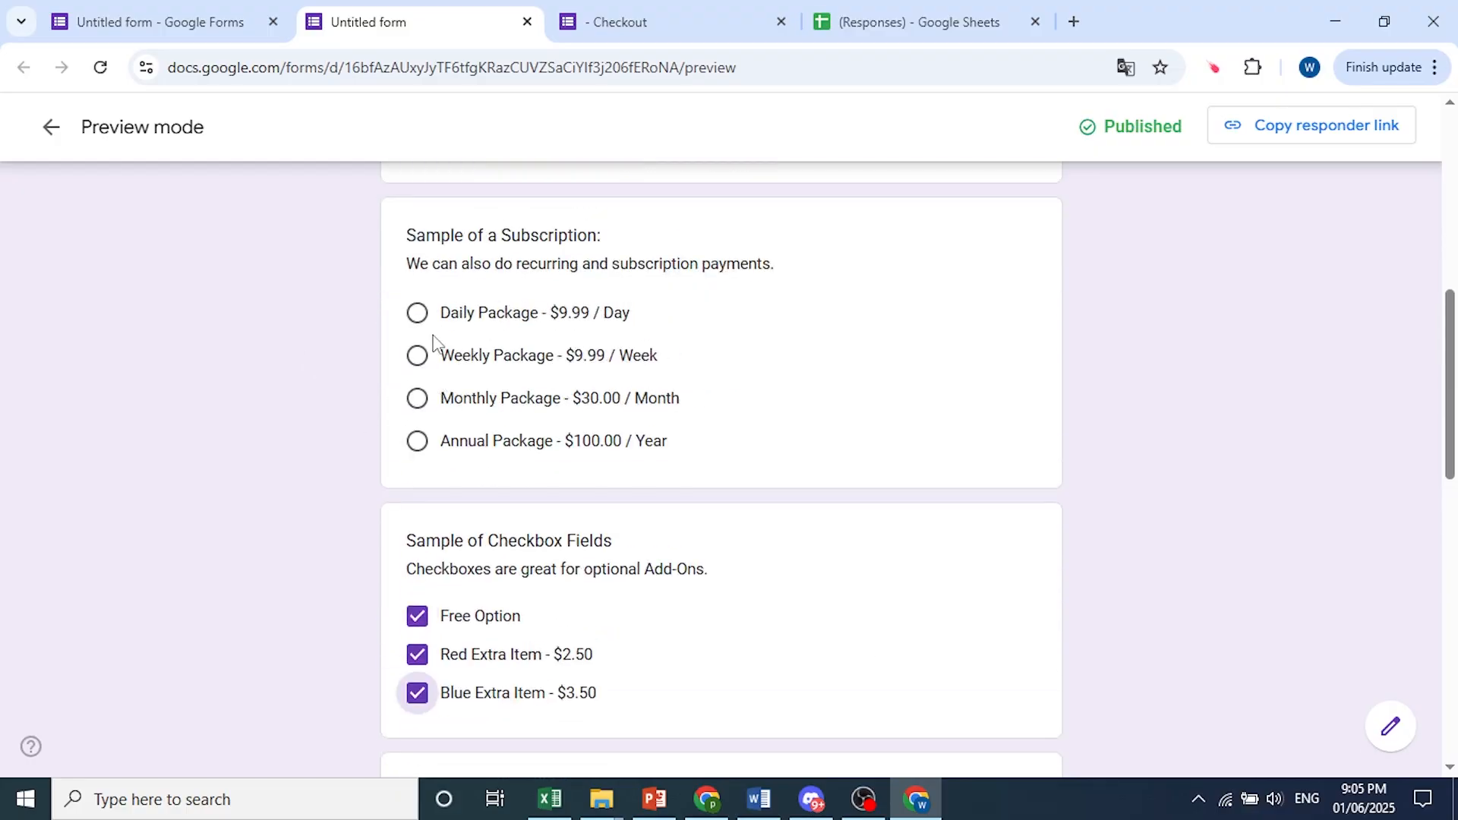
pyautogui.scroll(3)
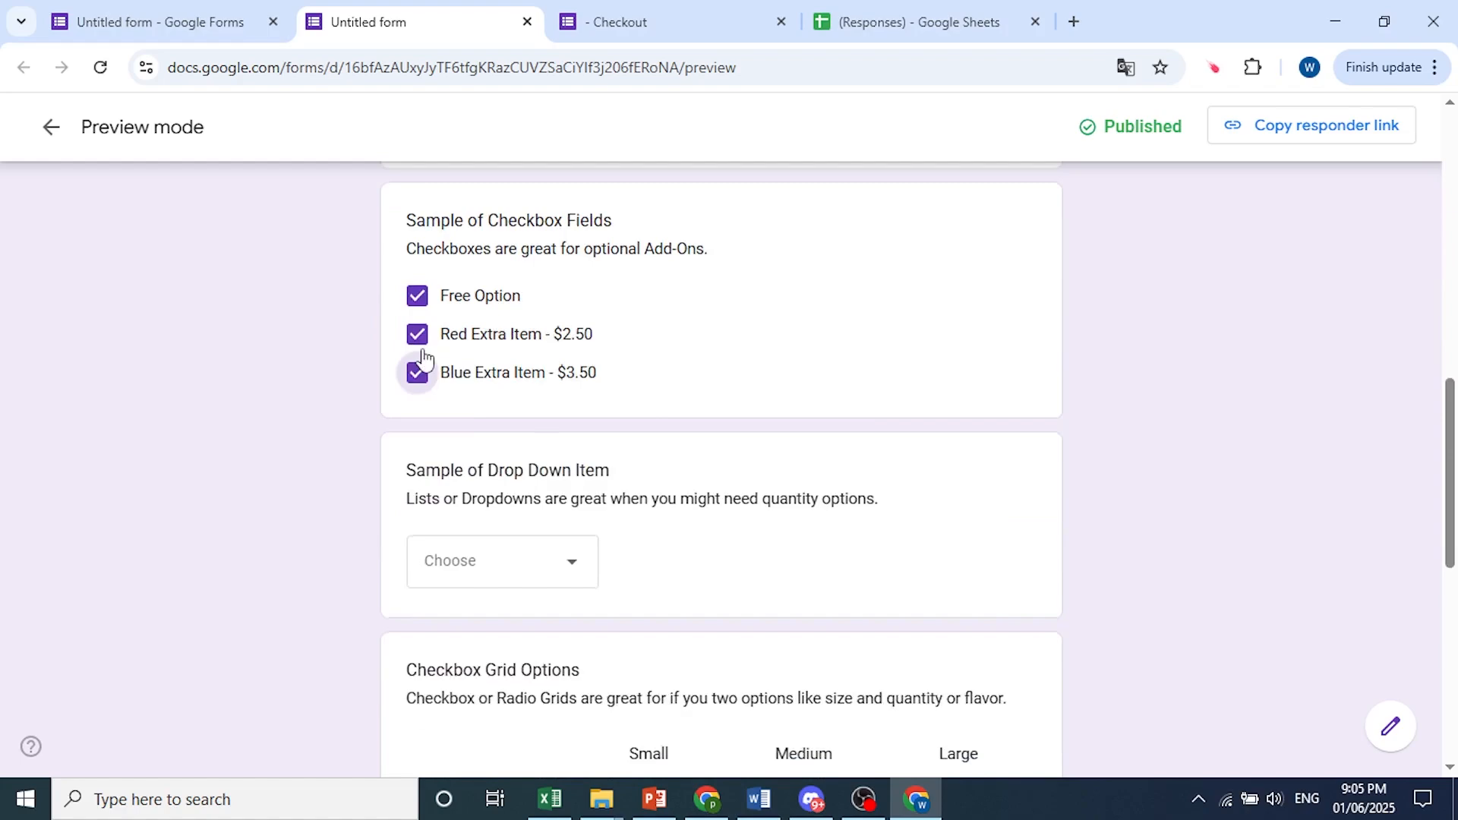
pyautogui.scroll(3)
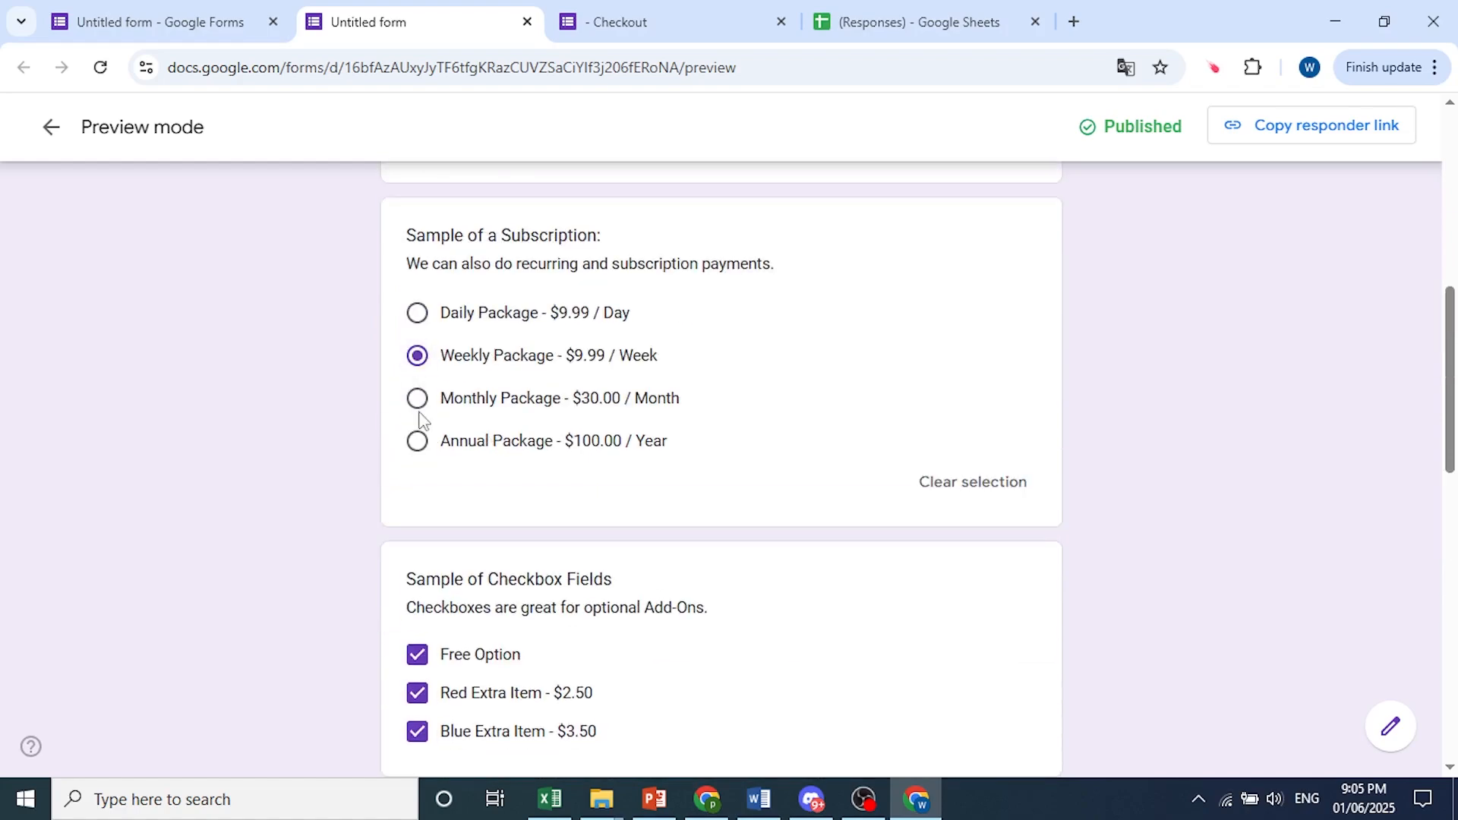
pyautogui.scroll(-3)
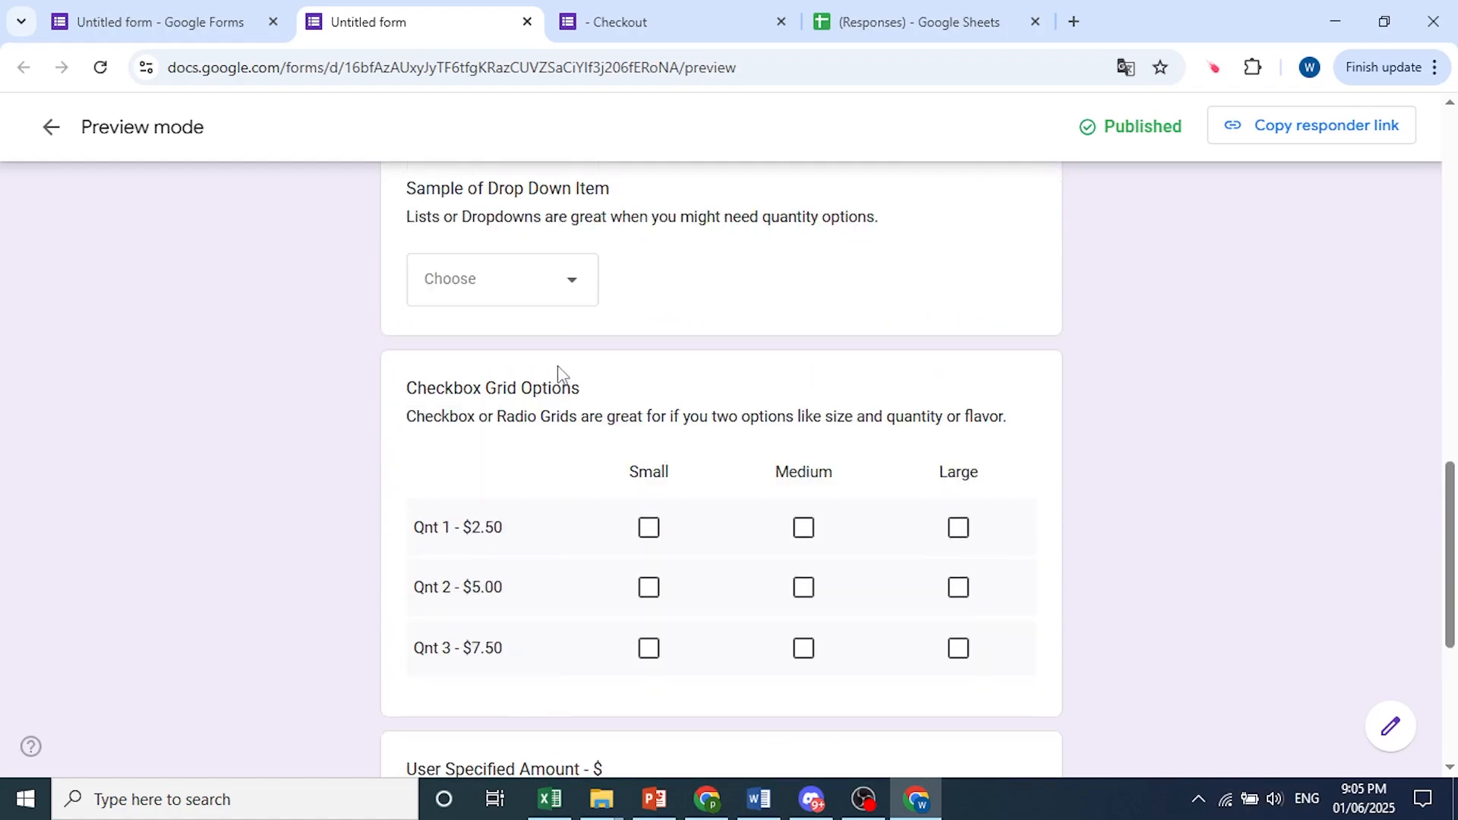
# - Answer Quantity 3 - $7.50 in the dropdown and tick Small for Qnt 1 and Medium for Qnt 2 in the grid
pyautogui.click(501, 278)
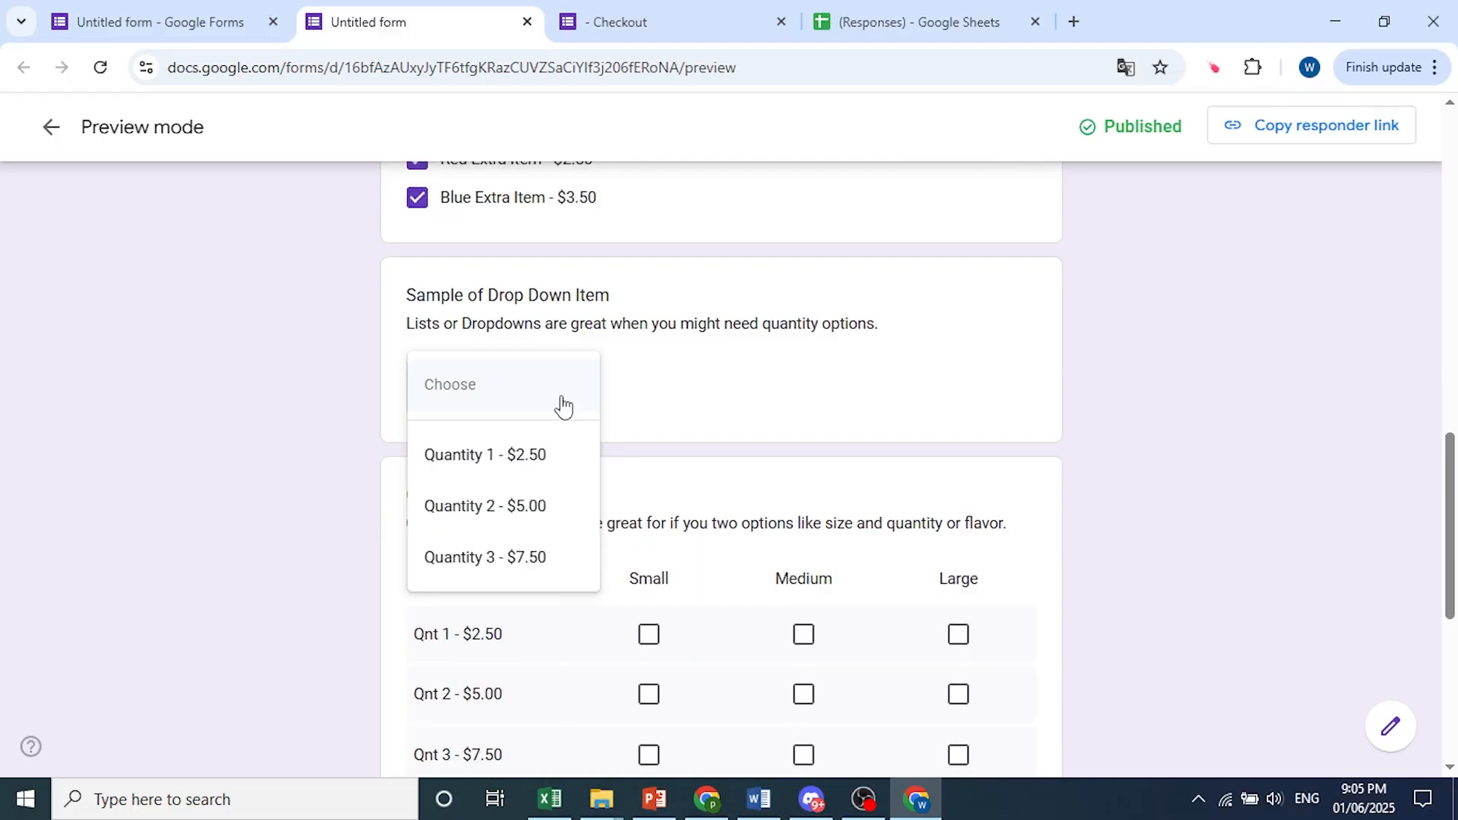
pyautogui.moveTo(544, 556)
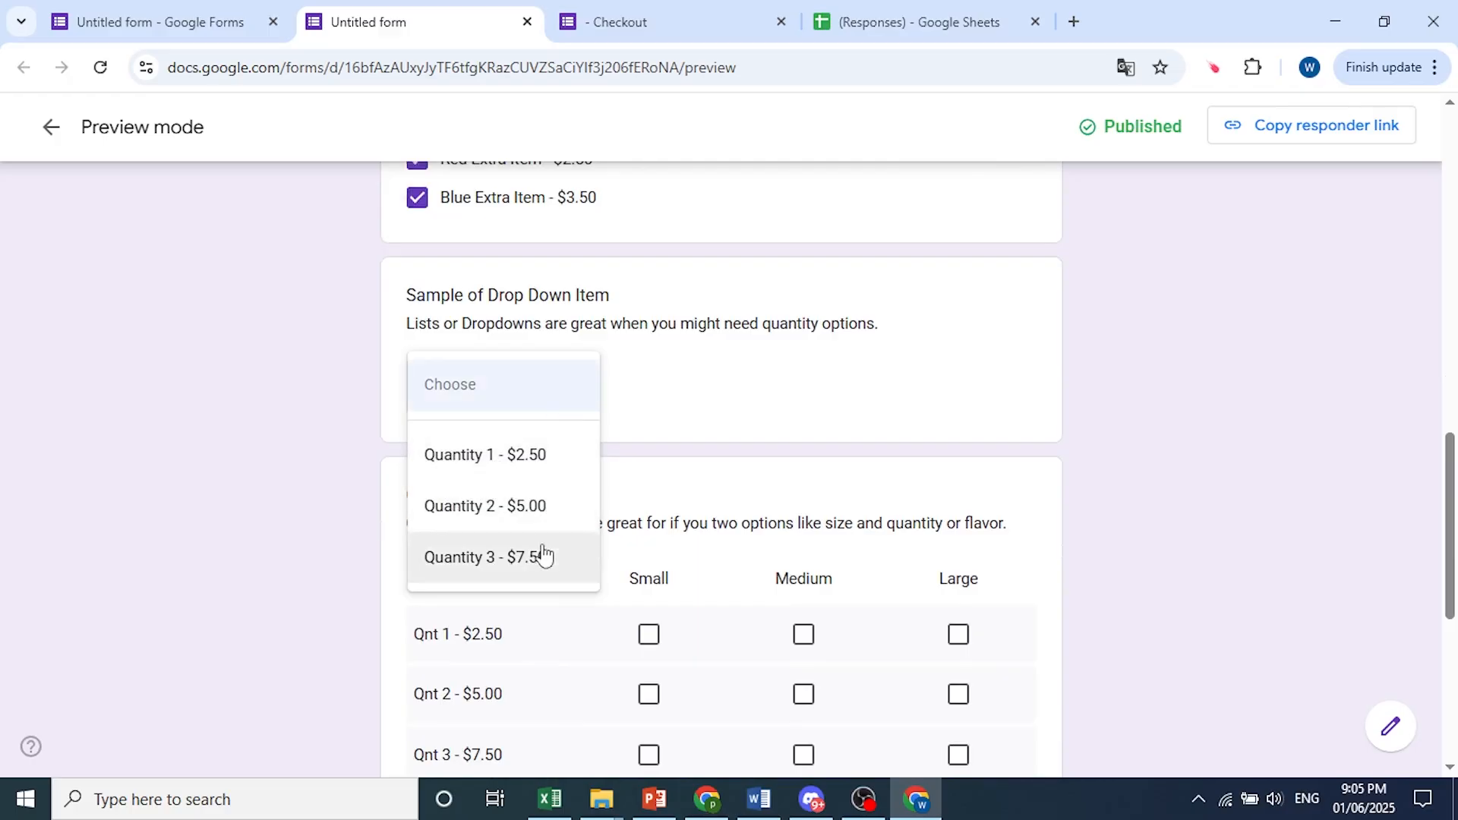
pyautogui.click(485, 557)
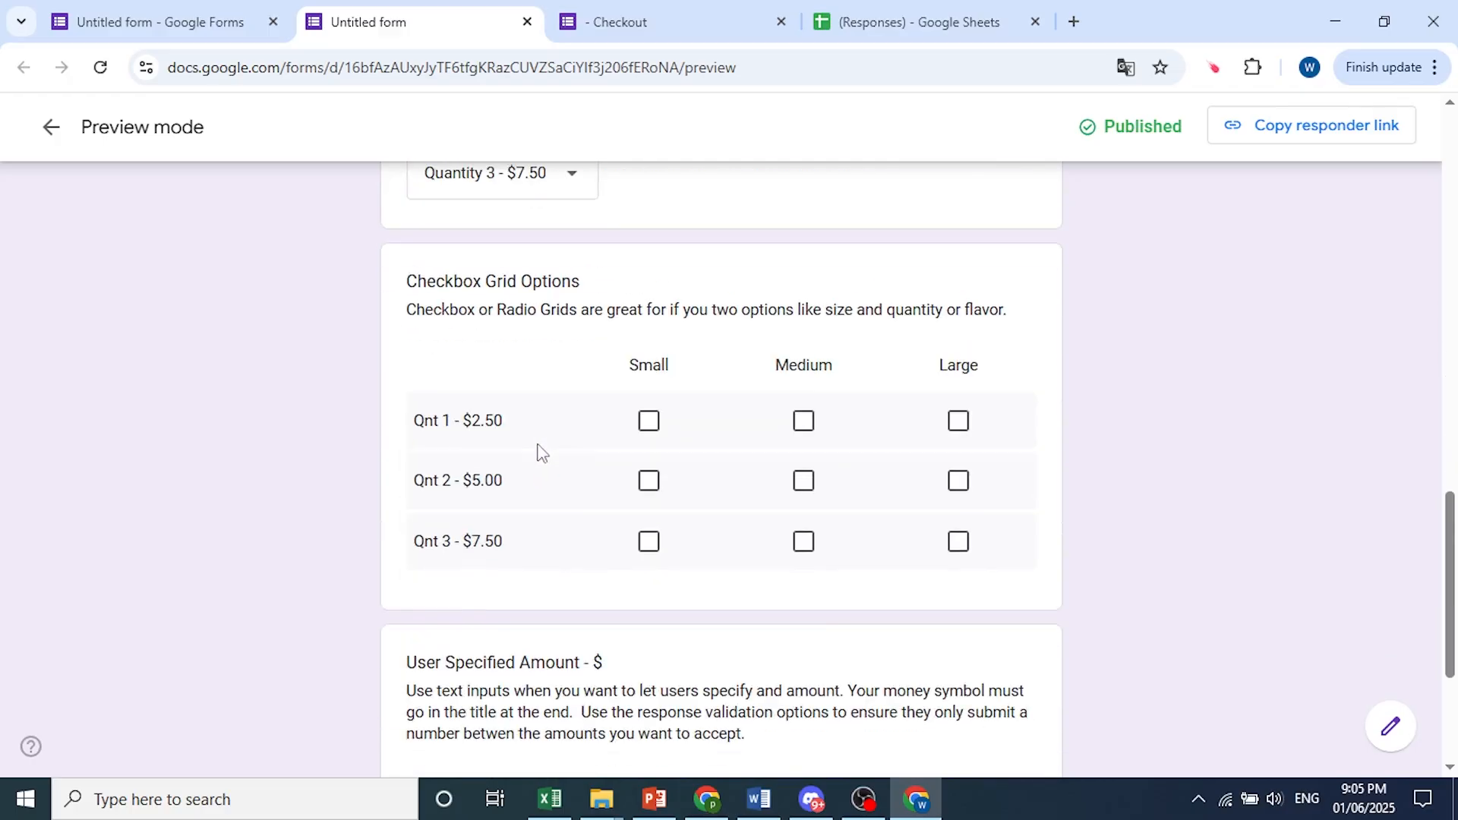
pyautogui.moveTo(608, 373)
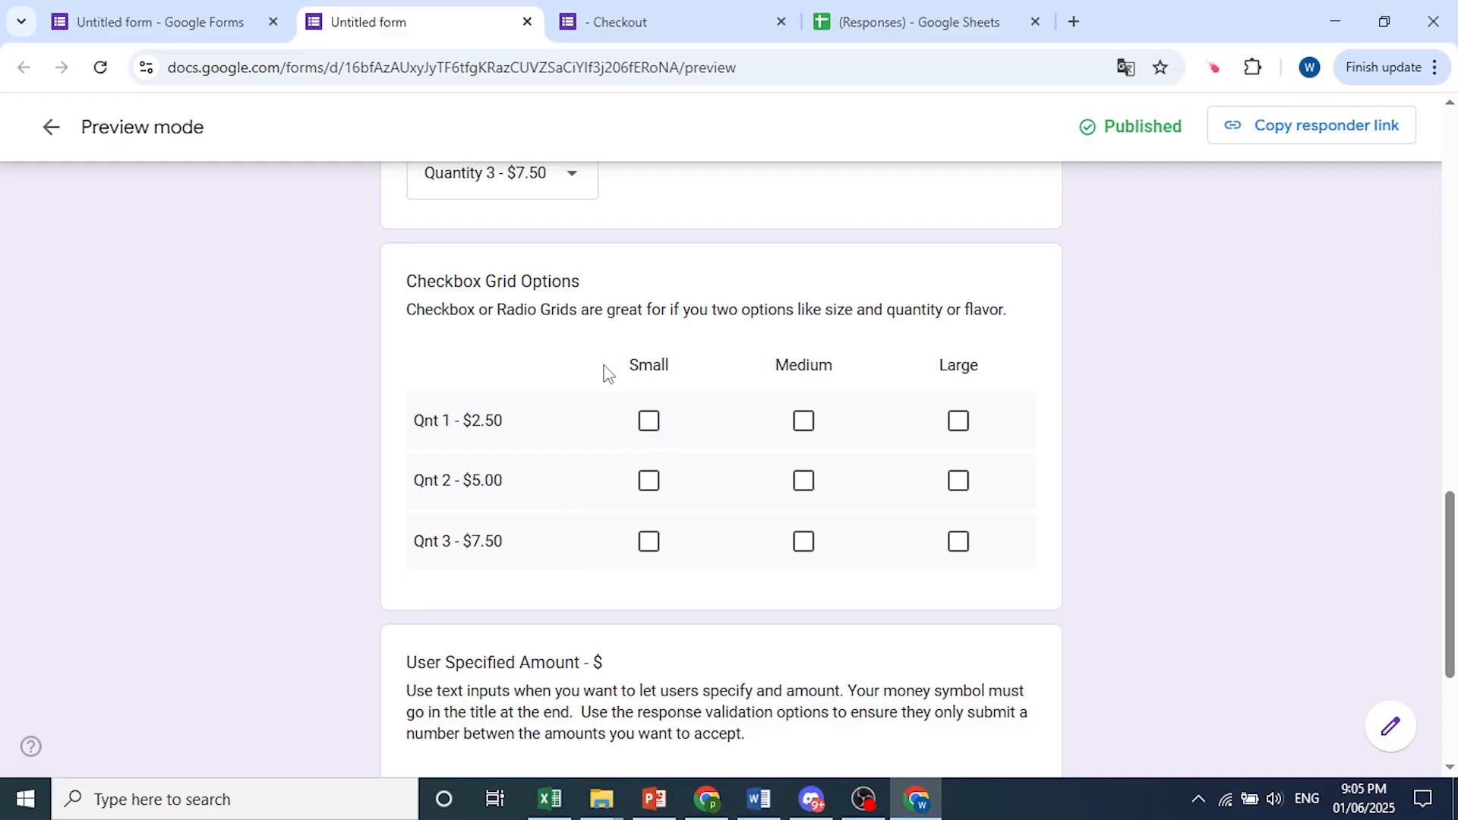
pyautogui.click(648, 419)
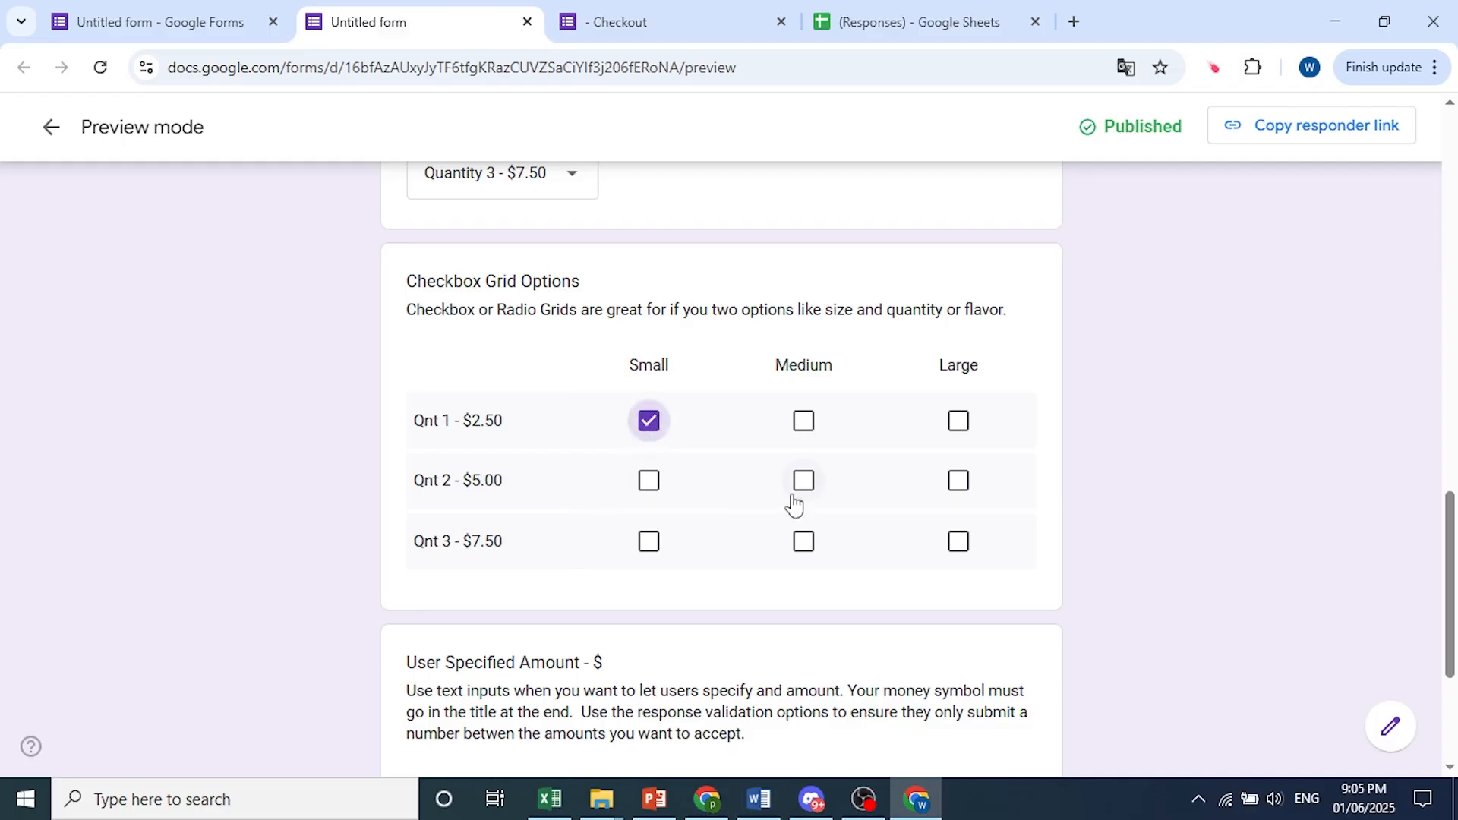
pyautogui.click(803, 541)
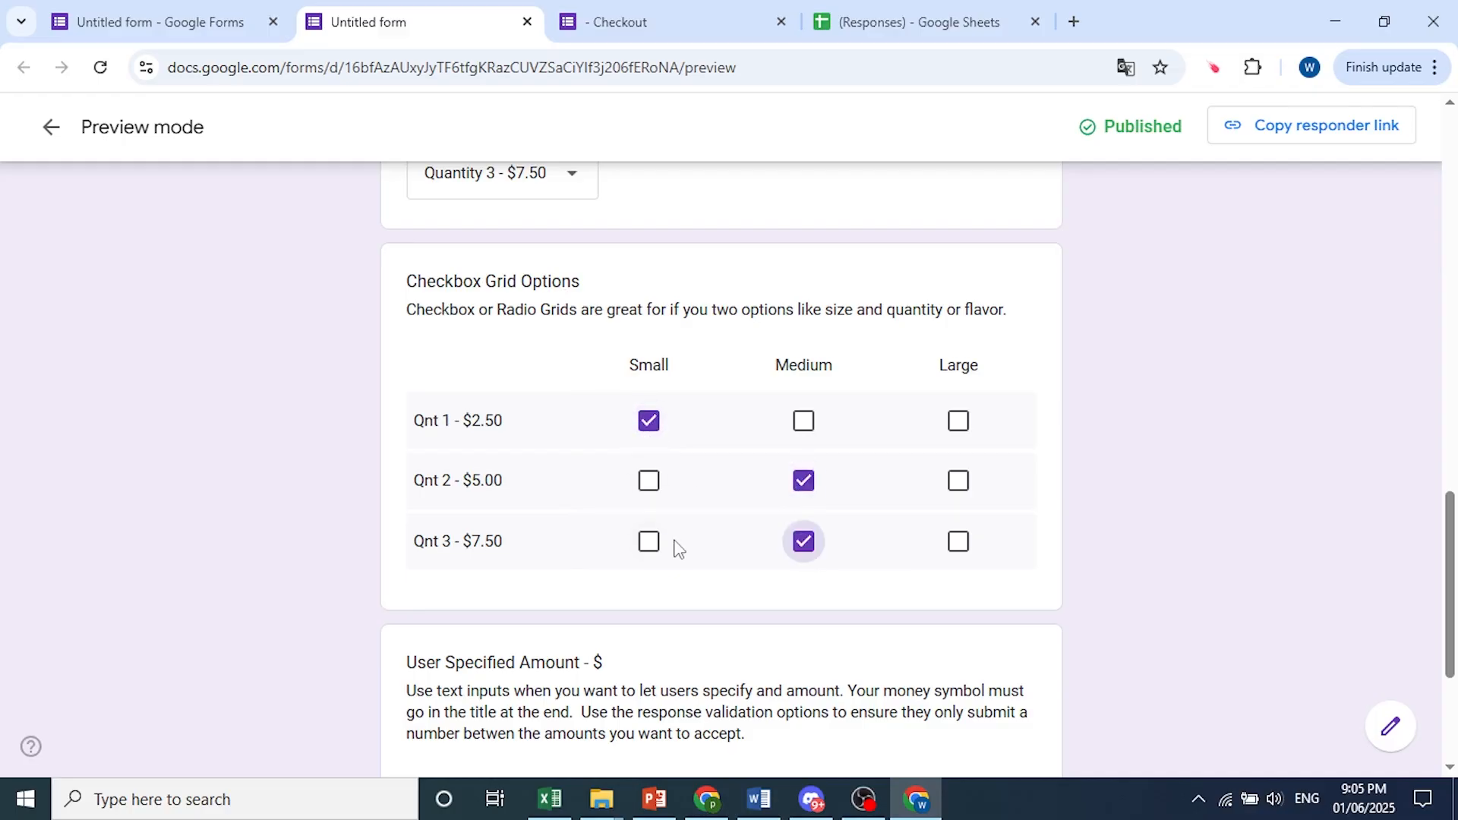
pyautogui.scroll(-3)
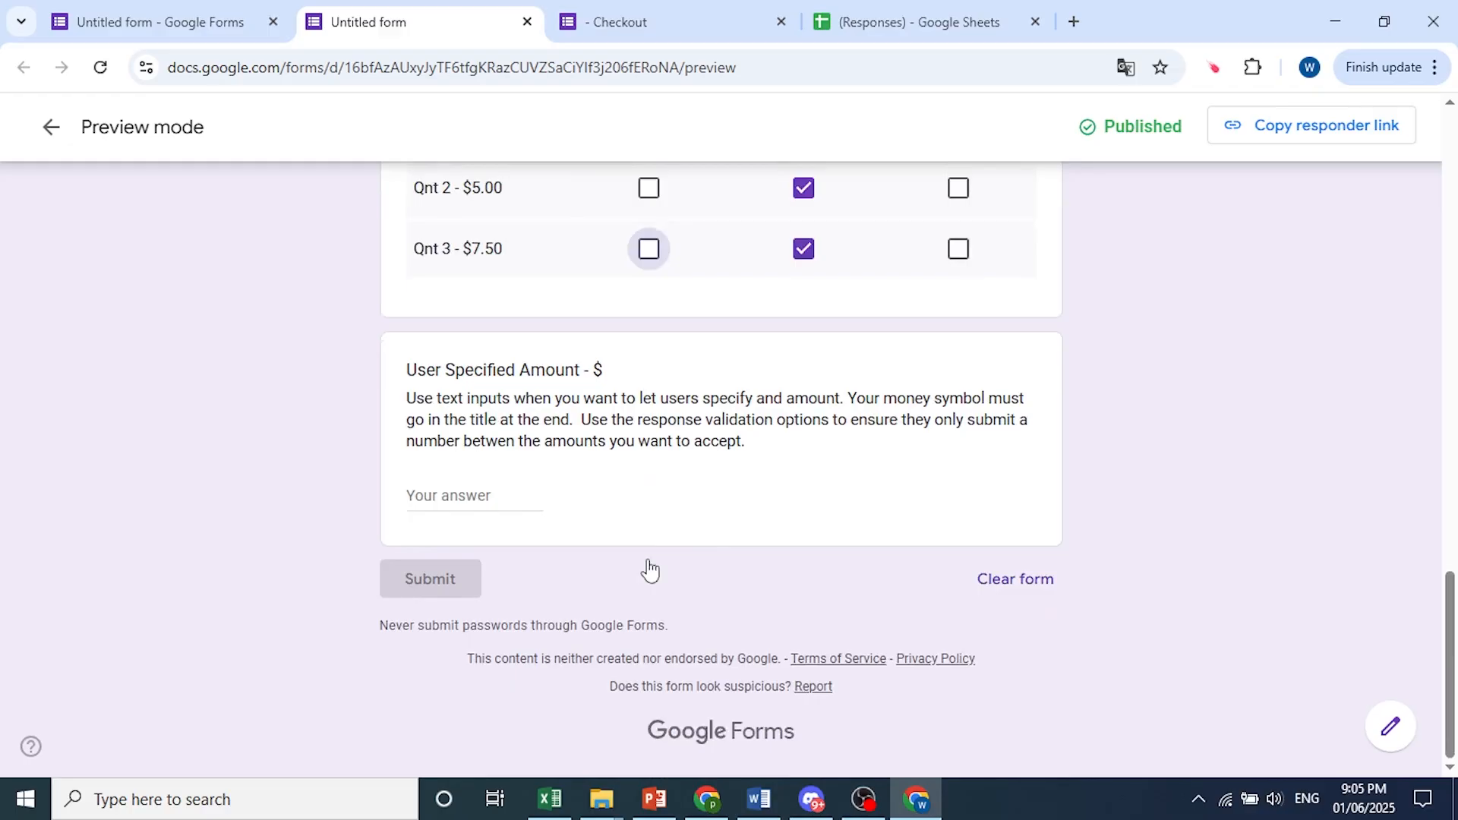
pyautogui.moveTo(591, 502)
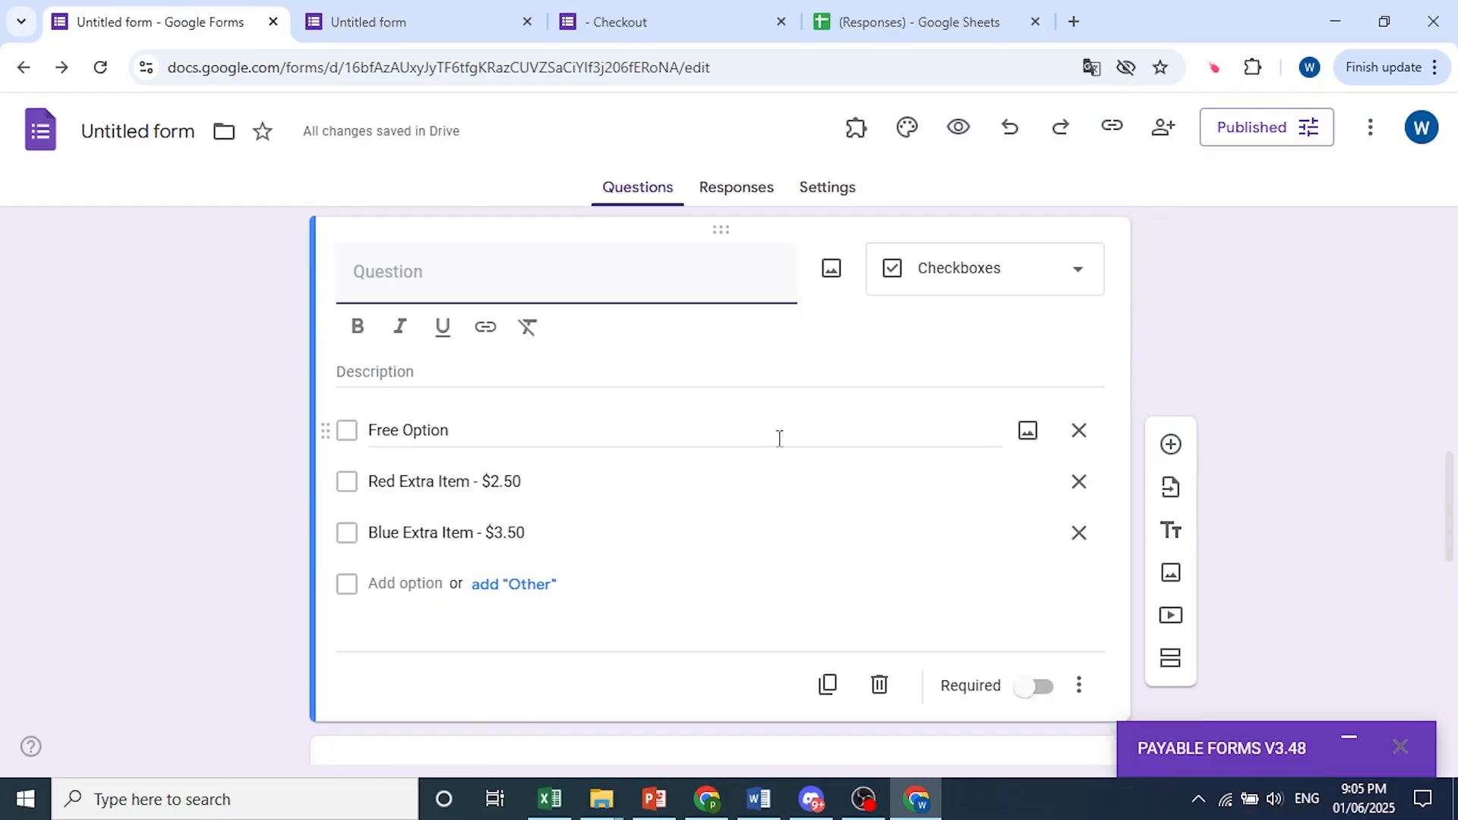
pyautogui.moveTo(826, 685)
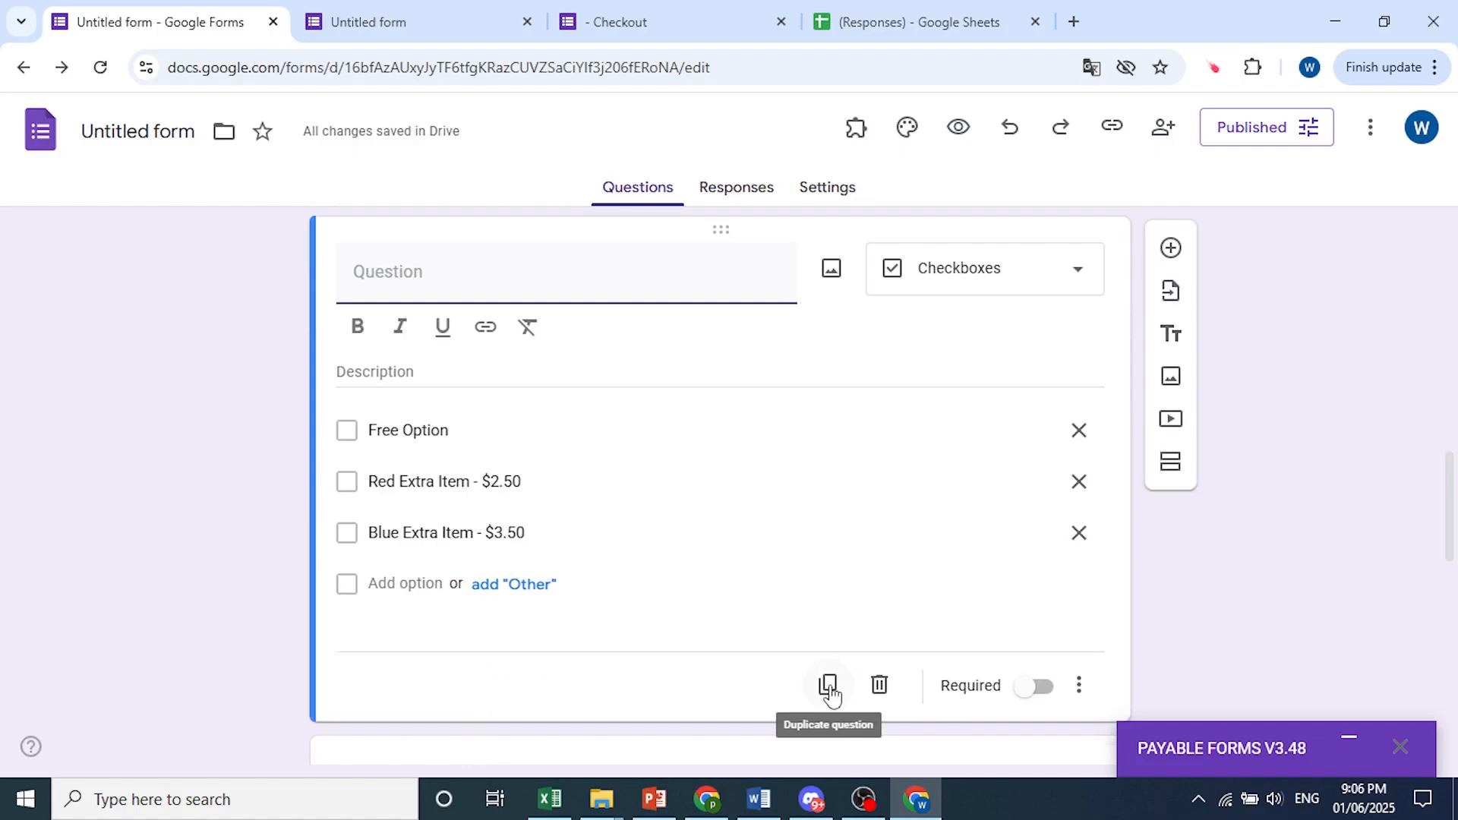
# - Duplicate the checkbox add-ons question and look over the Checkbox Fields title and dropdown description
pyautogui.click(827, 685)
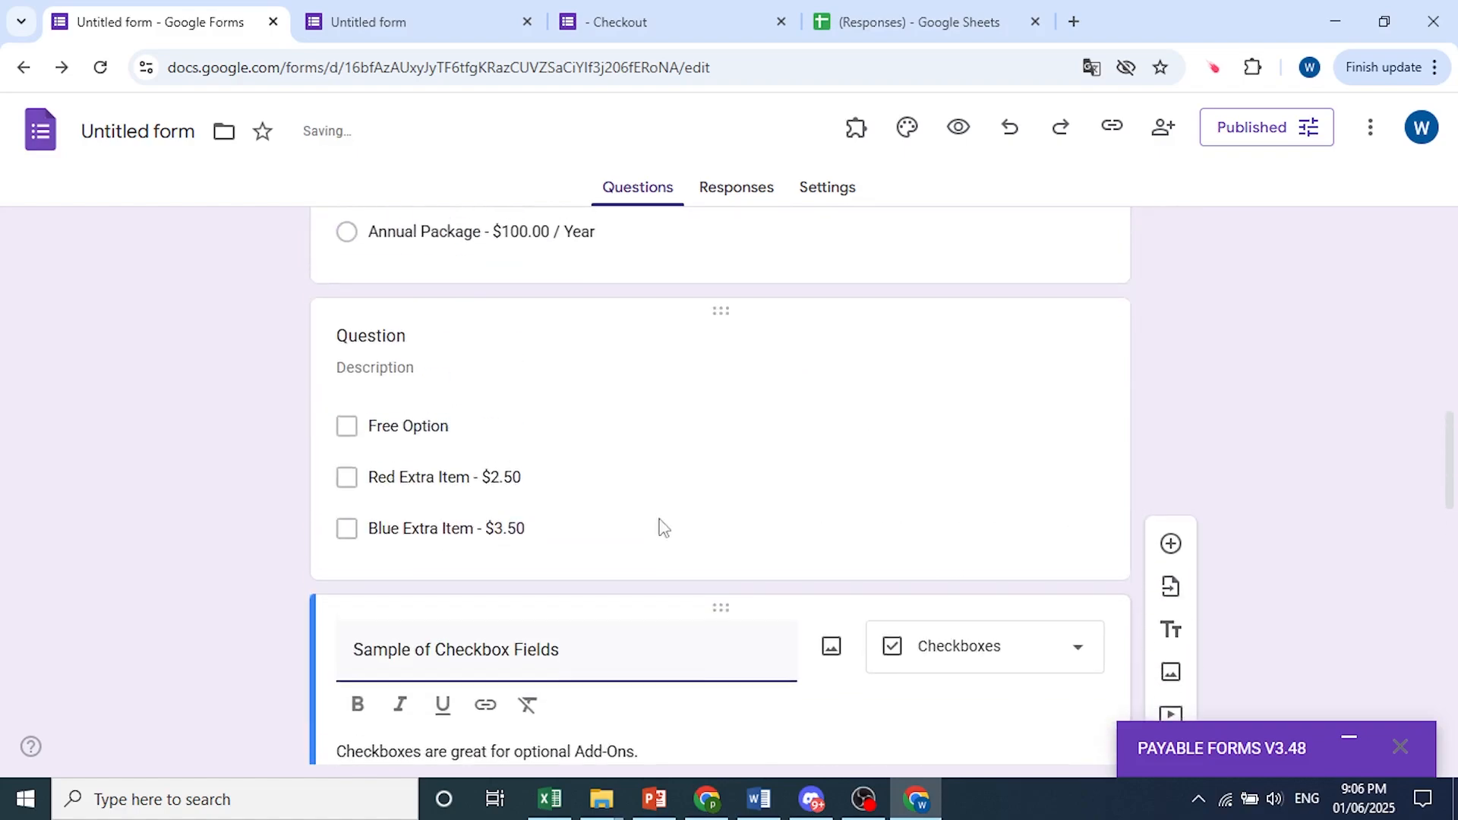
pyautogui.click(455, 649)
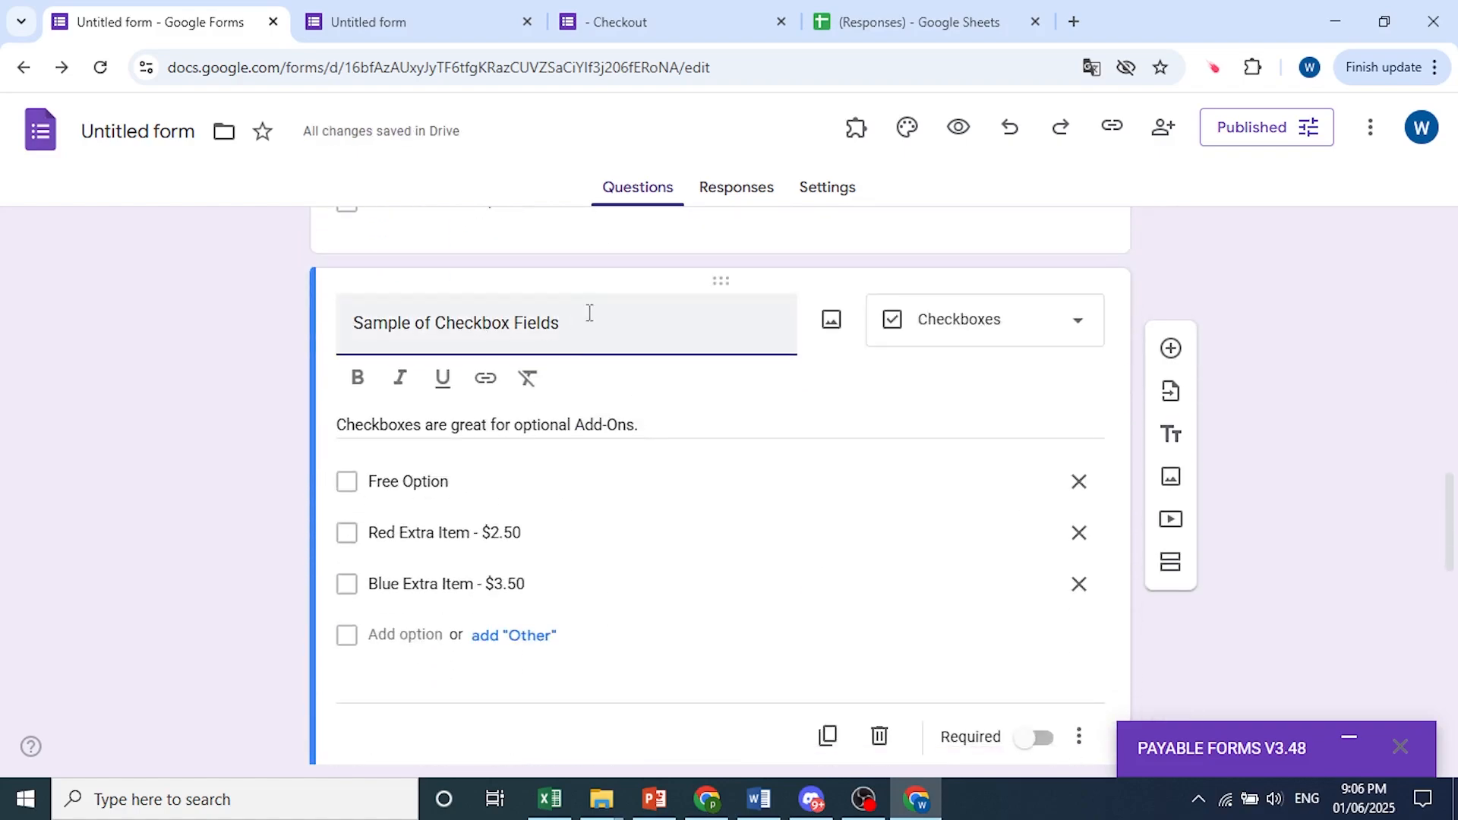
pyautogui.tripleClick(455, 323)
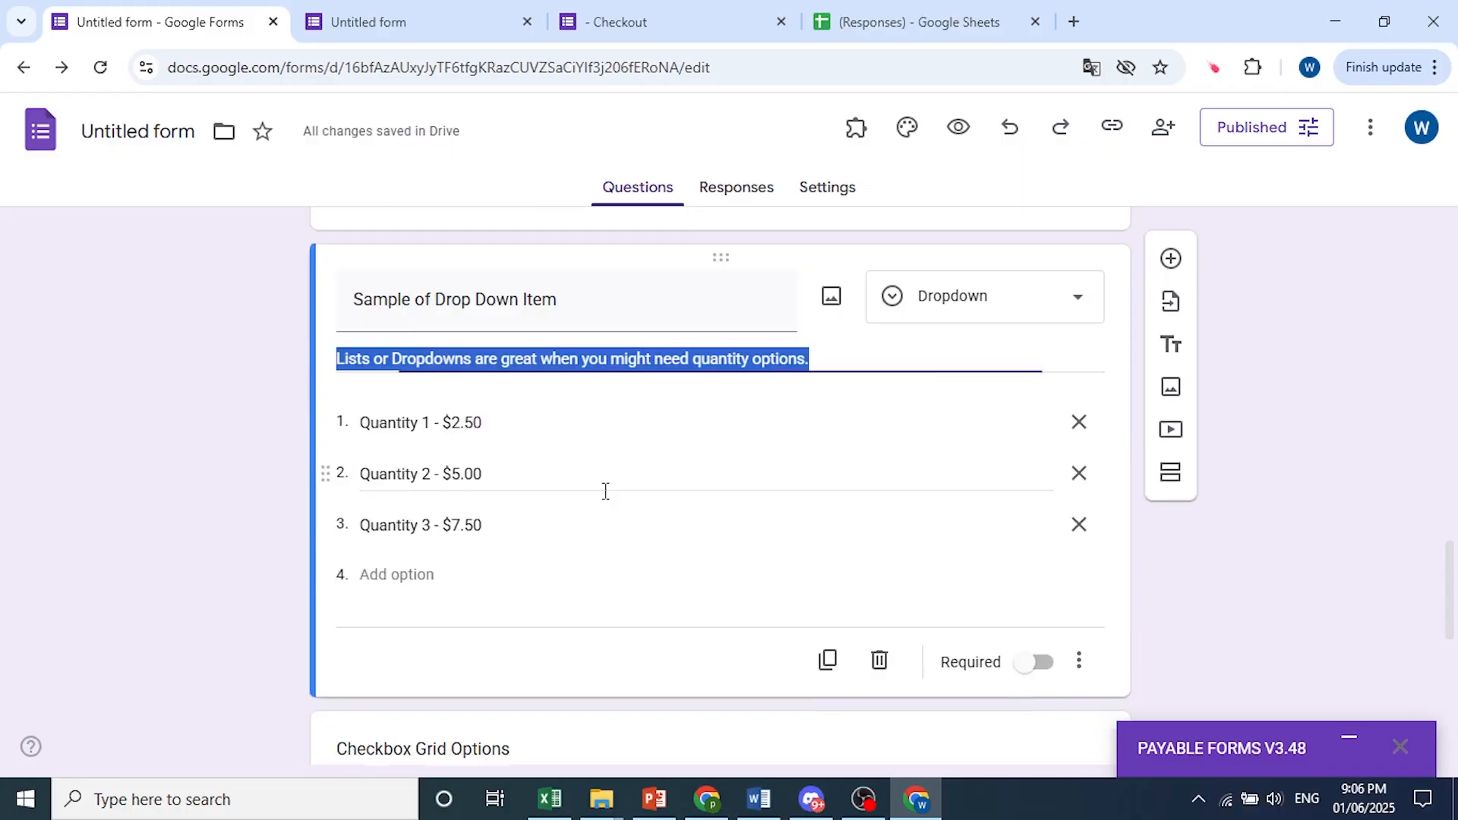
pyautogui.scroll(-3)
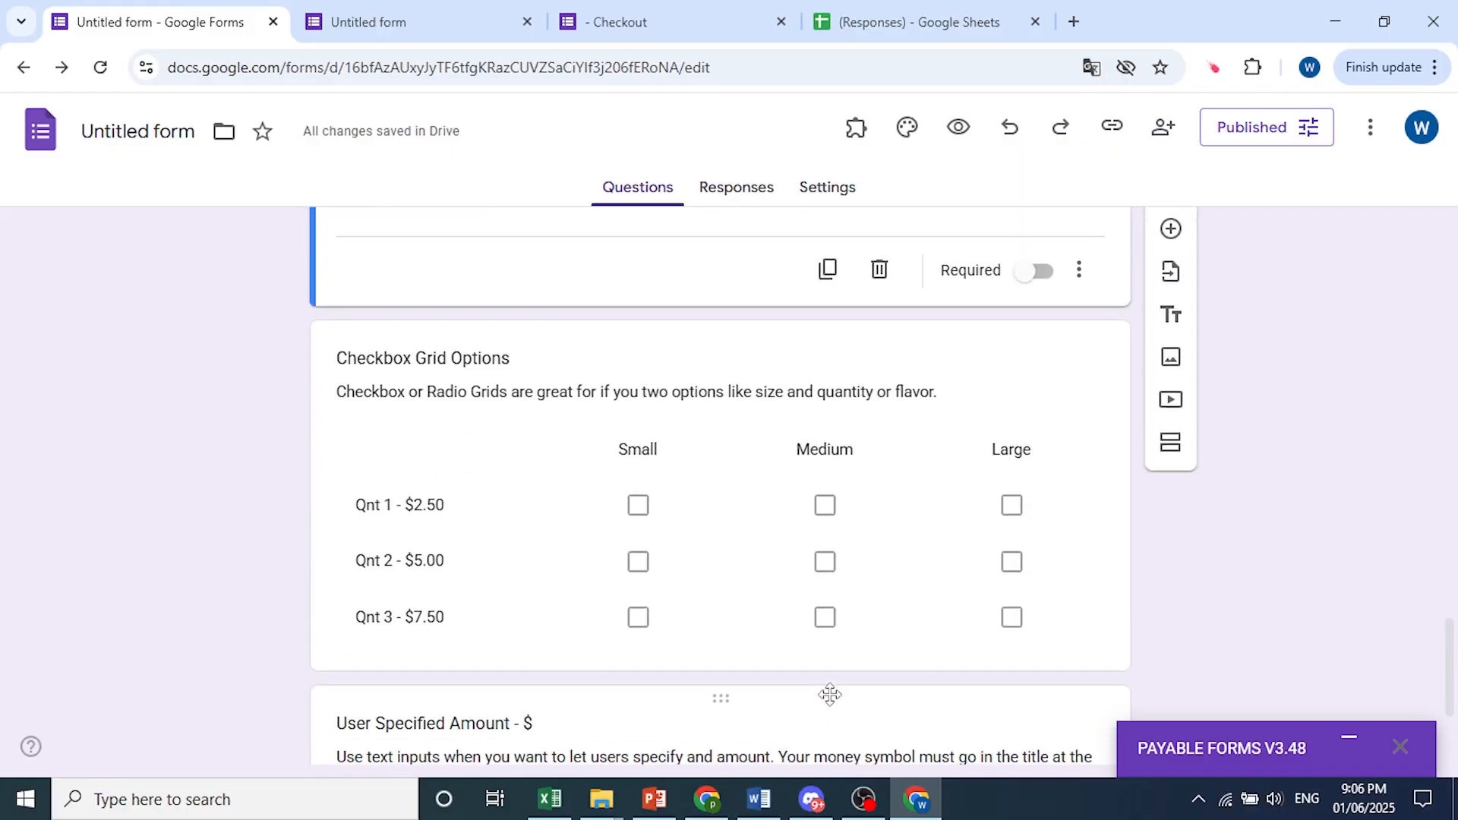
pyautogui.click(423, 357)
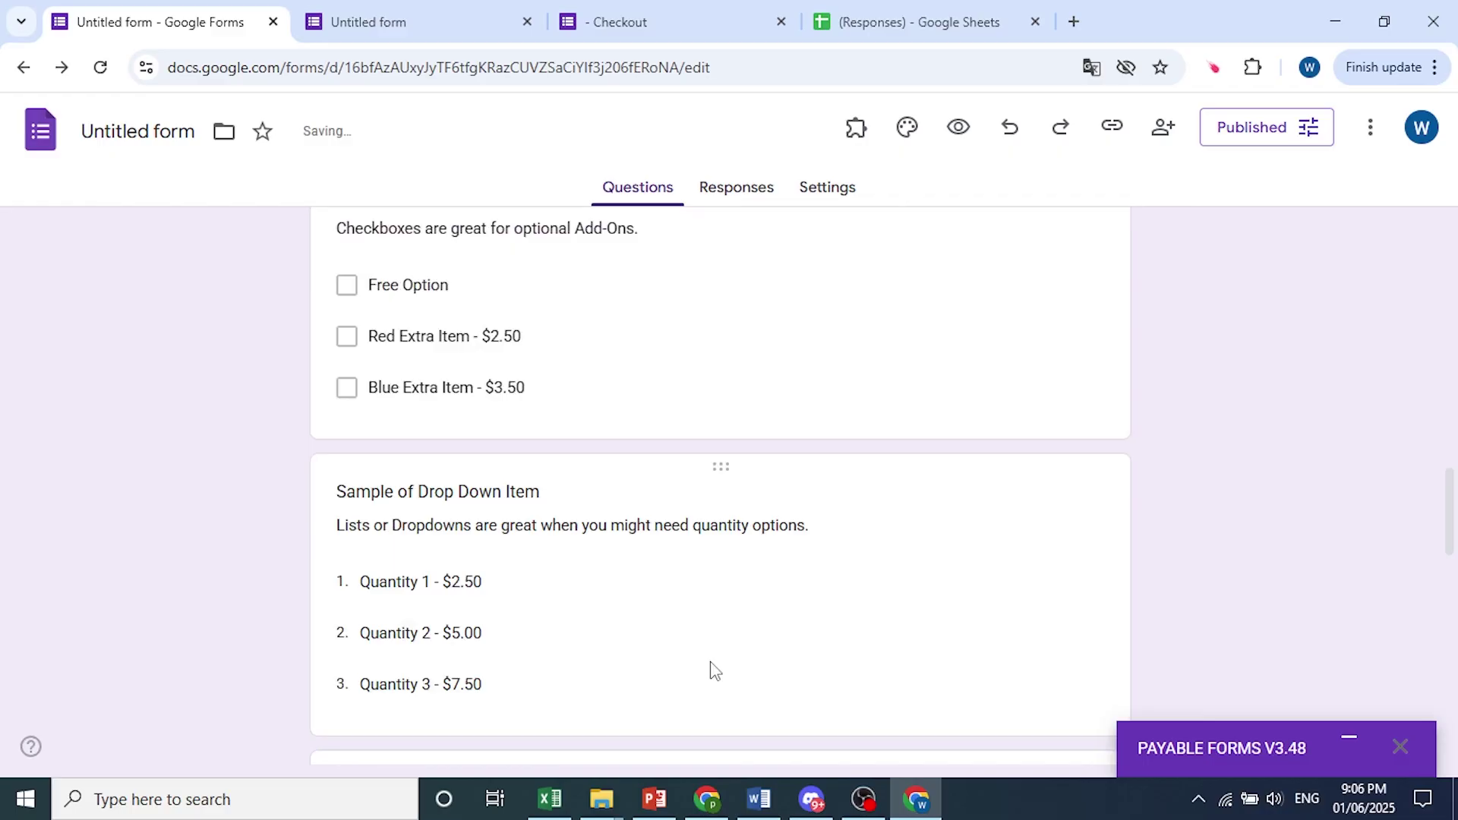
pyautogui.scroll(3)
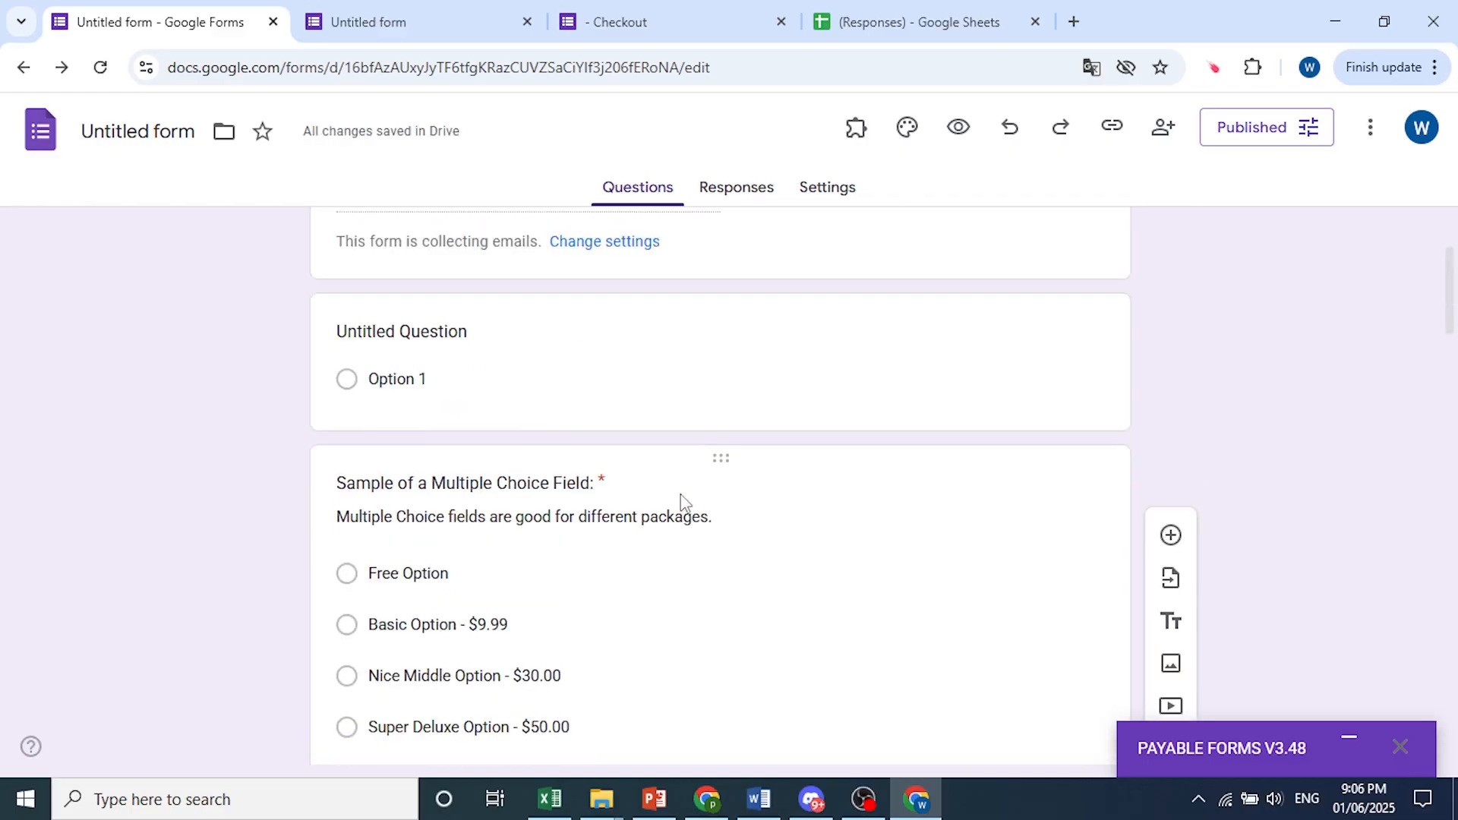
pyautogui.scroll(-3)
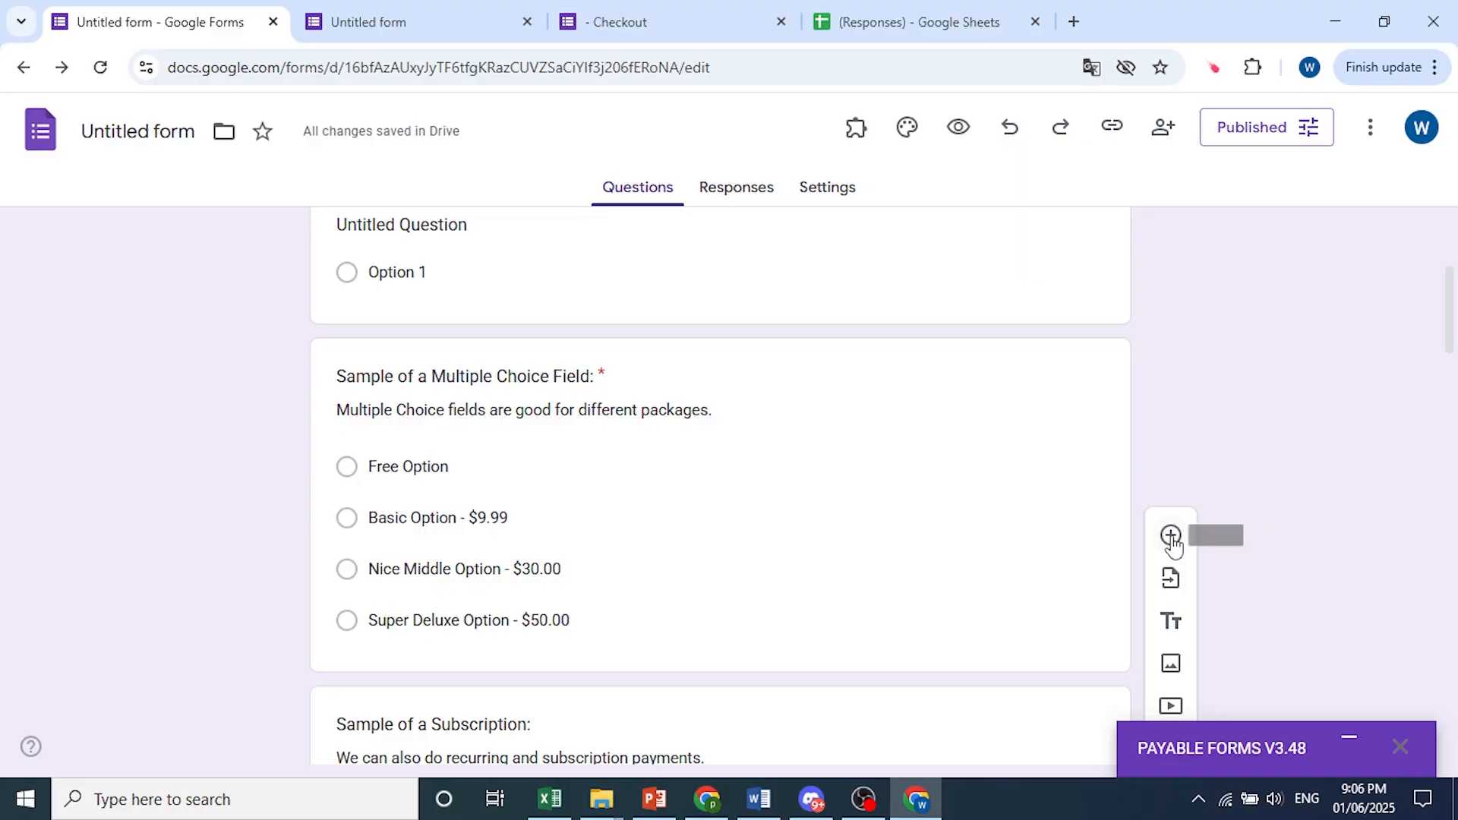
# - Add a multiple-choice question titled 'Question' with options Apple and Ball, then show the checkout order page
pyautogui.click(1171, 543)
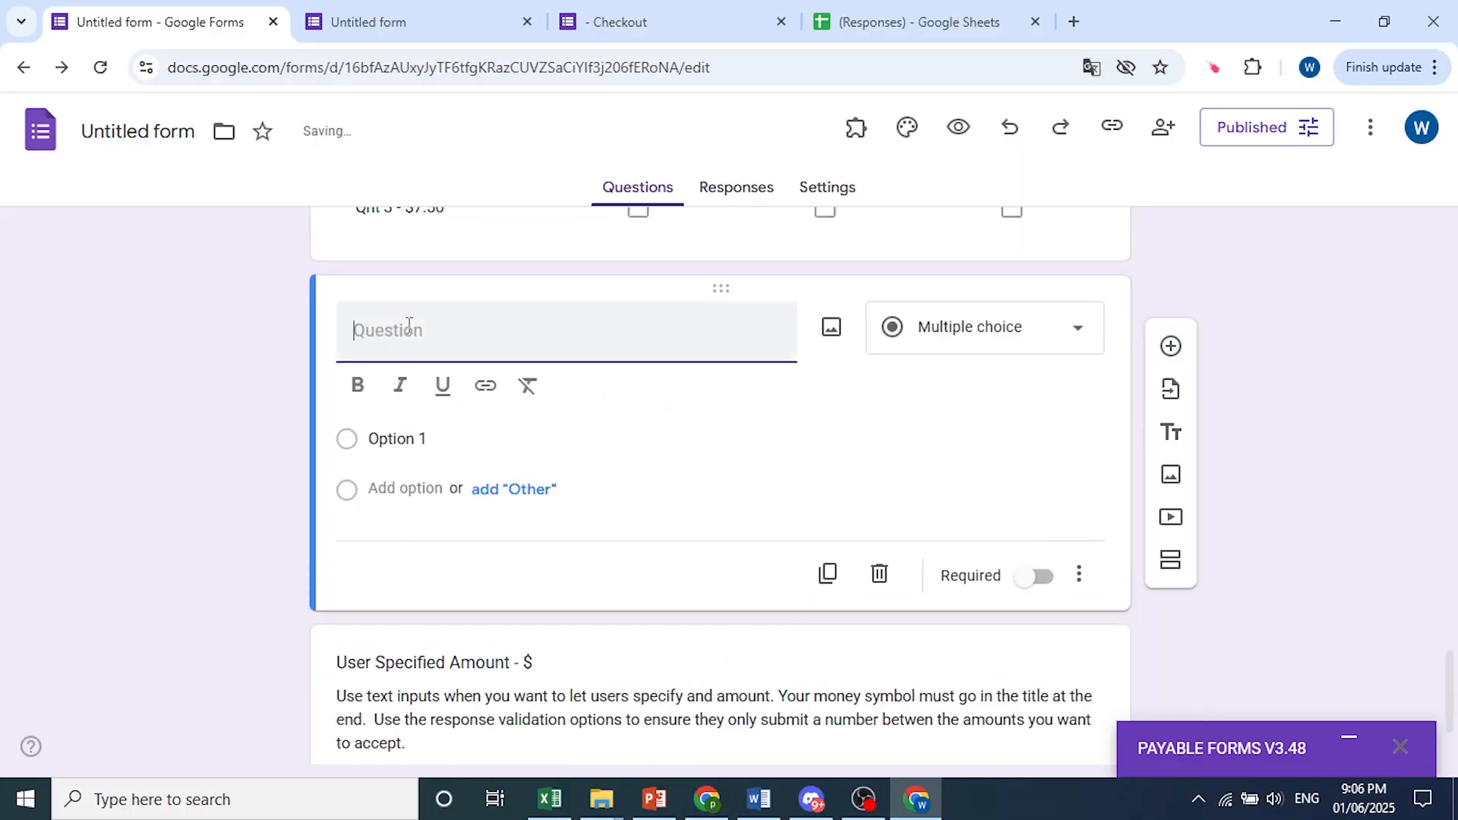
pyautogui.write('Ques')
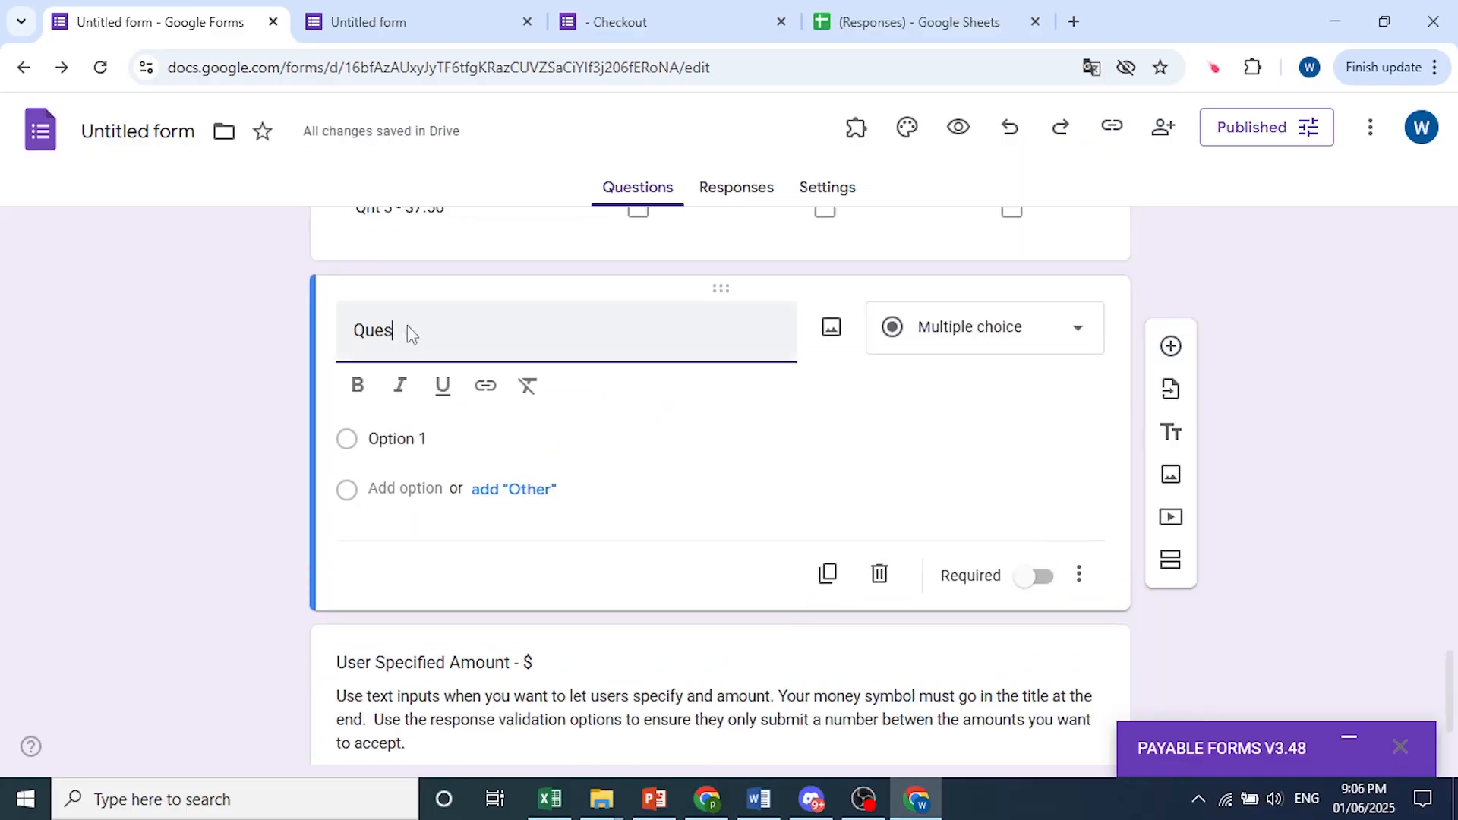
pyautogui.write('tion')
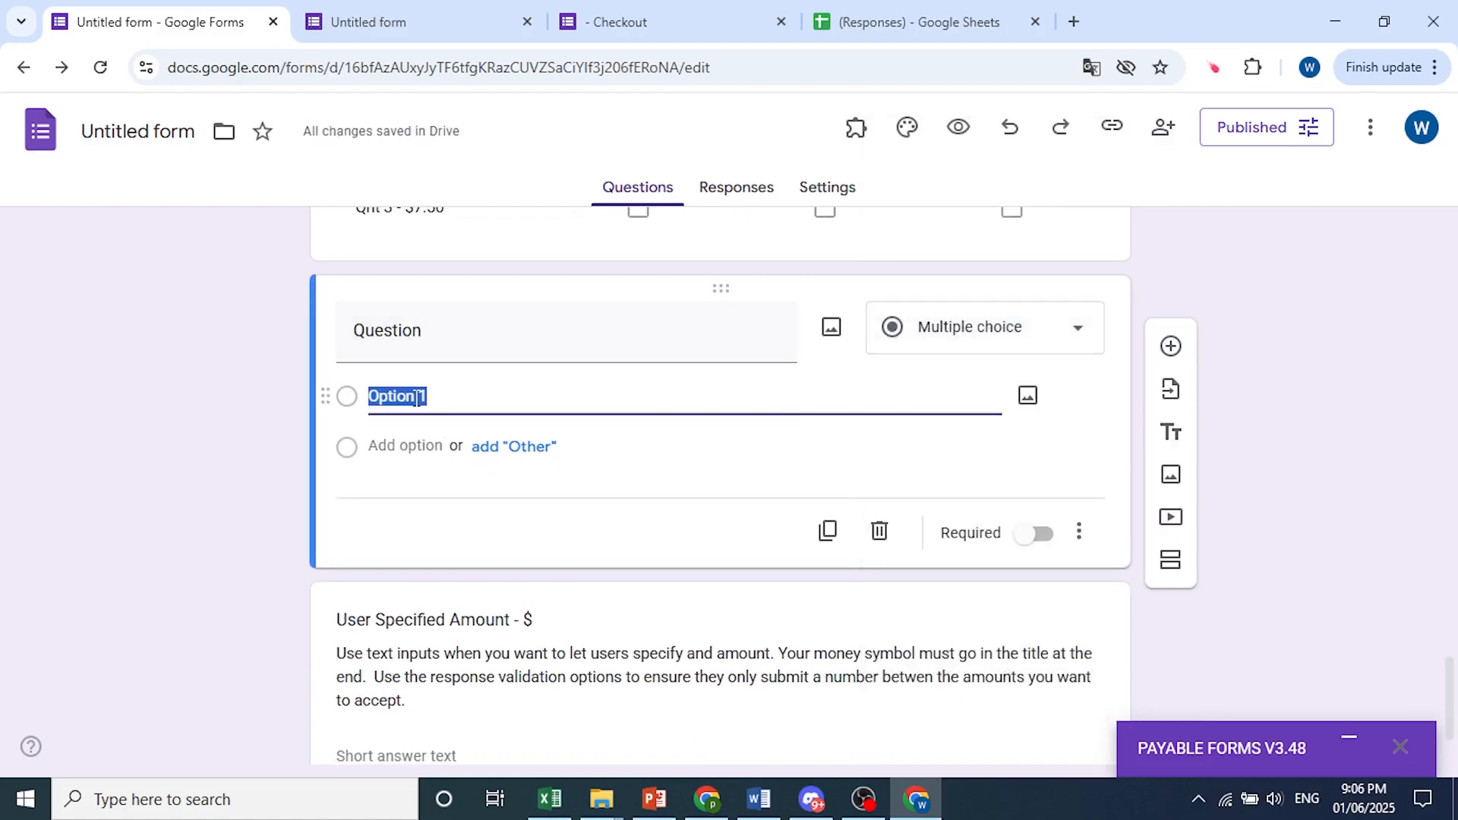
pyautogui.write('Apple')
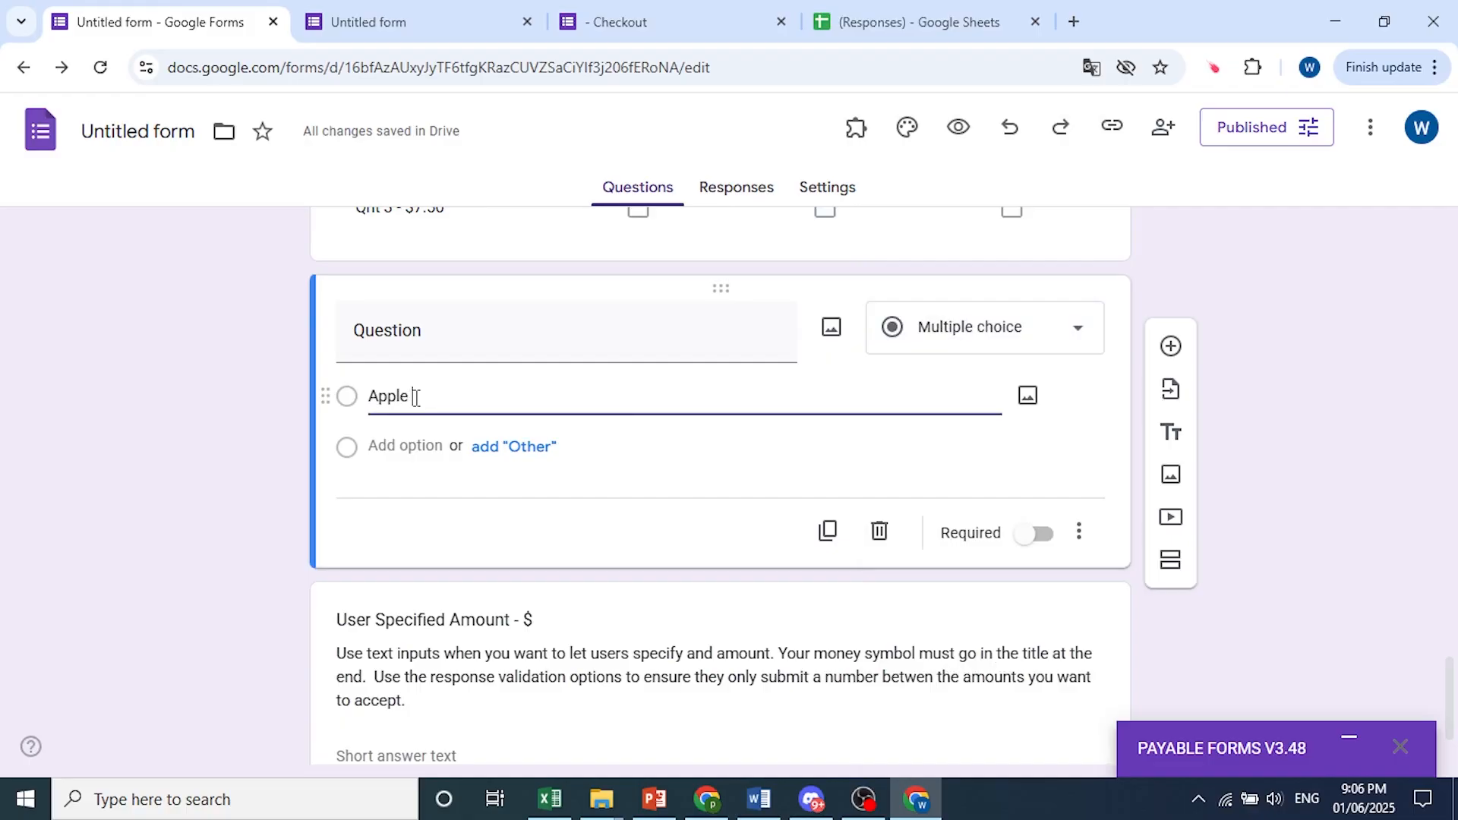
pyautogui.write('B')
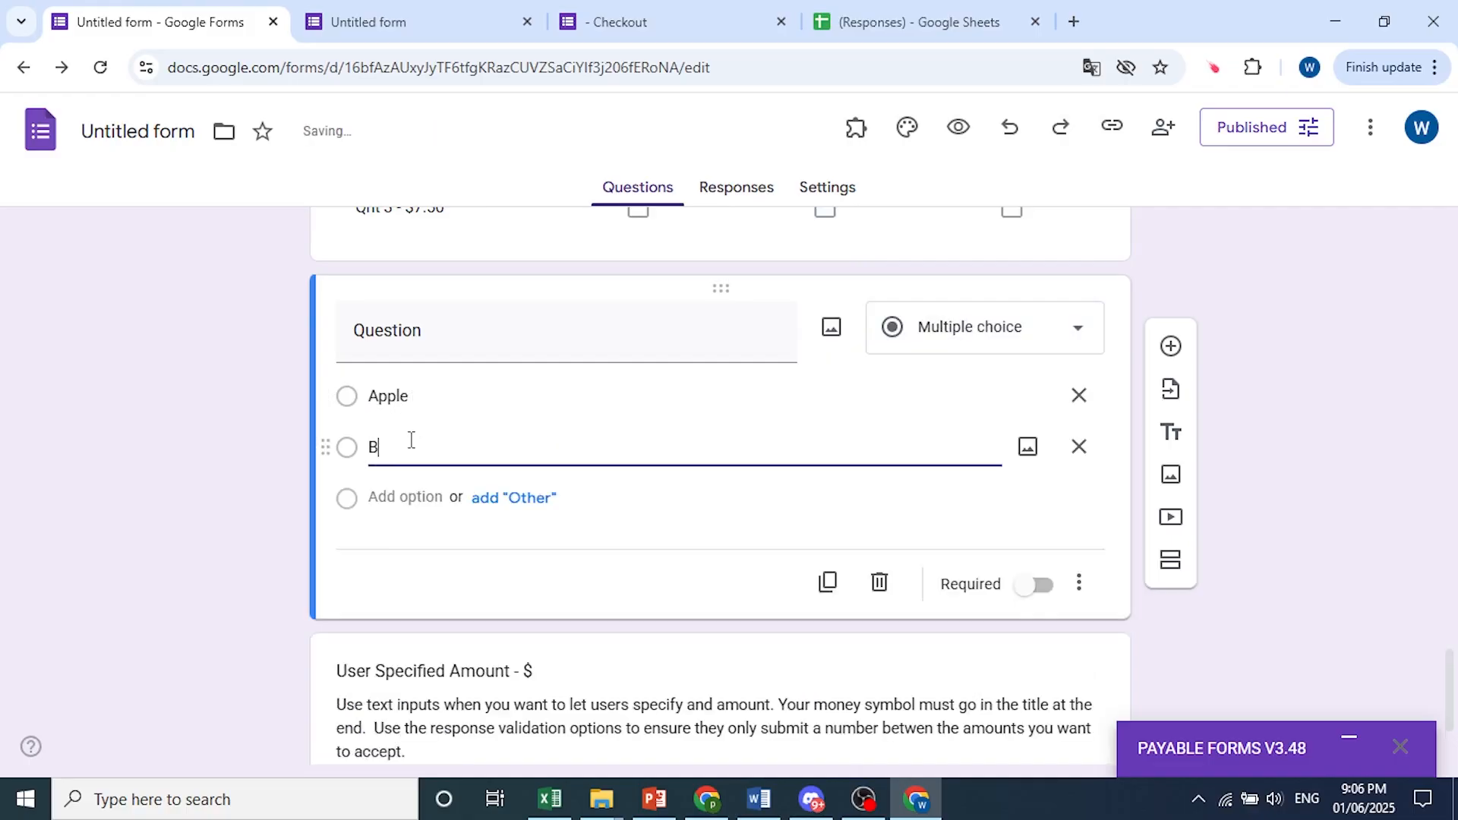
pyautogui.write('all')
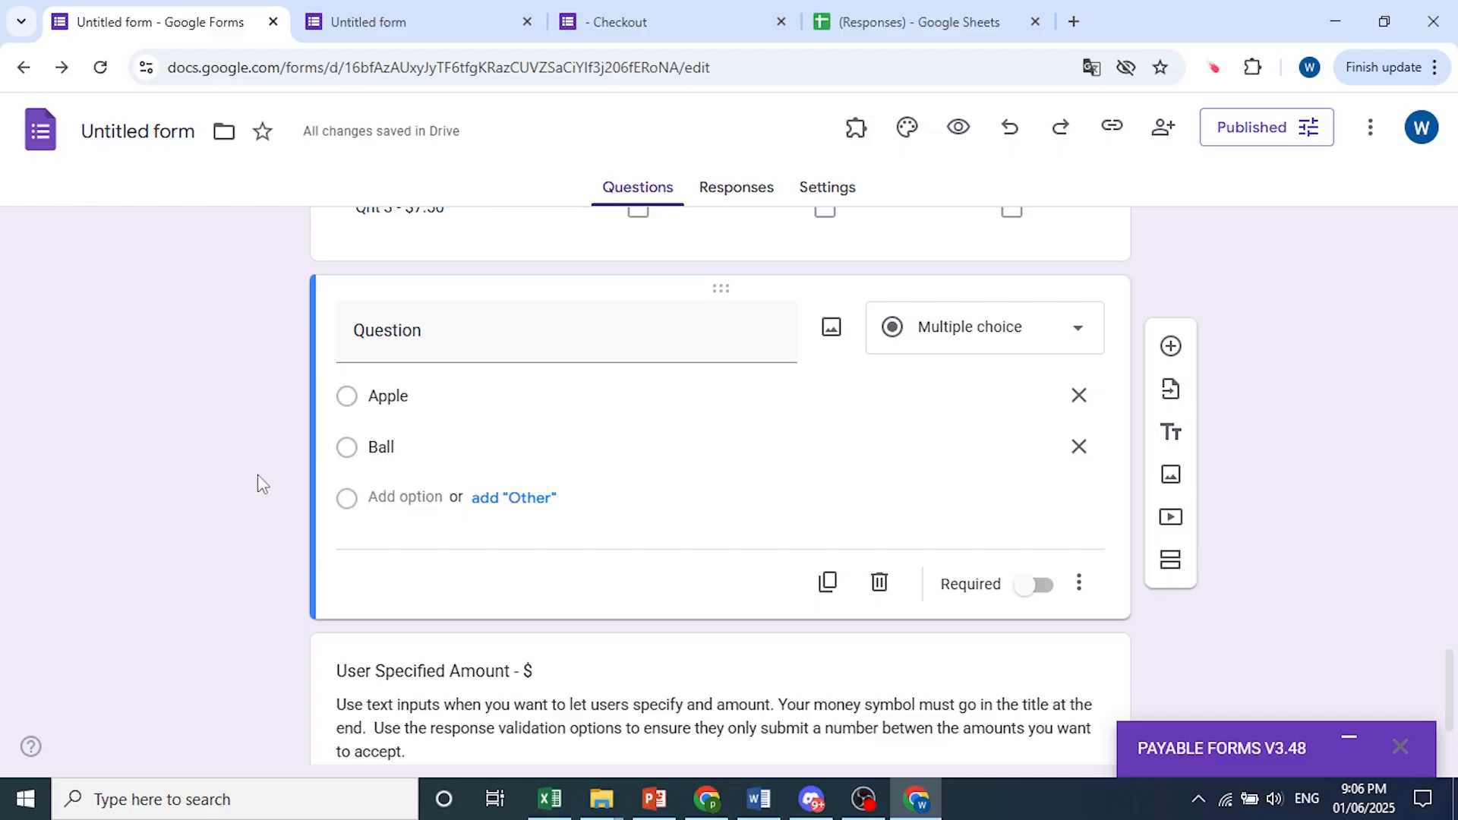
pyautogui.moveTo(1132, 551)
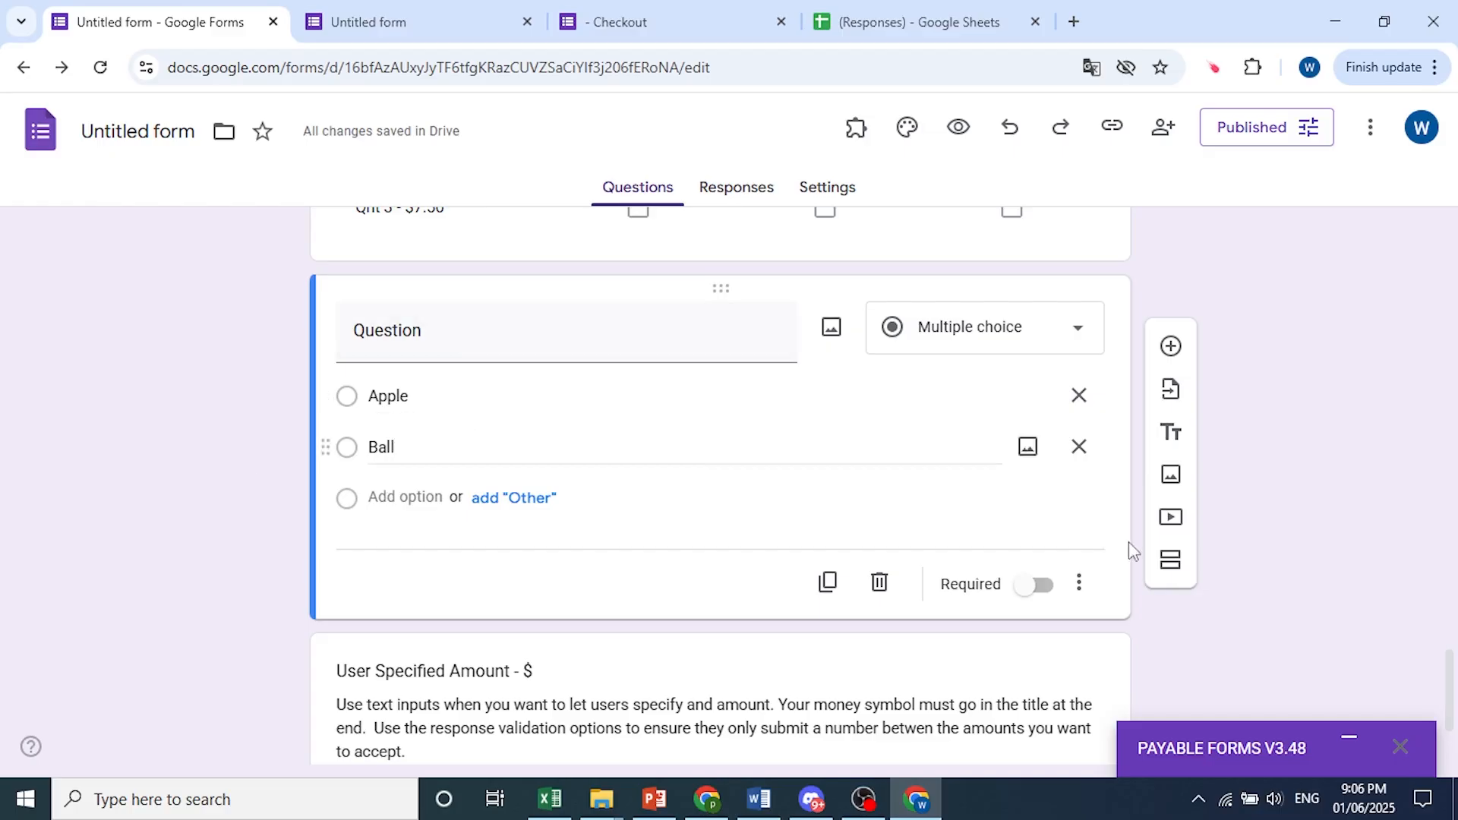
pyautogui.click(665, 21)
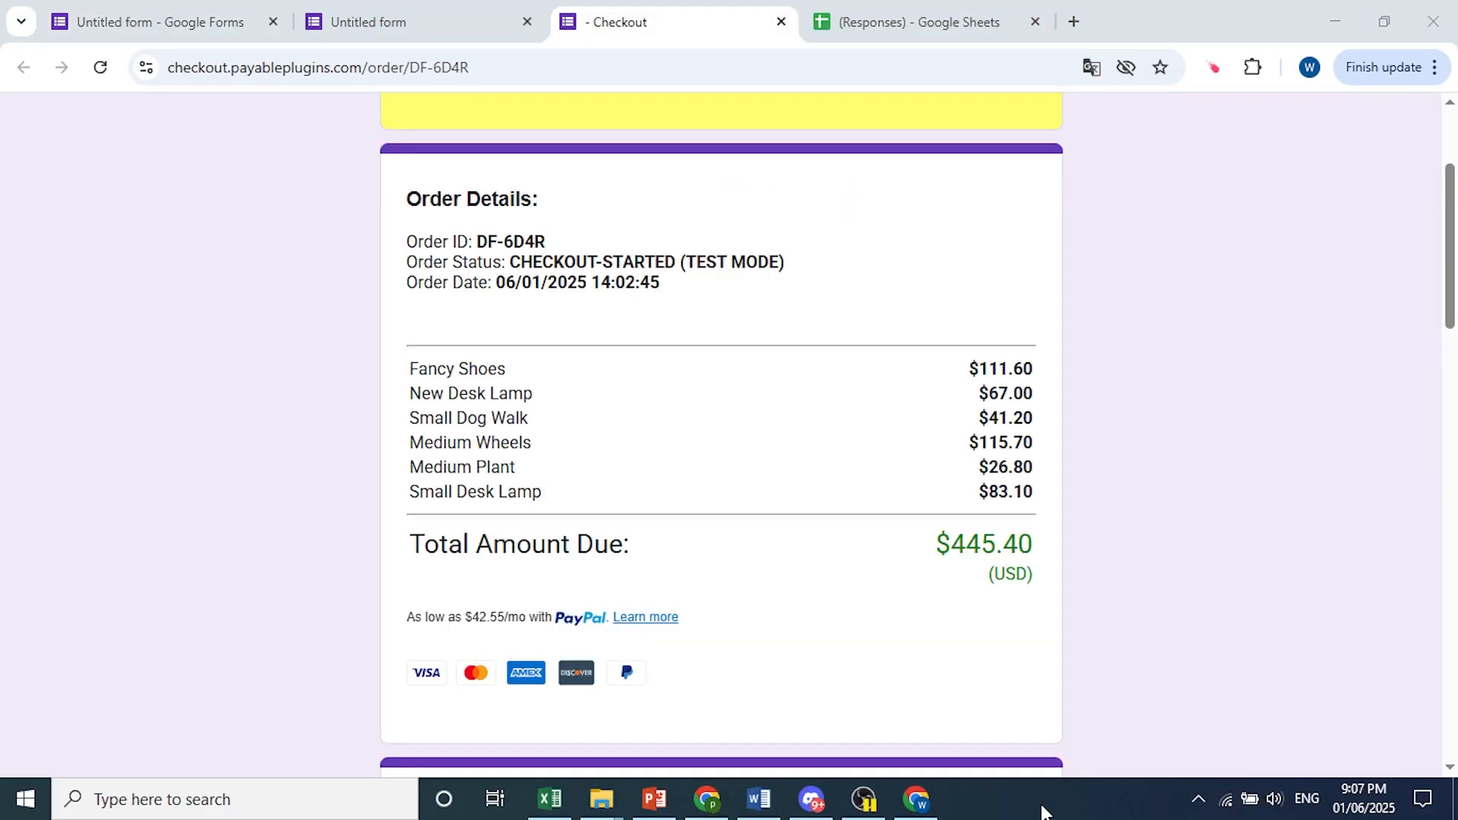